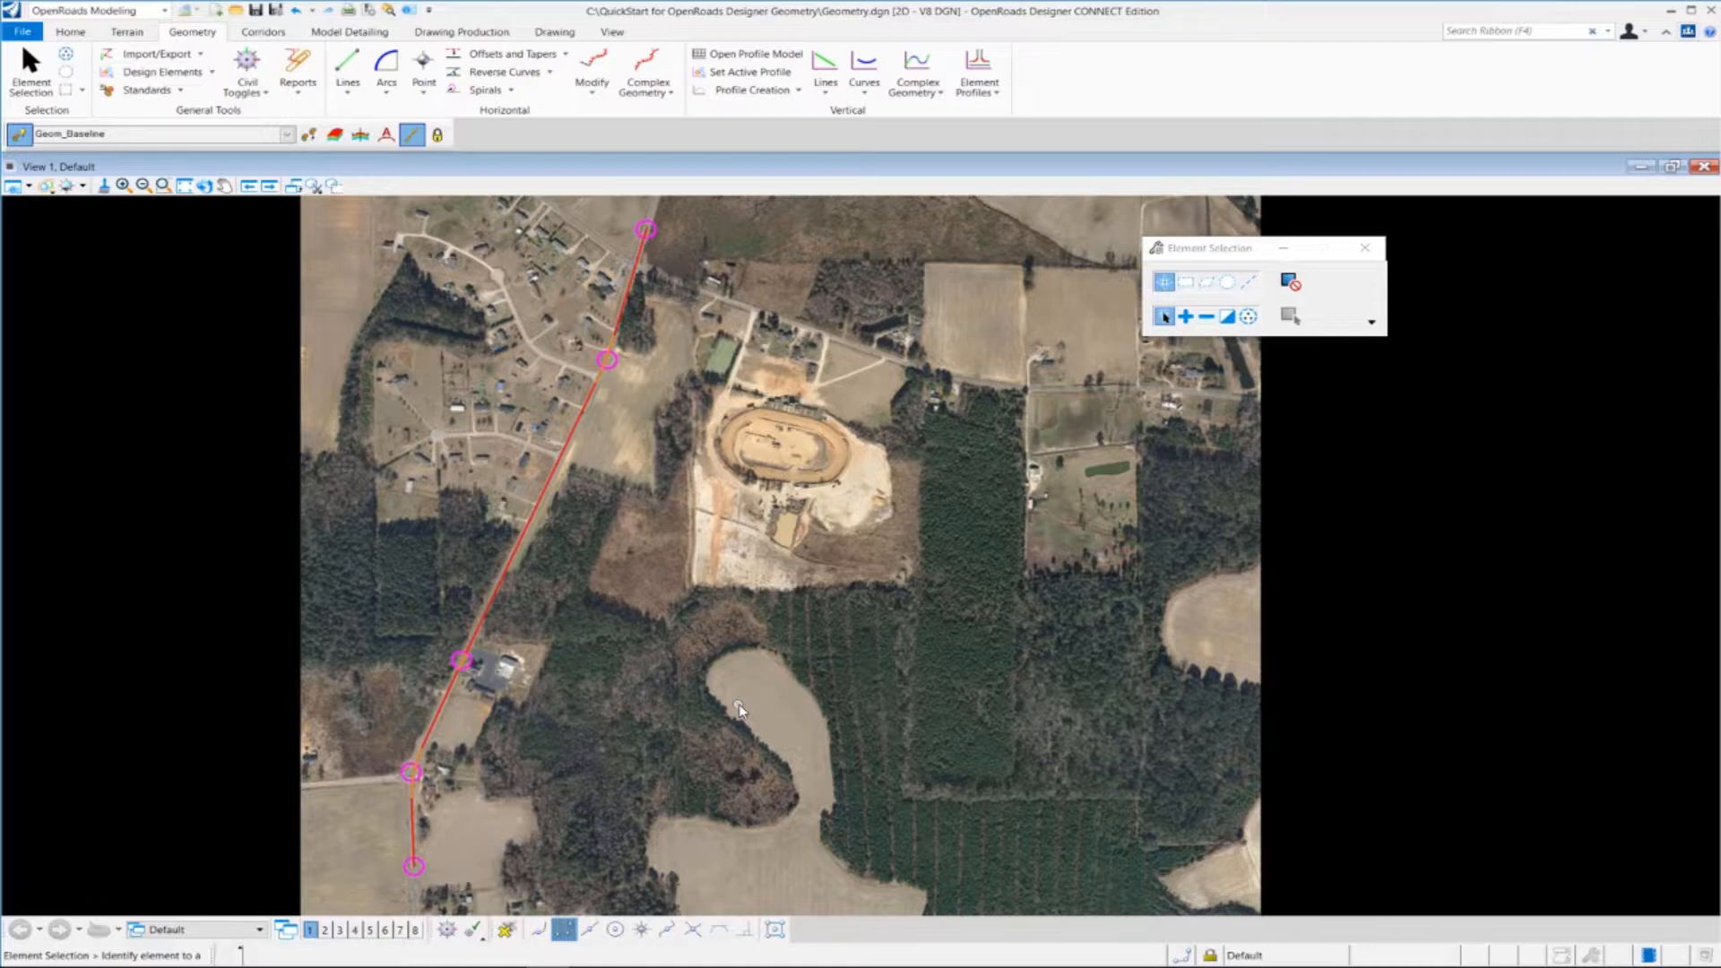
{"action": "mouse_move", "coordinate": [739, 714]}
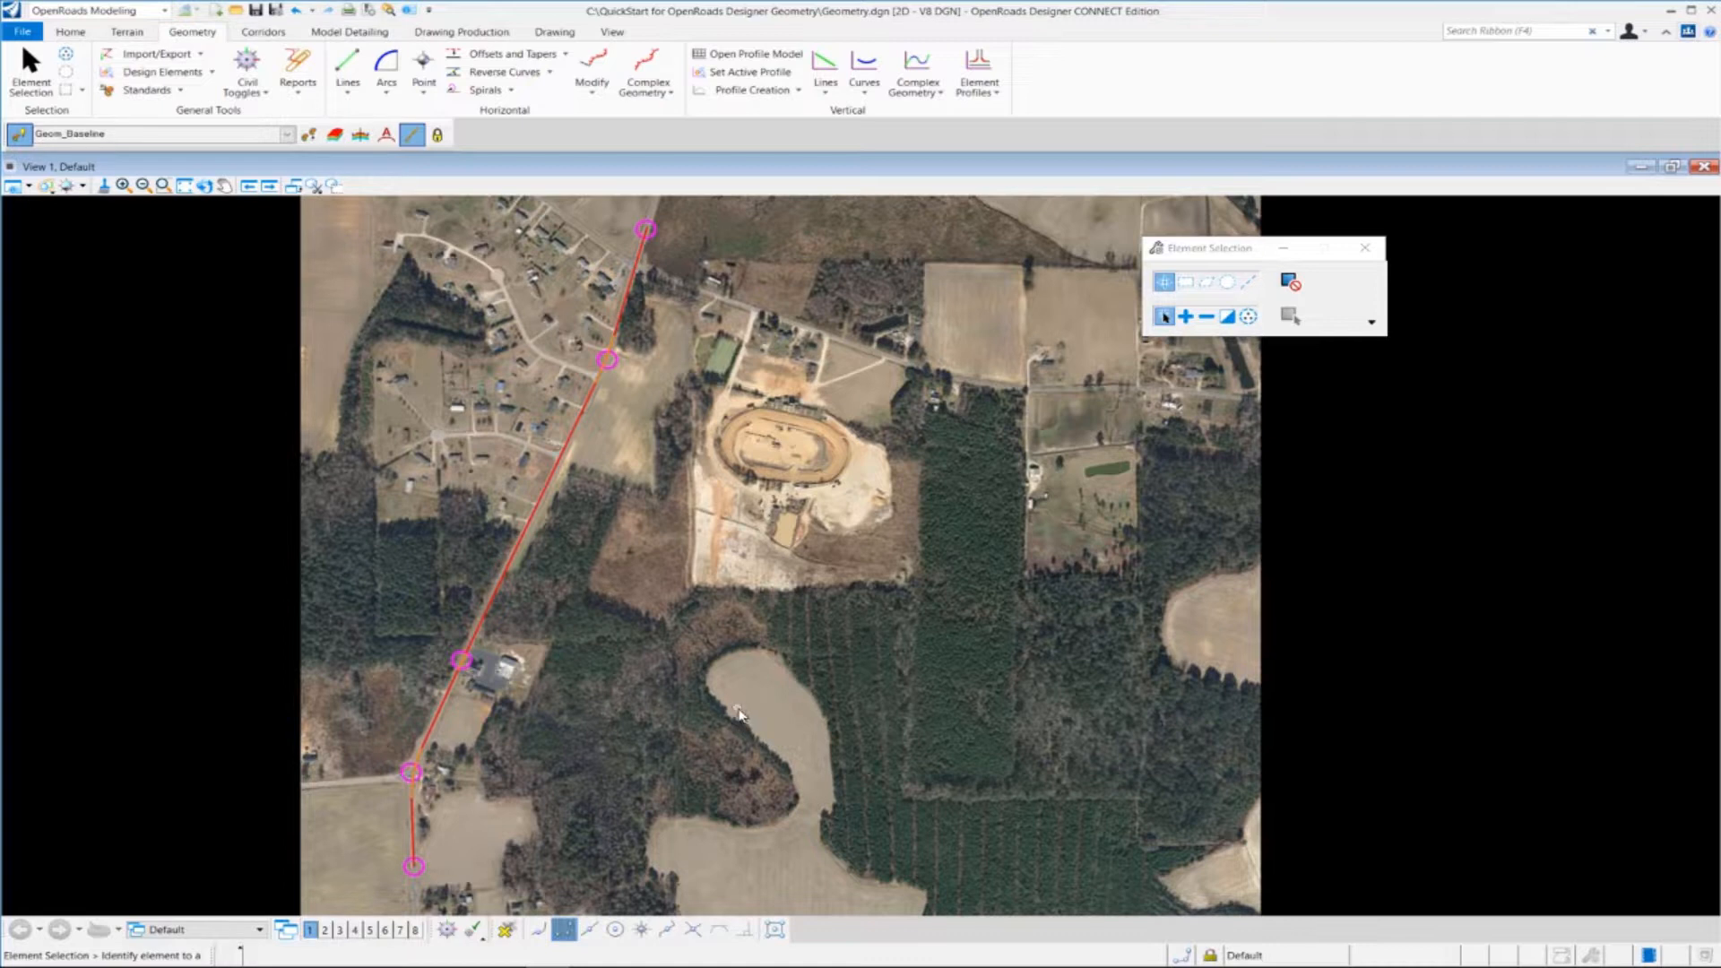
{"action": "mouse_move", "coordinate": [693, 649]}
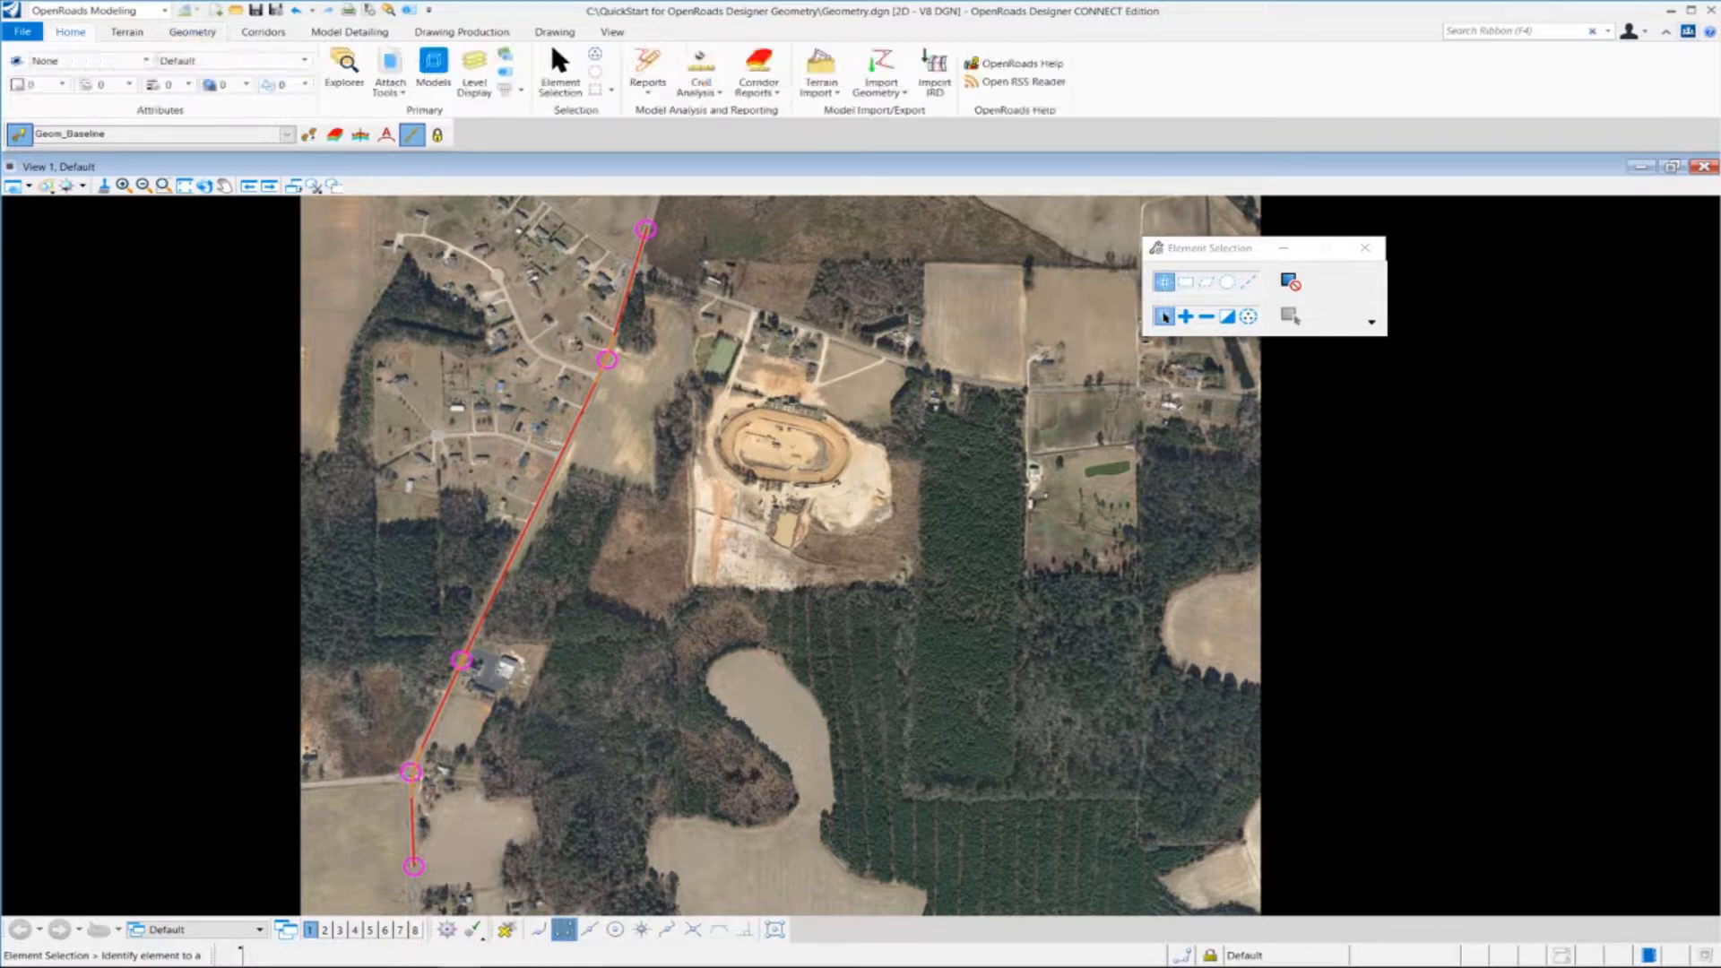
{"action": "mouse_move", "coordinate": [343, 72]}
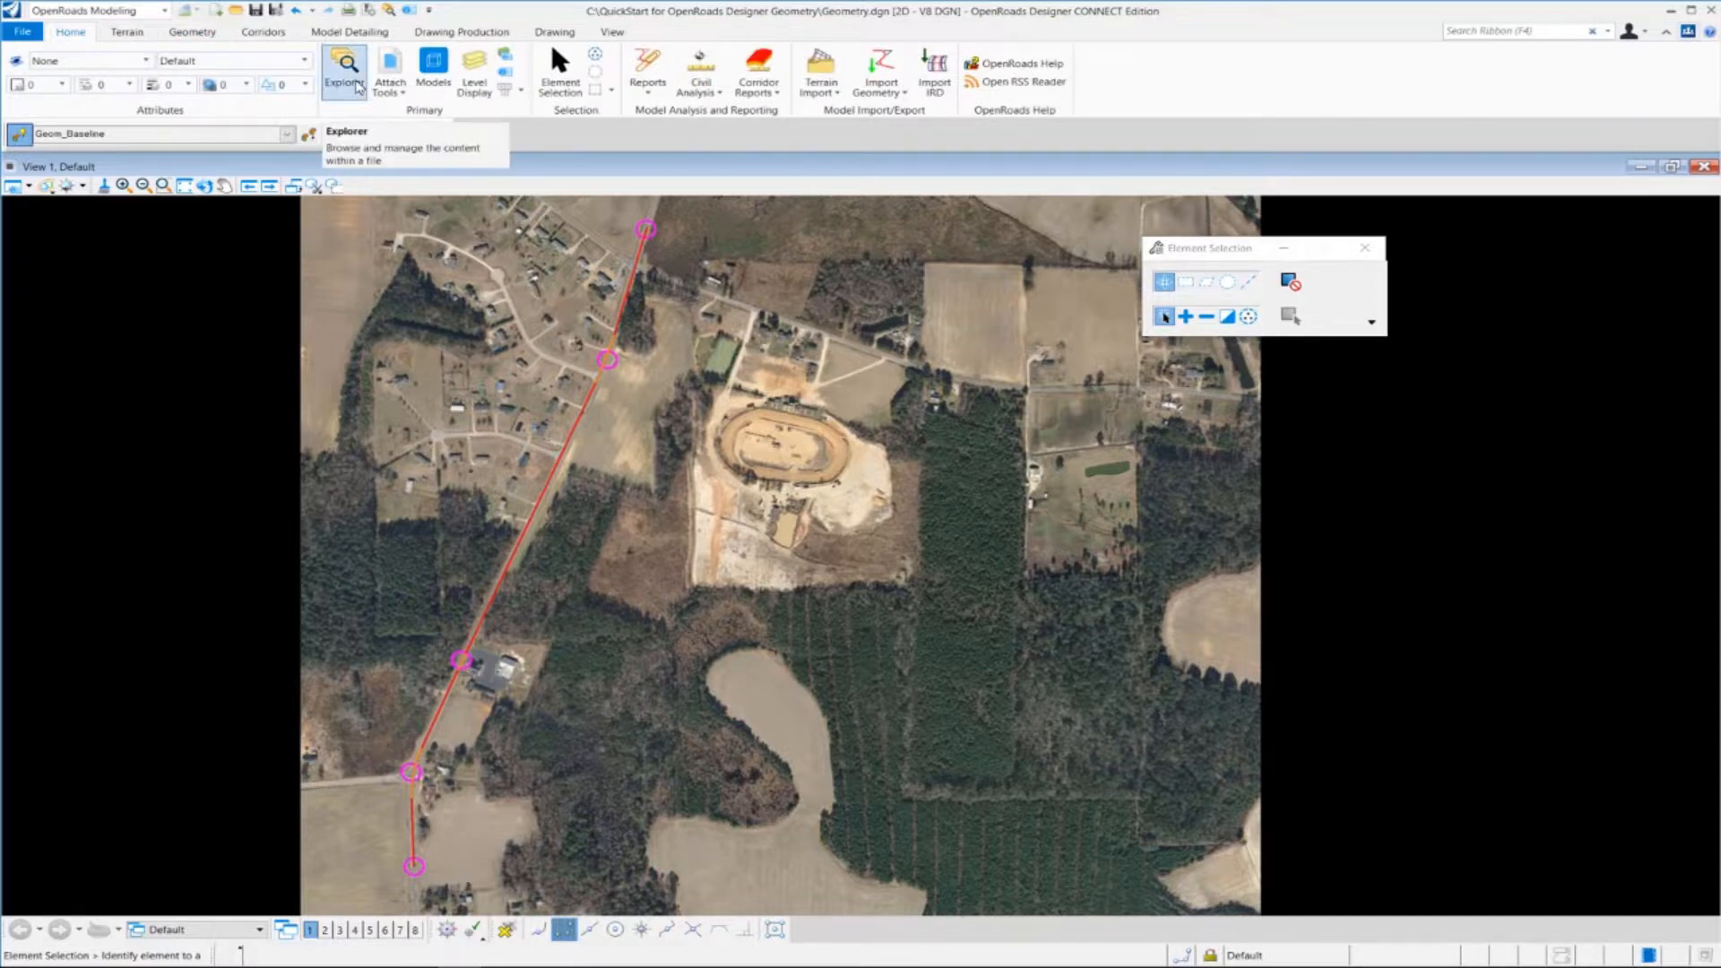
- In Explorer, expand OpenRoads Model > Alignments > Geom_Baseline to show the LondonRd element
{"action": "left_click", "coordinate": [343, 68]}
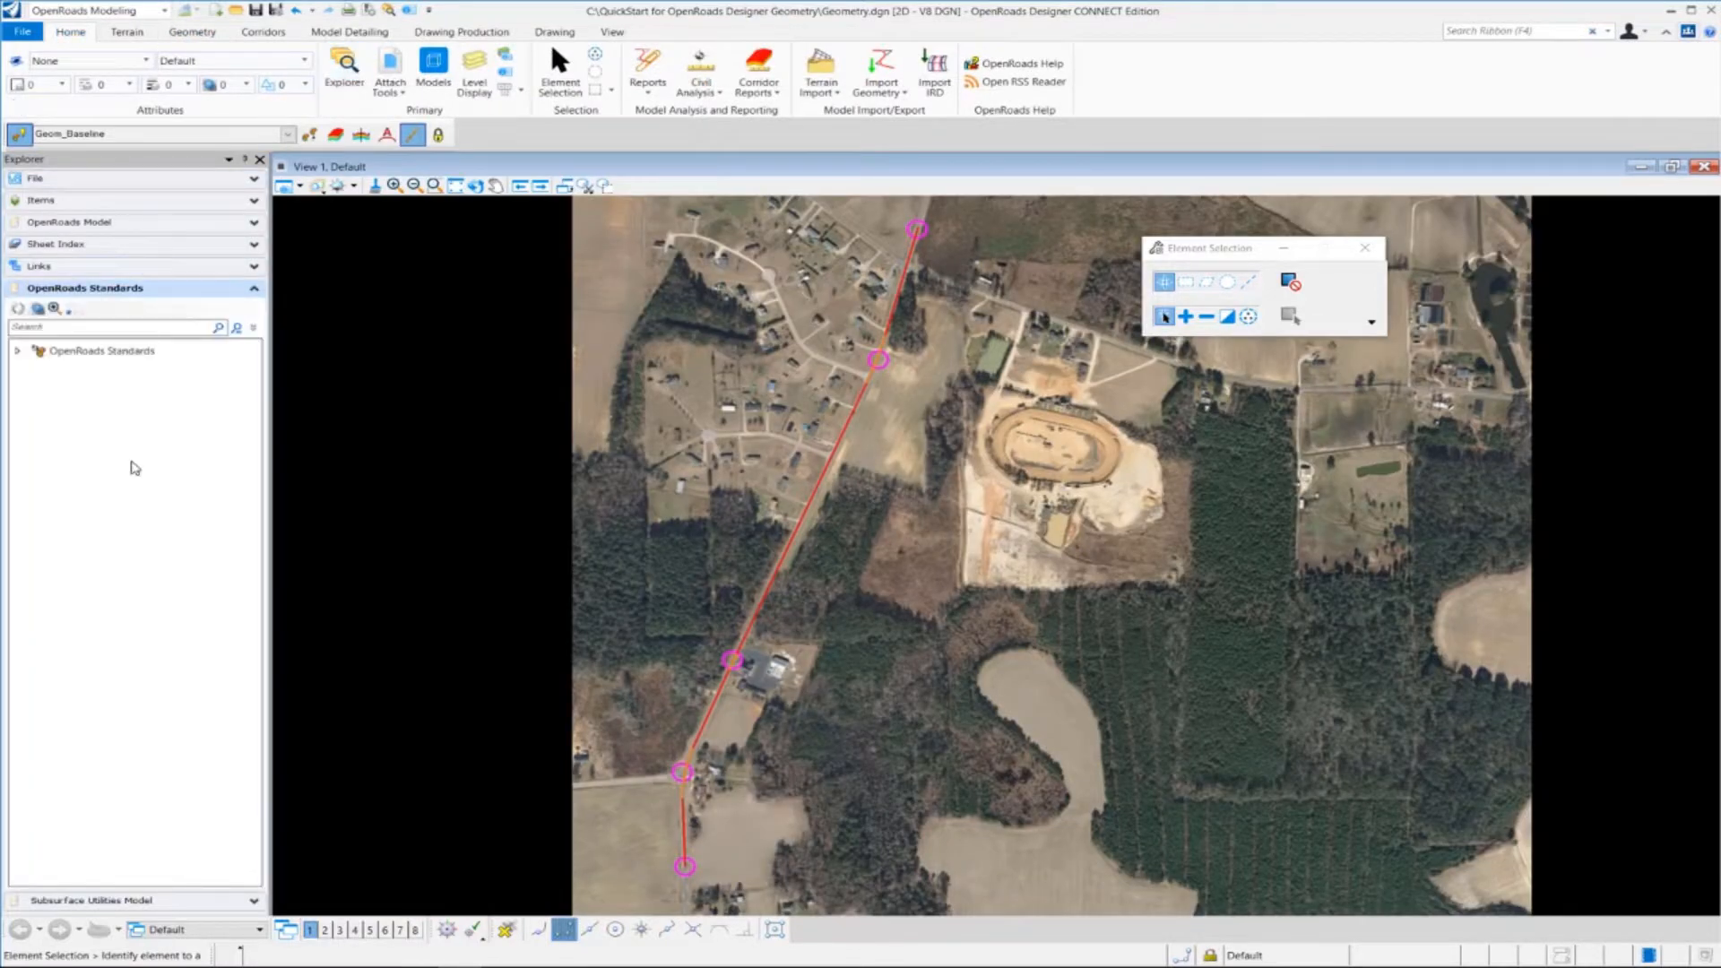
{"action": "mouse_move", "coordinate": [162, 485]}
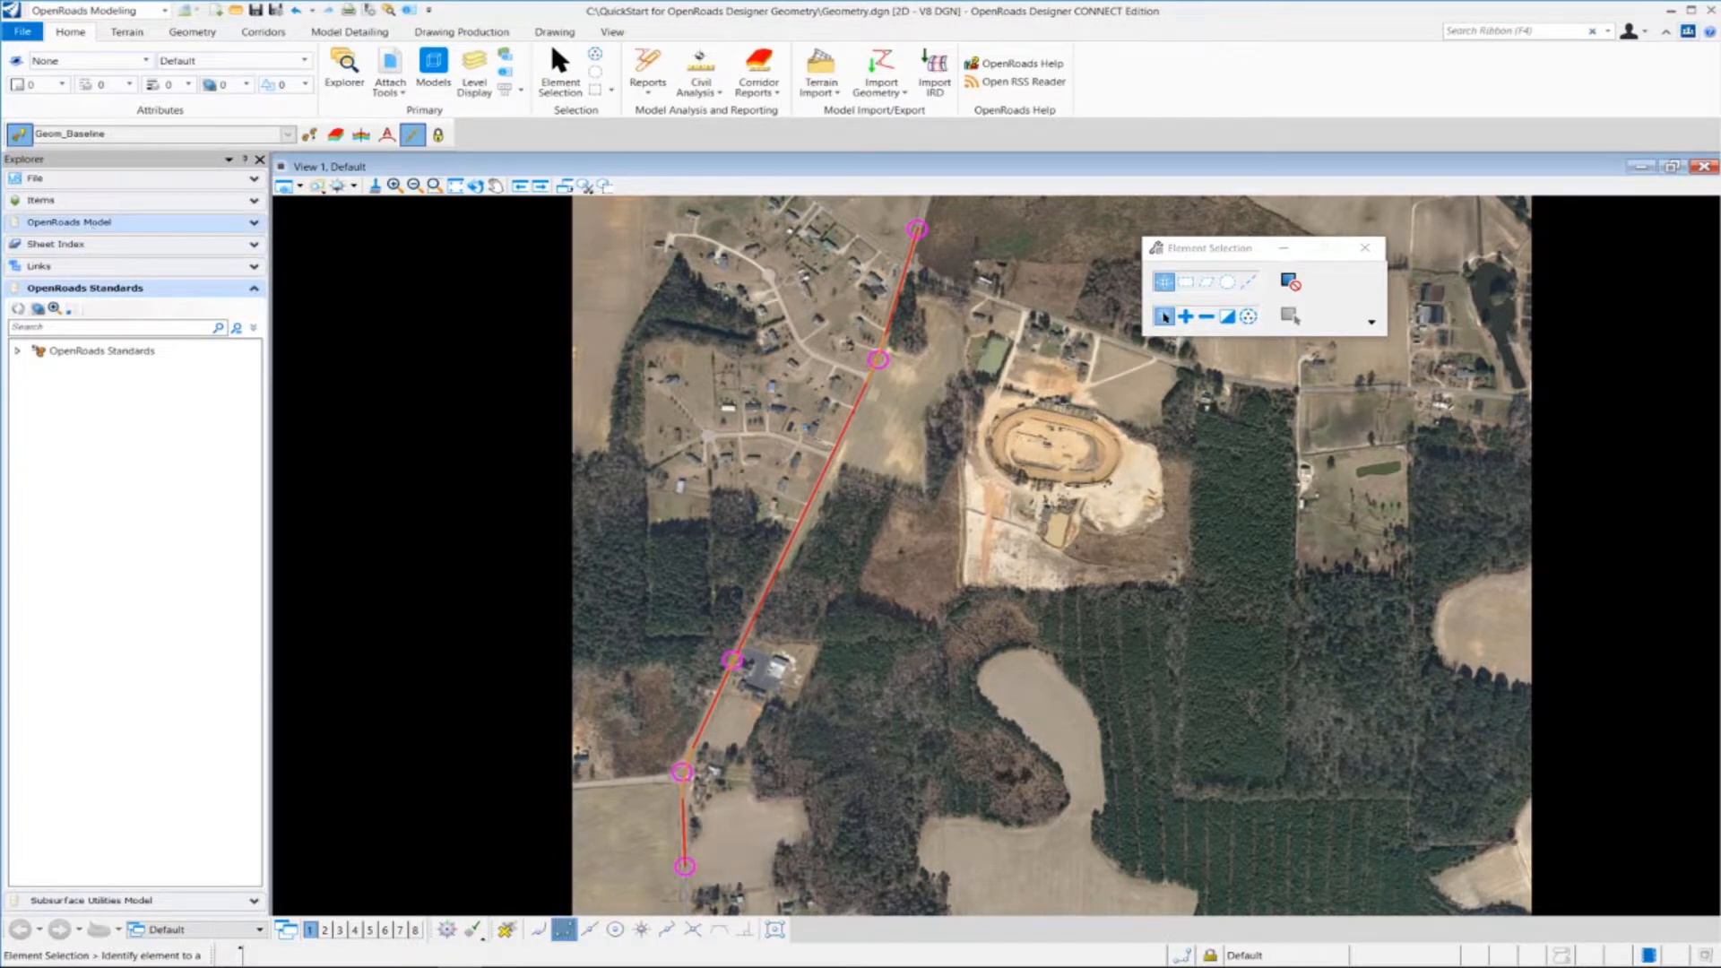
{"action": "left_click", "coordinate": [68, 221]}
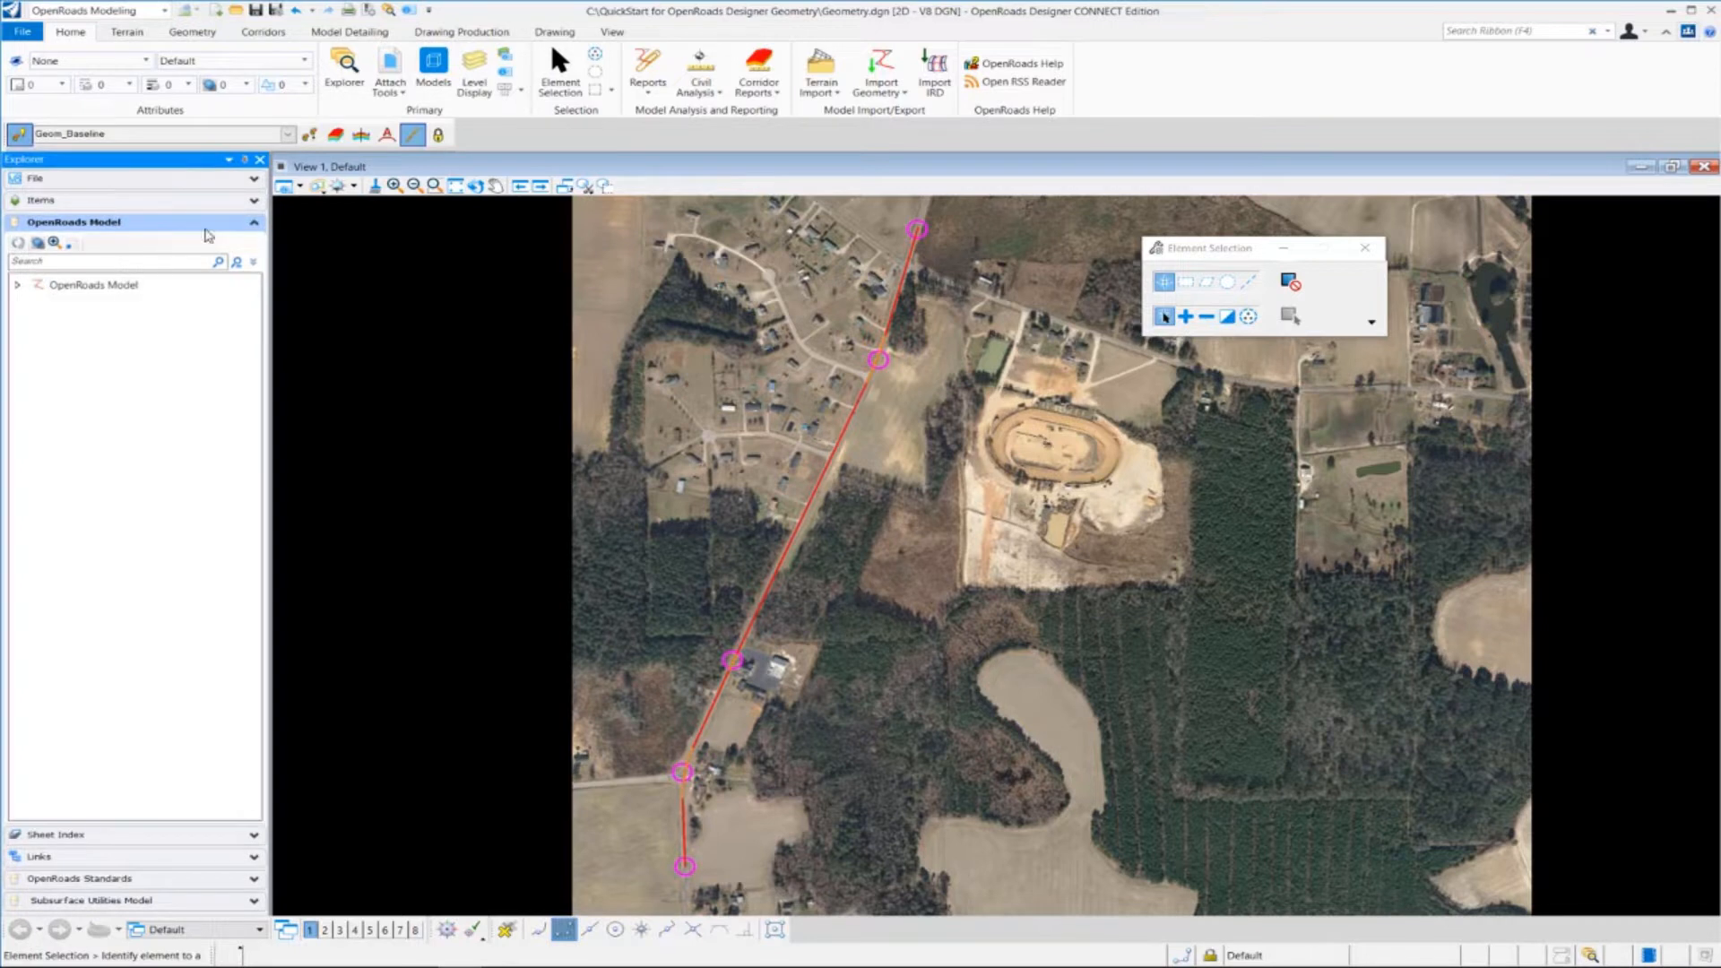
{"action": "left_click", "coordinate": [93, 285]}
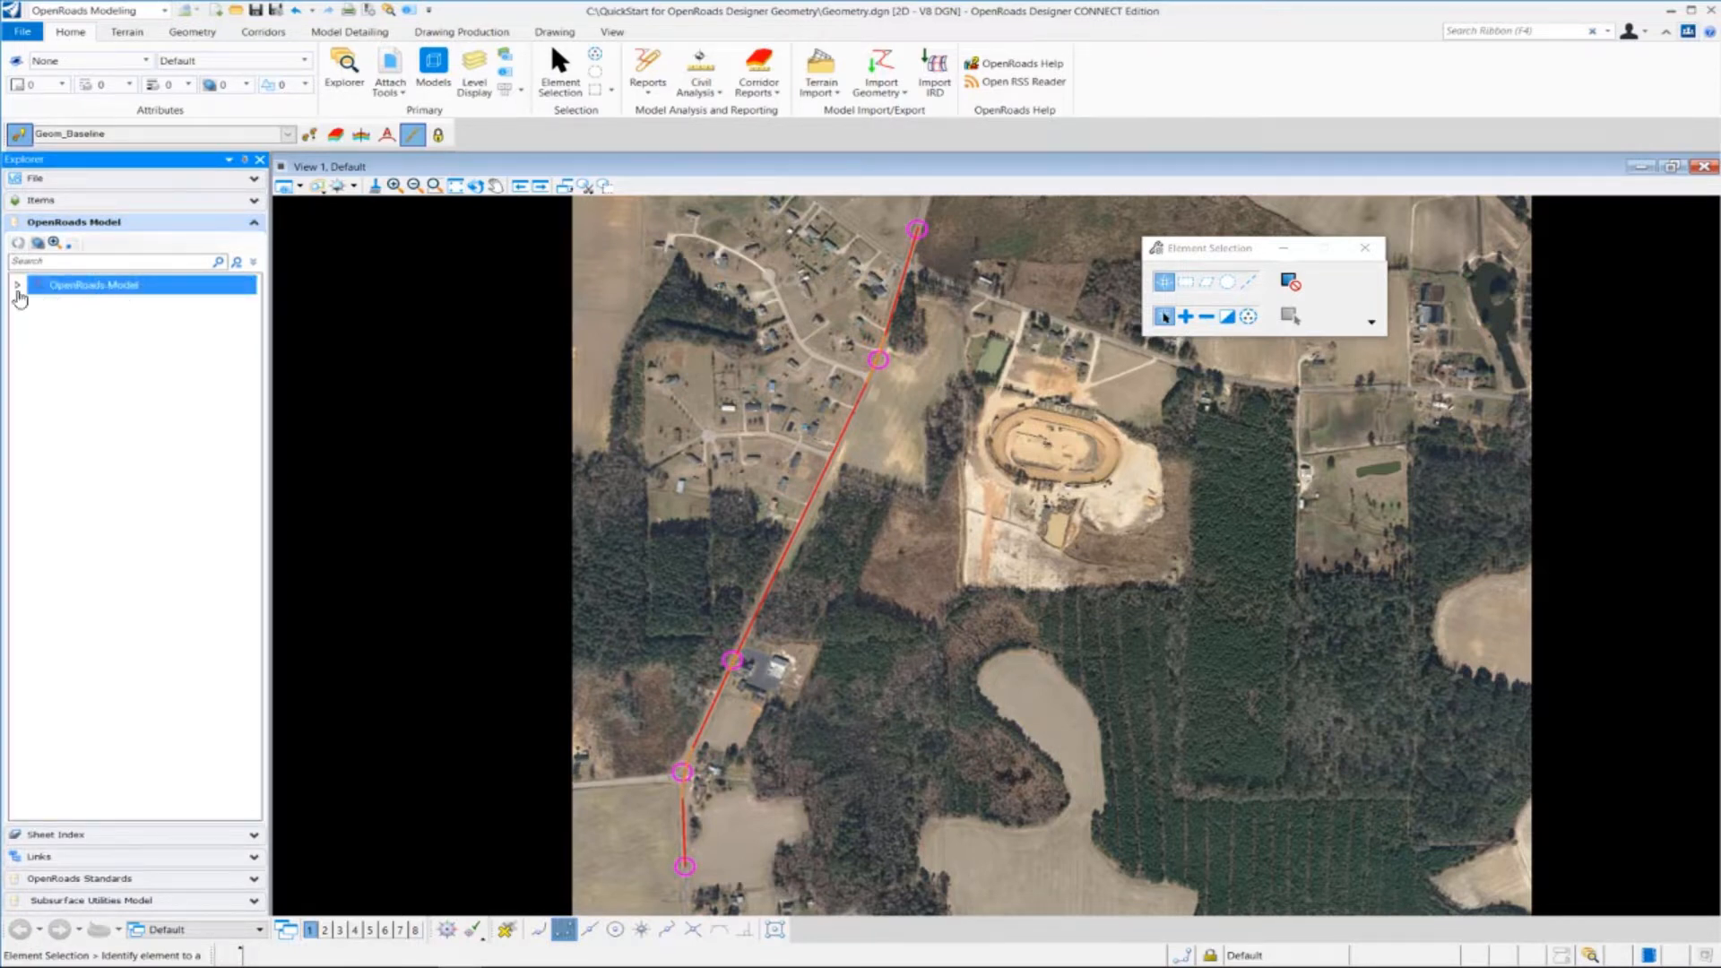
{"action": "left_click", "coordinate": [18, 285]}
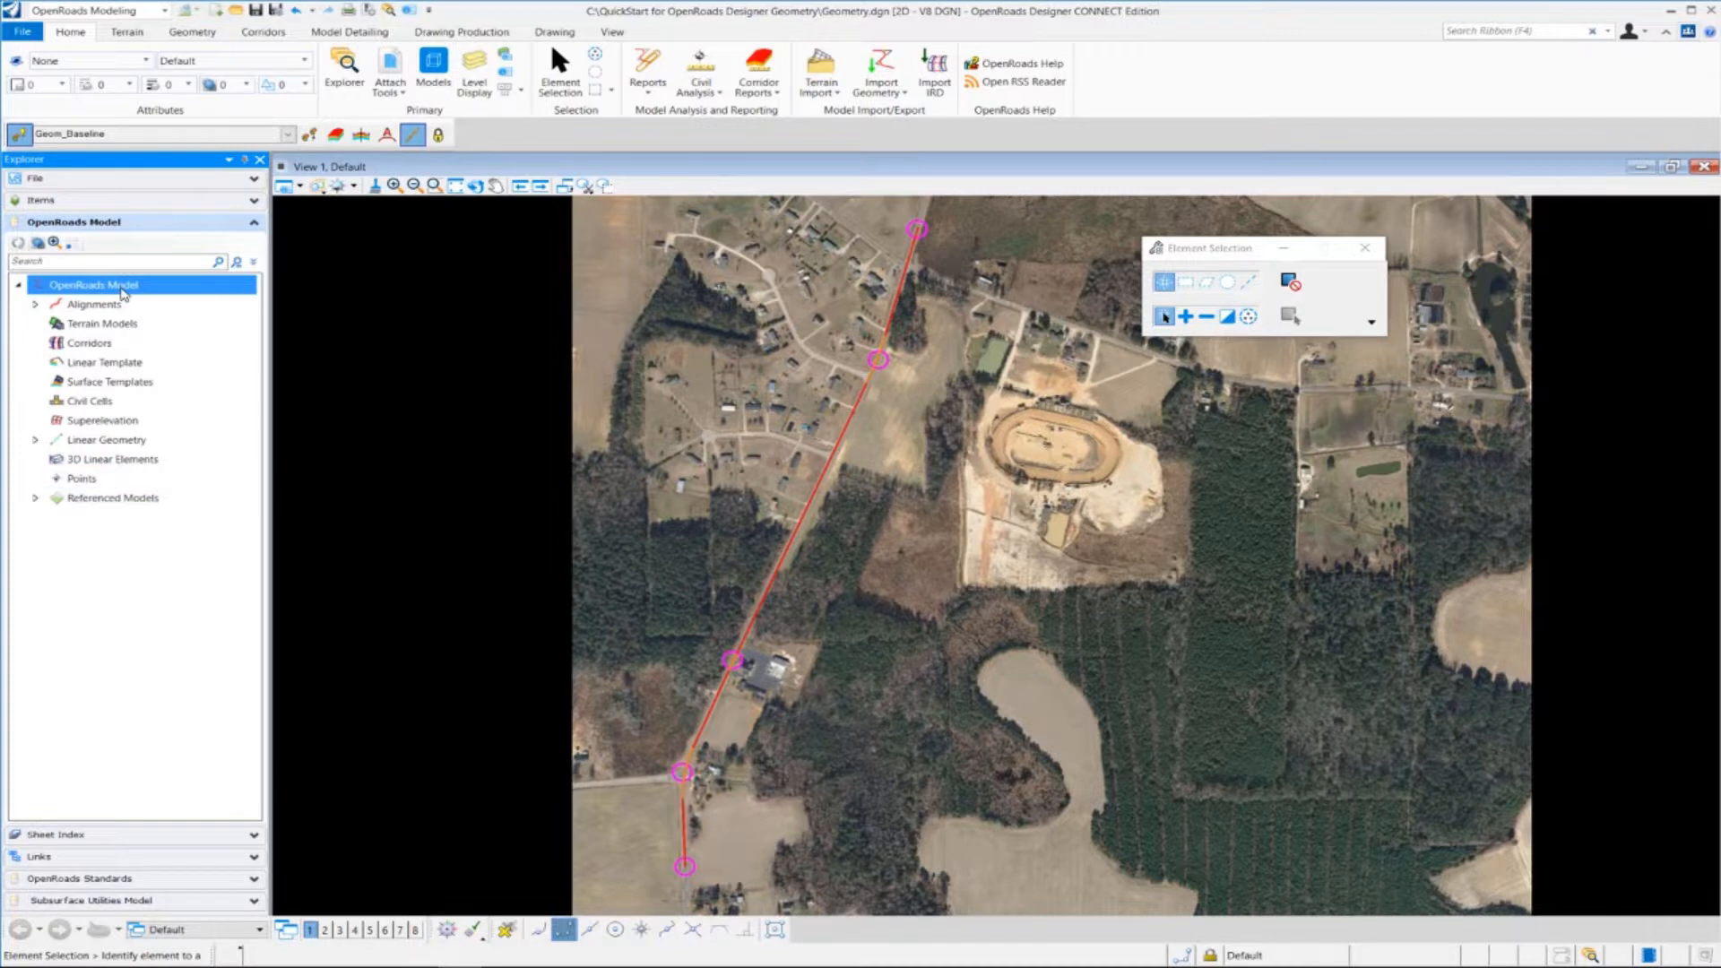
{"action": "mouse_move", "coordinate": [204, 322]}
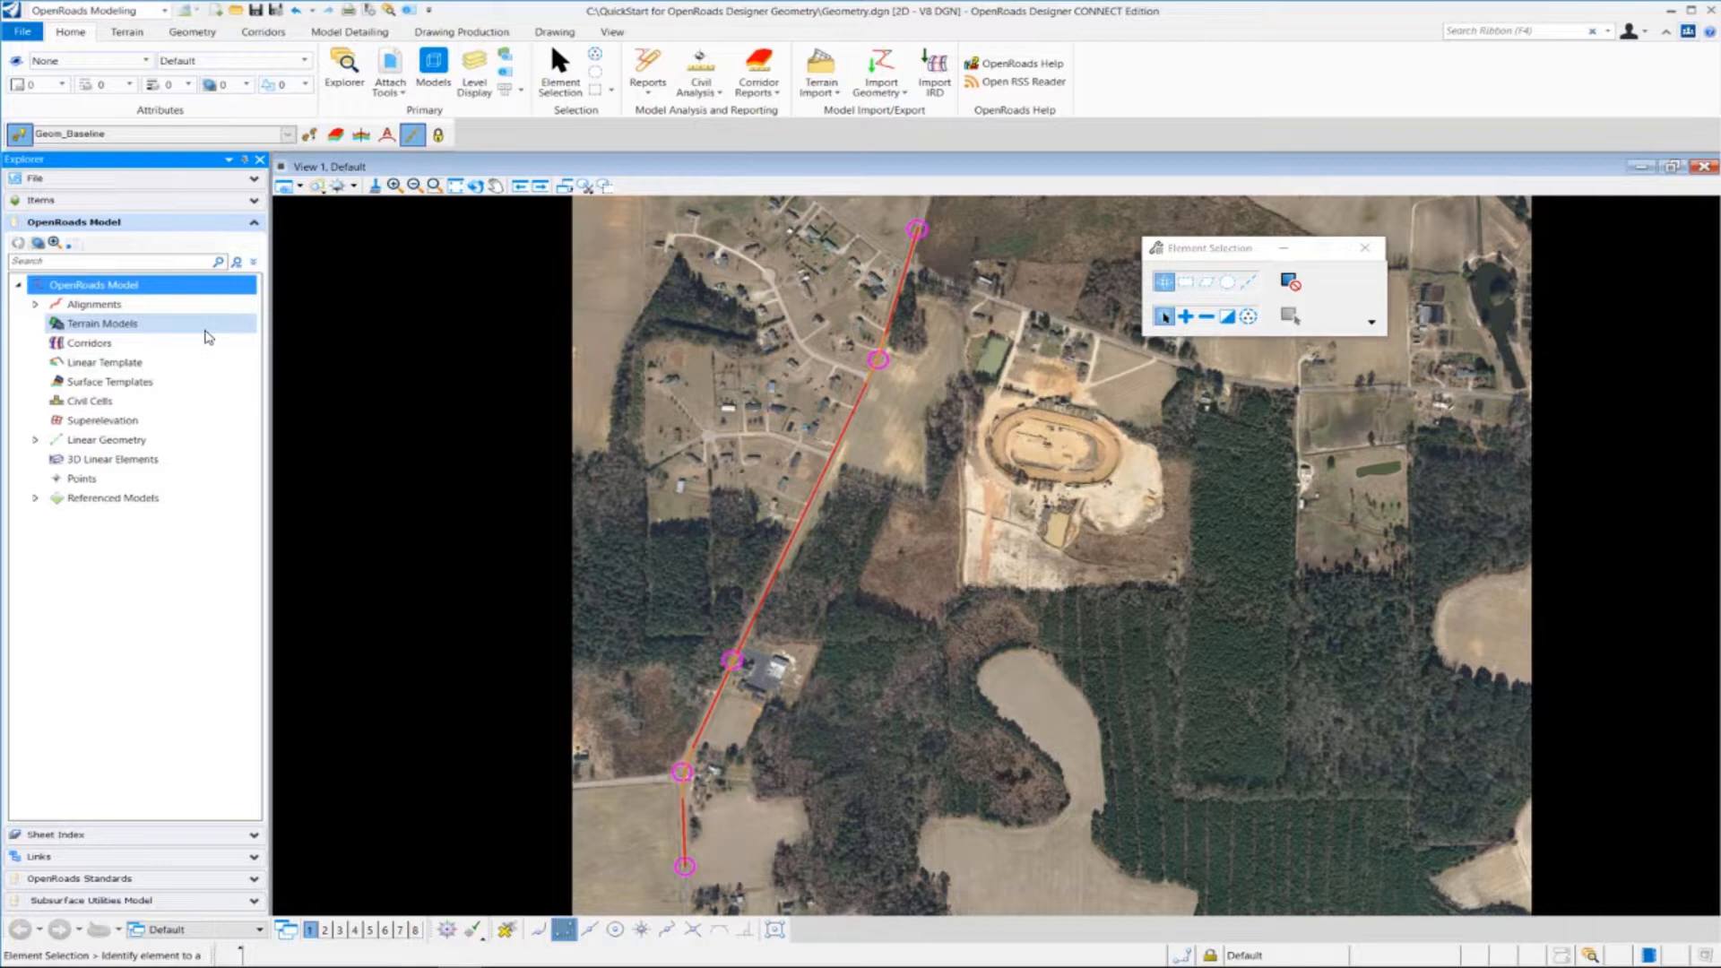
{"action": "left_click", "coordinate": [94, 304]}
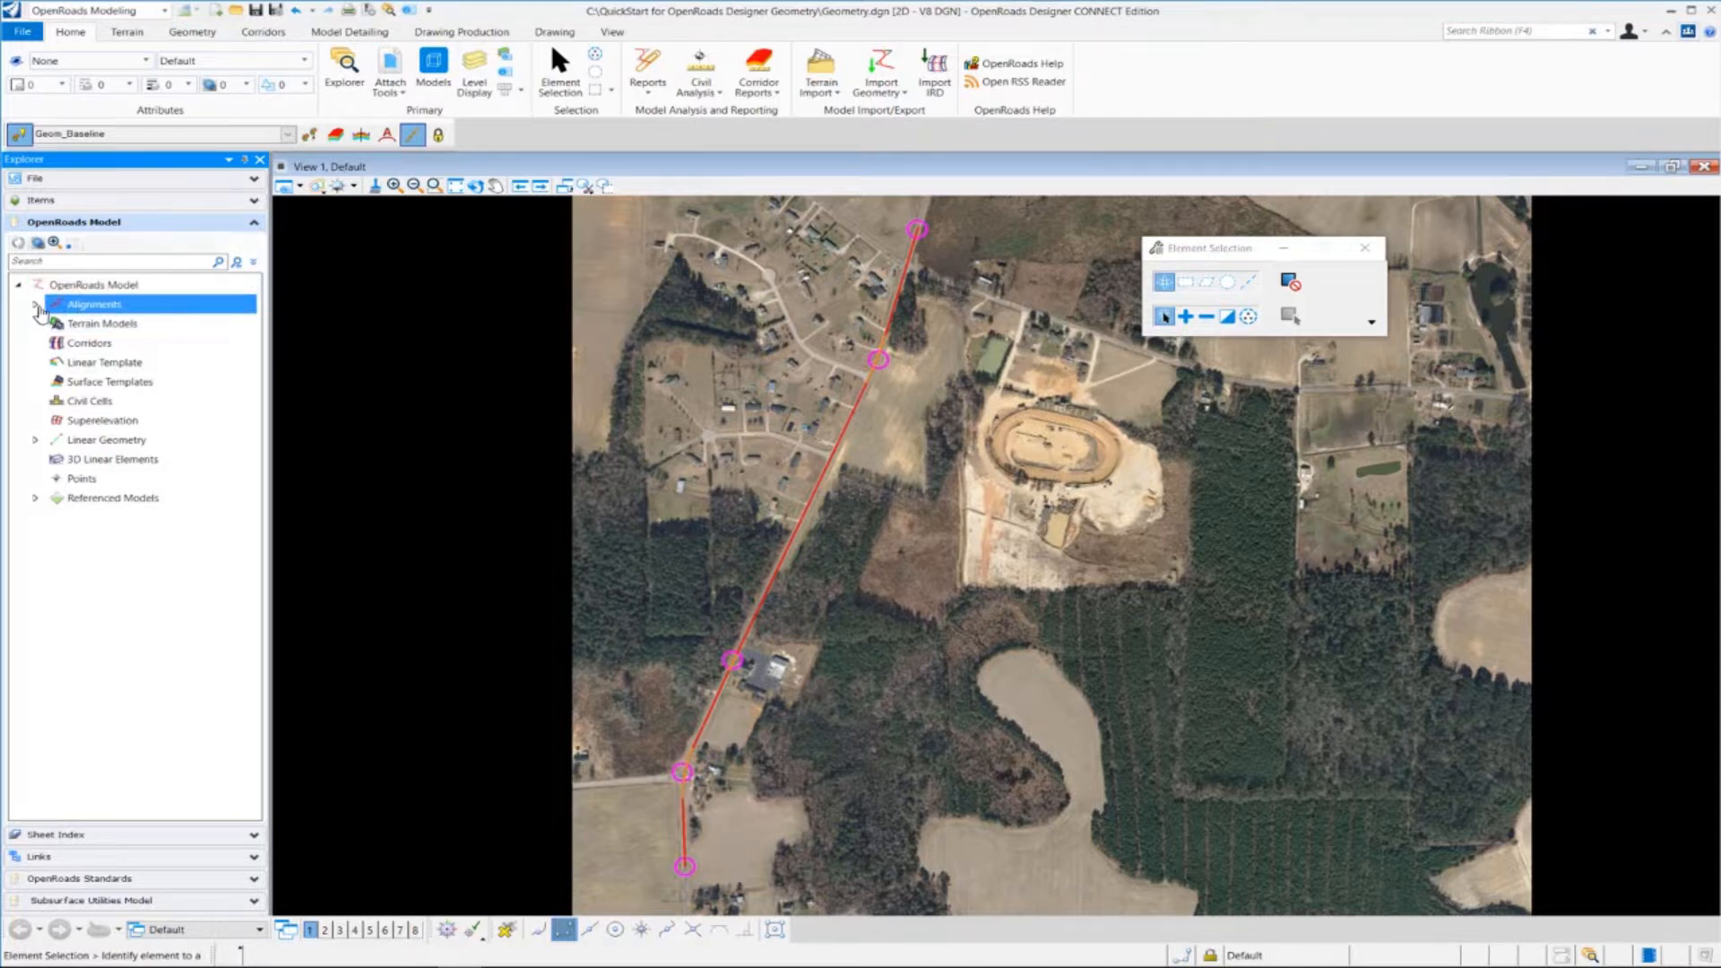
{"action": "left_click", "coordinate": [35, 304]}
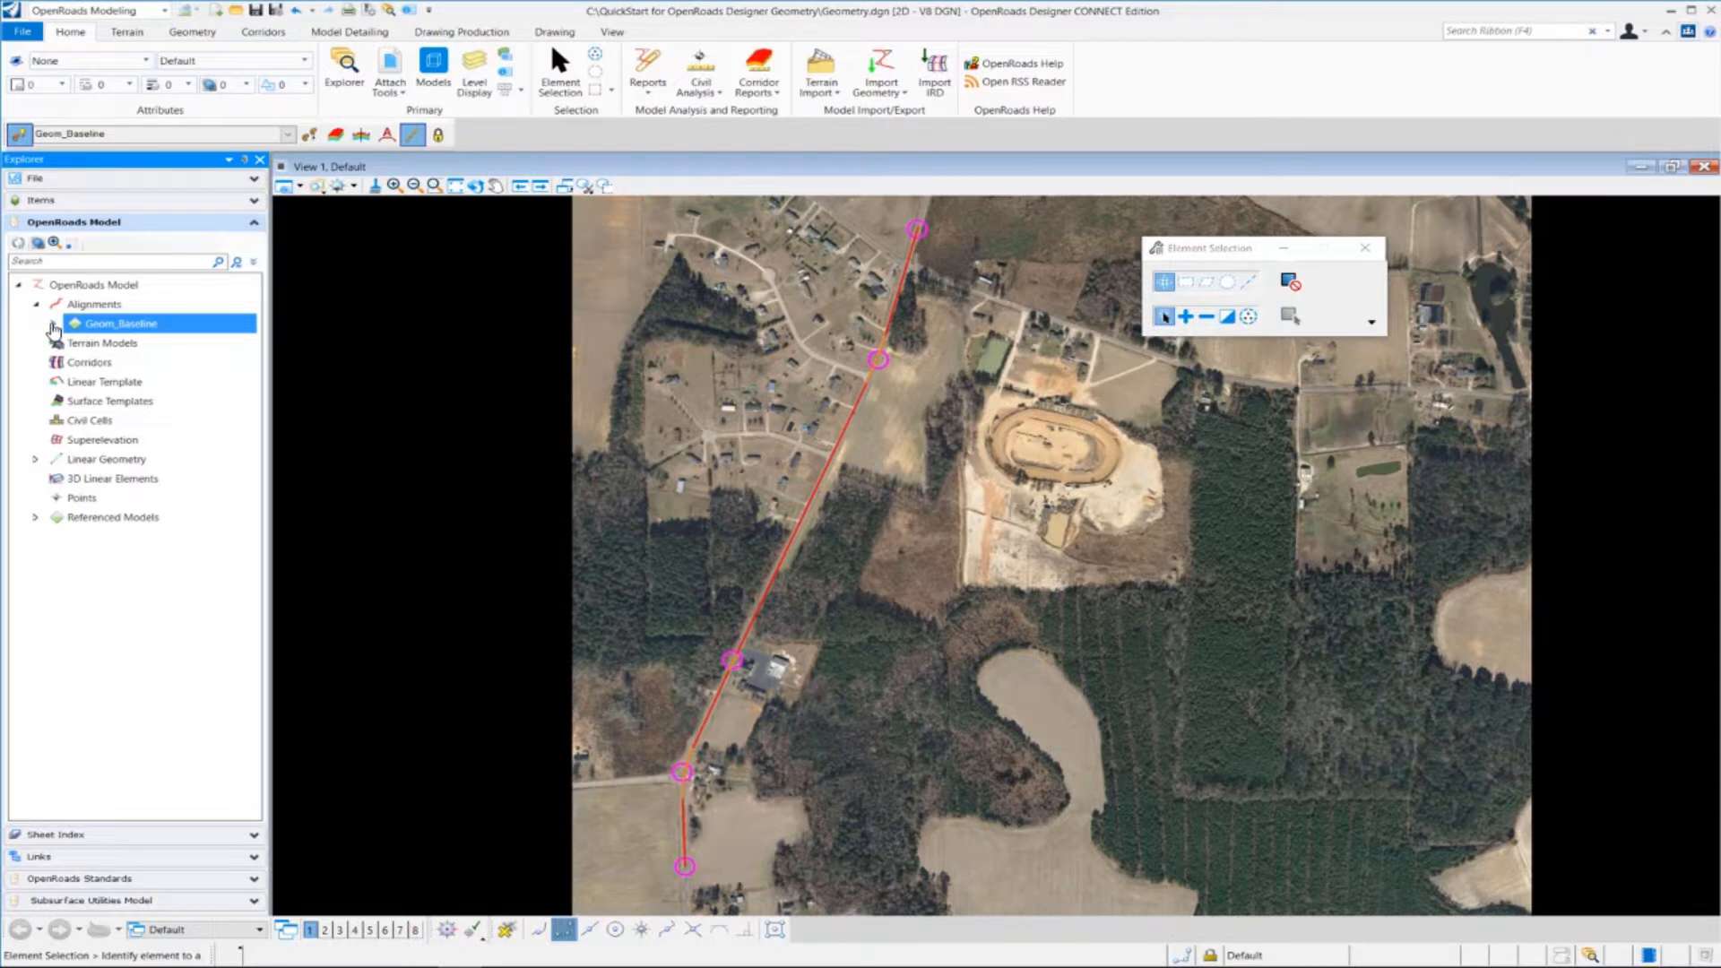
{"action": "left_click", "coordinate": [53, 323]}
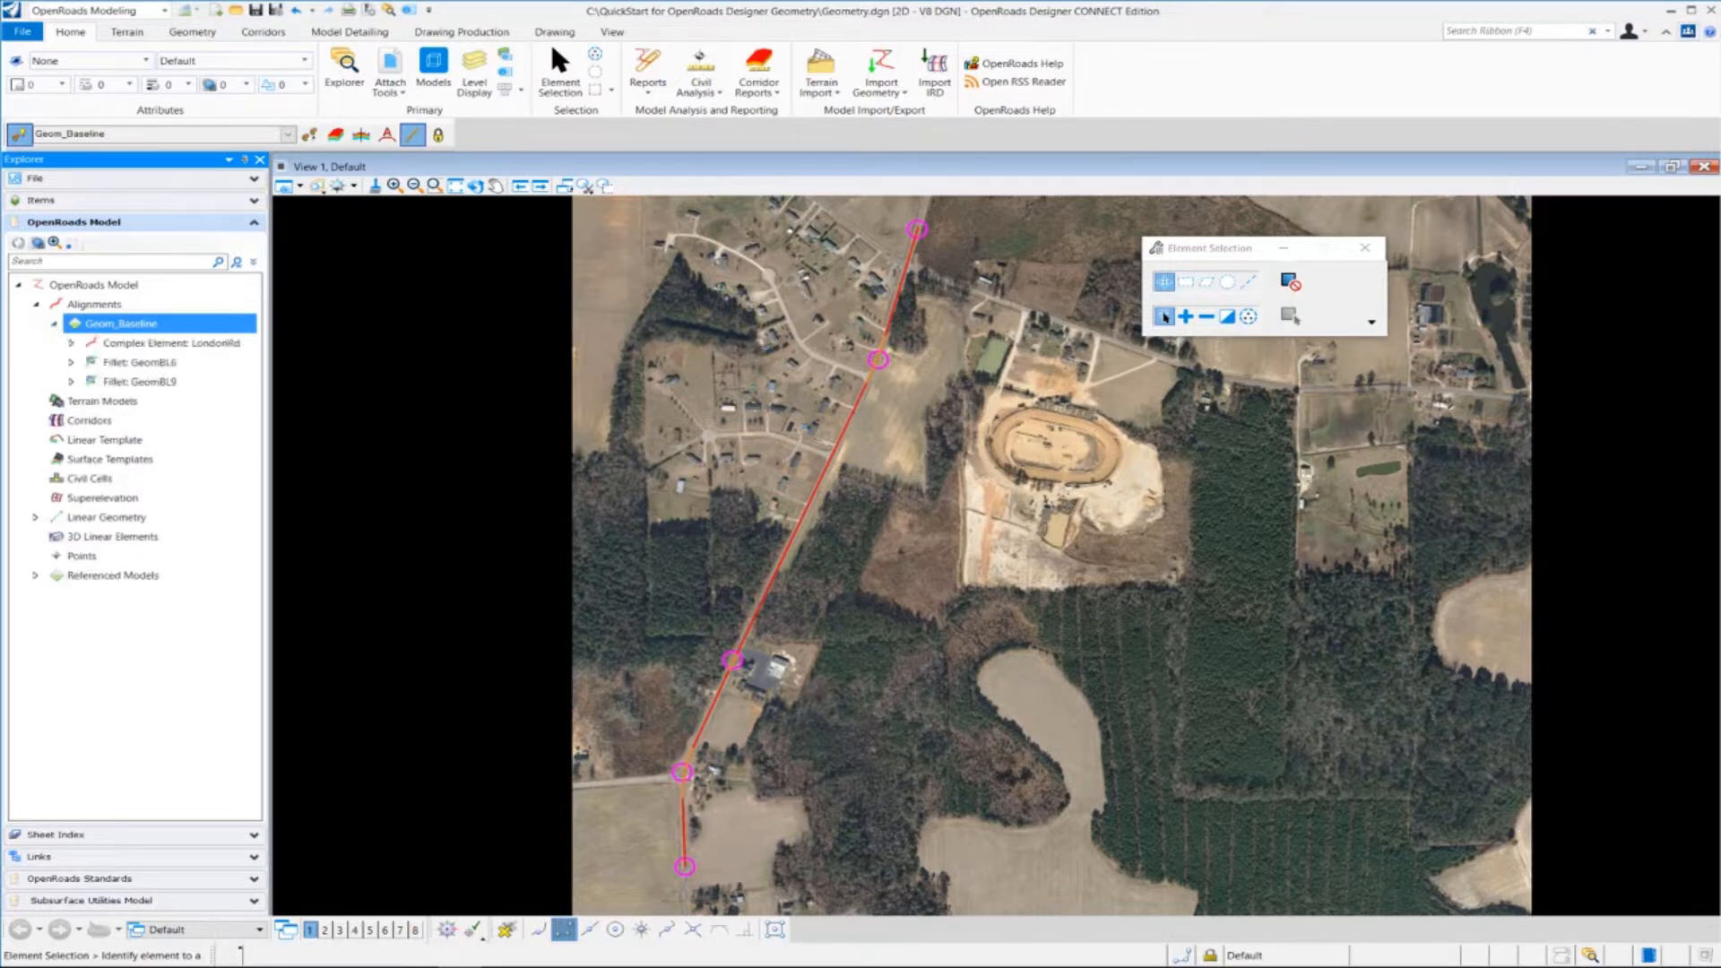
{"action": "left_click", "coordinate": [170, 343]}
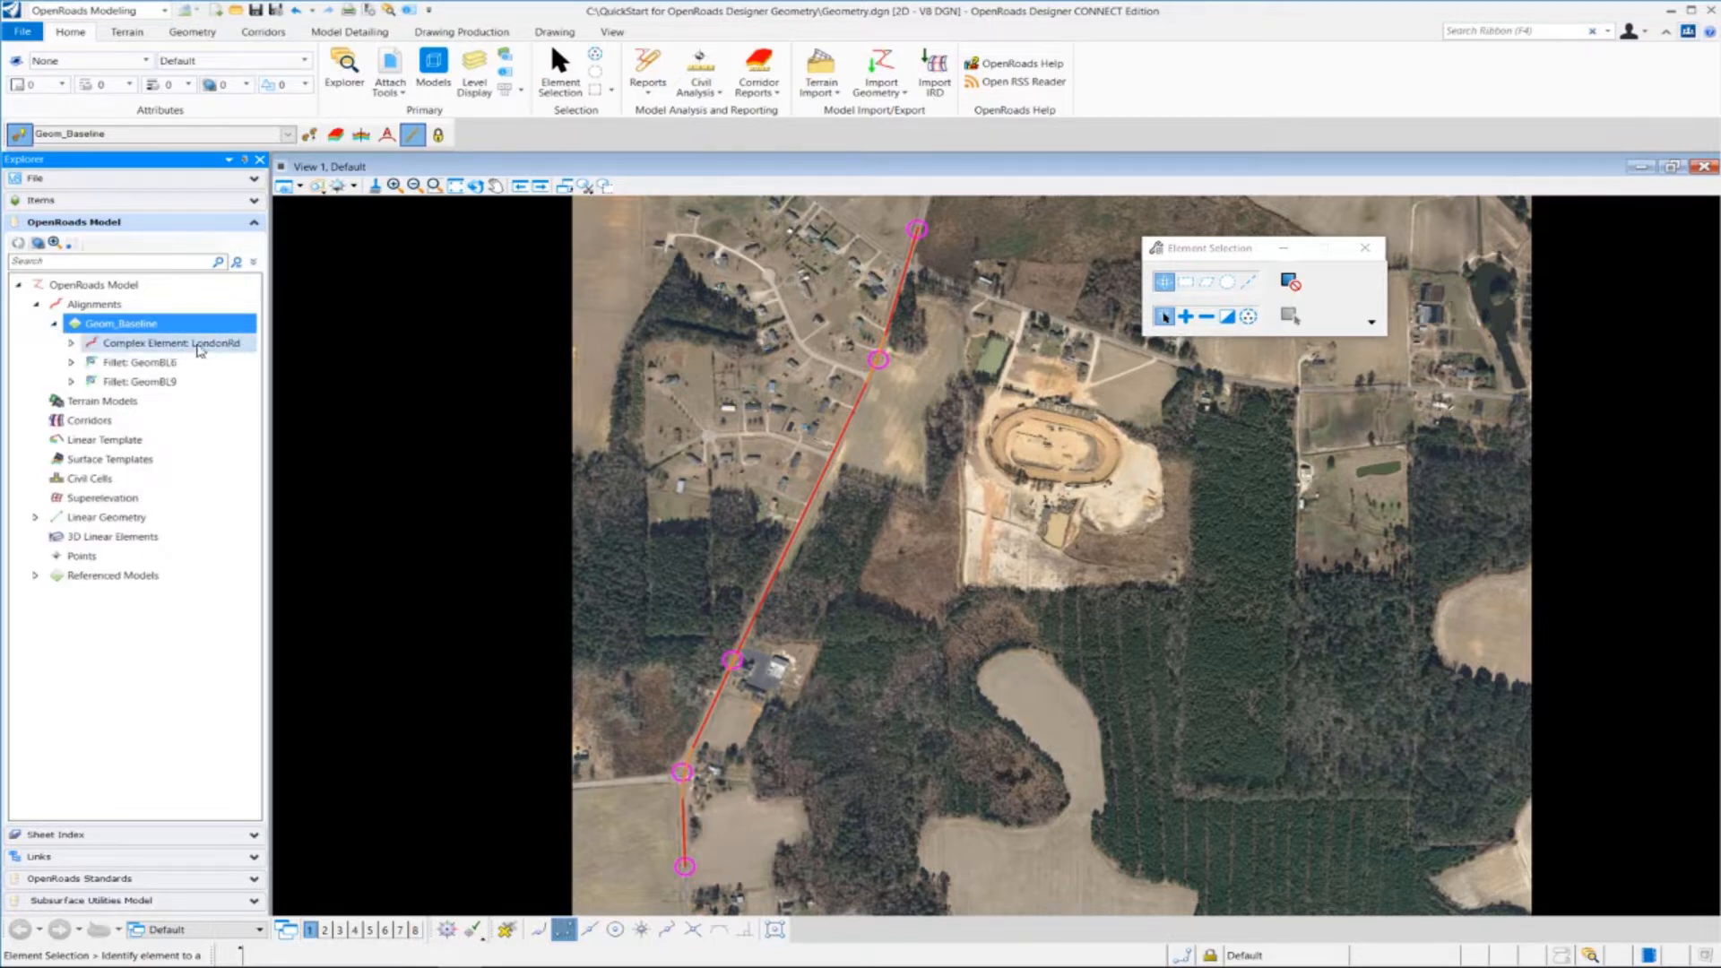
- Select Complex Element: LondonRd and expand it to list its lines and fillets
{"action": "left_click", "coordinate": [172, 343]}
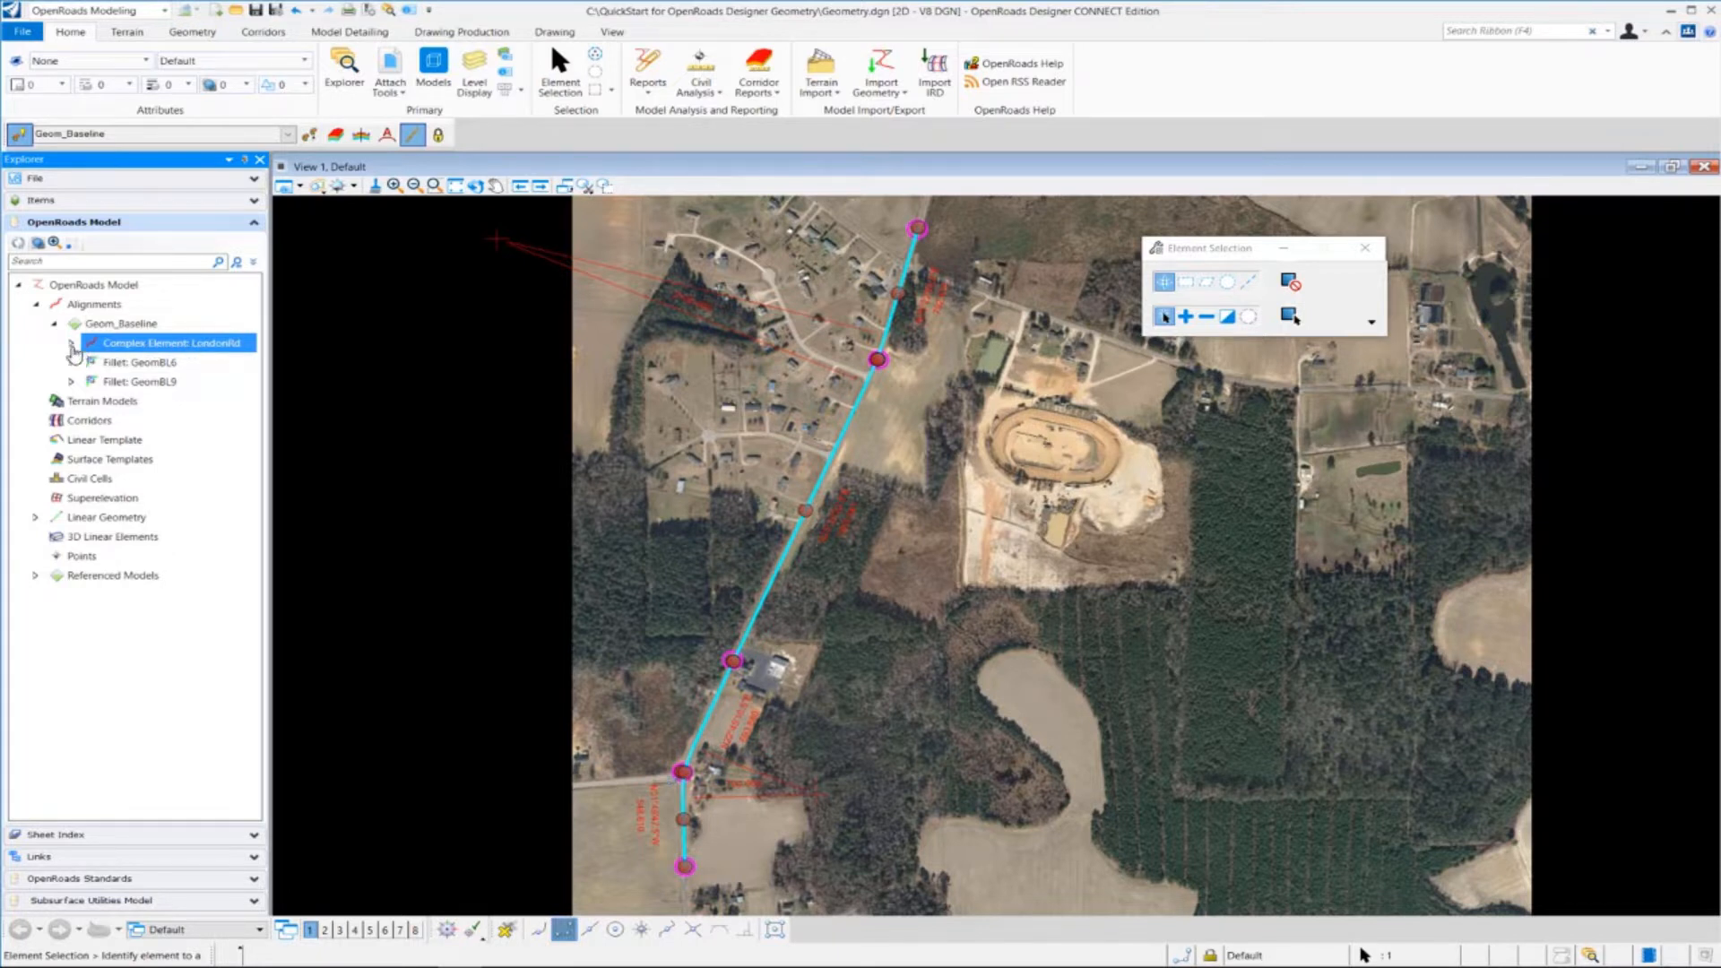
{"action": "left_click", "coordinate": [73, 343]}
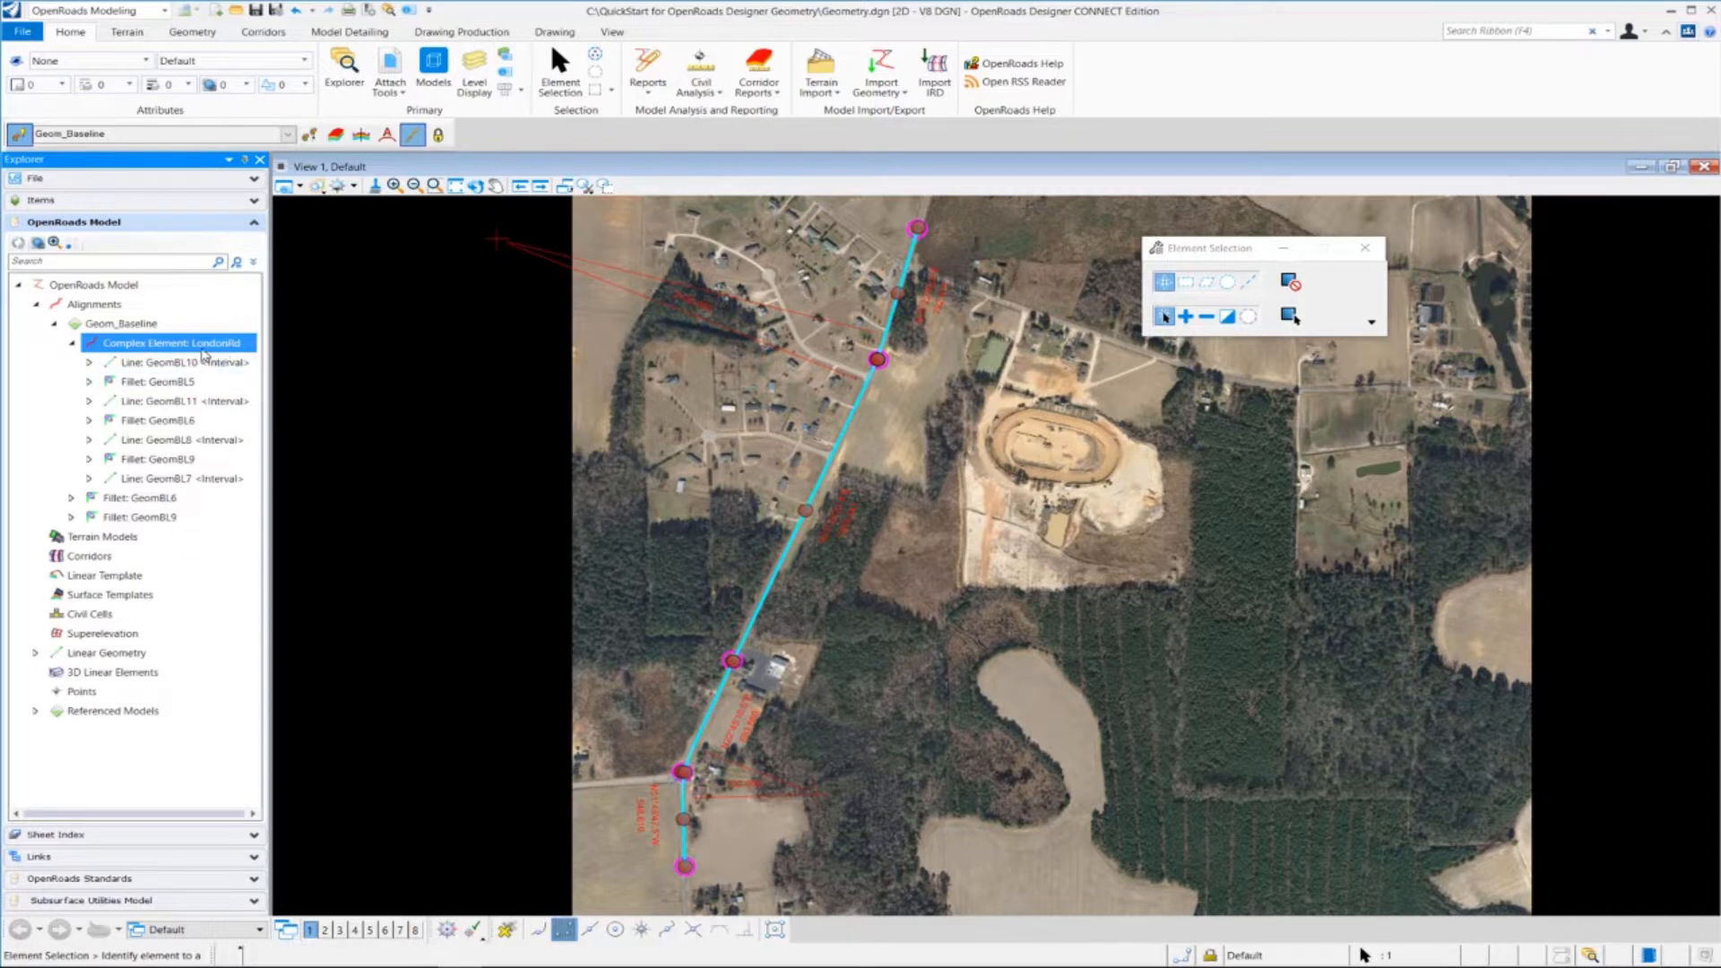
- Open the context menu for Complex Element: LondonRd in Explorer
{"action": "right_click", "coordinate": [170, 343]}
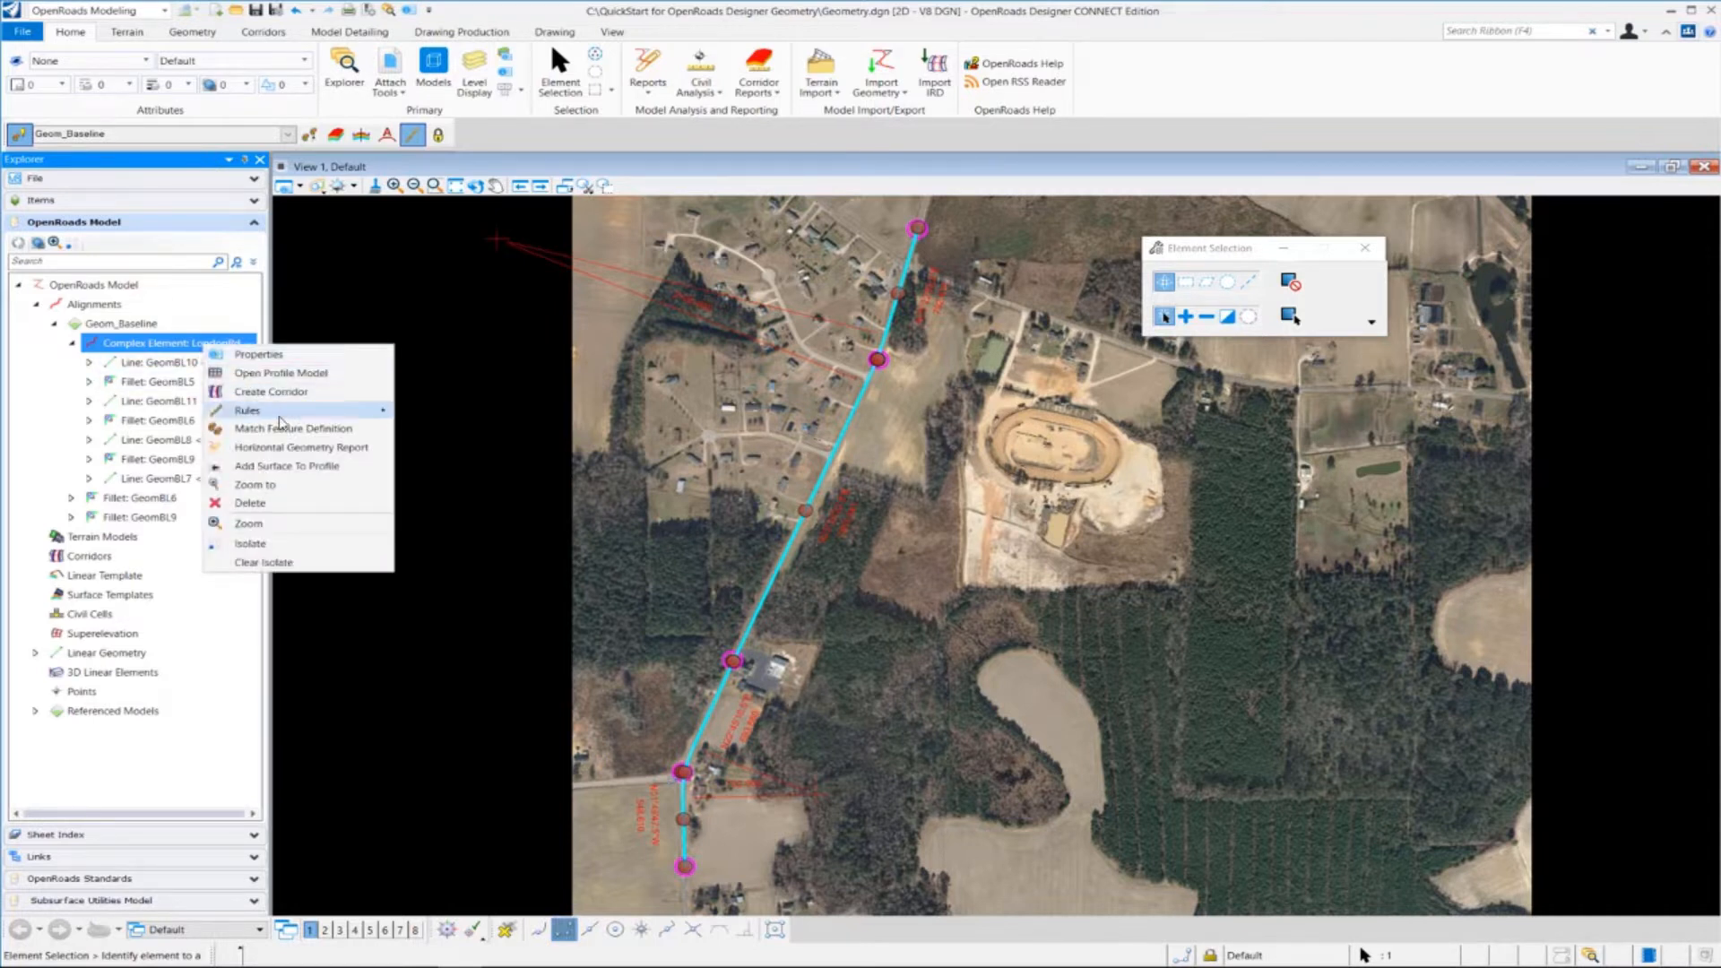
{"action": "mouse_move", "coordinate": [311, 440]}
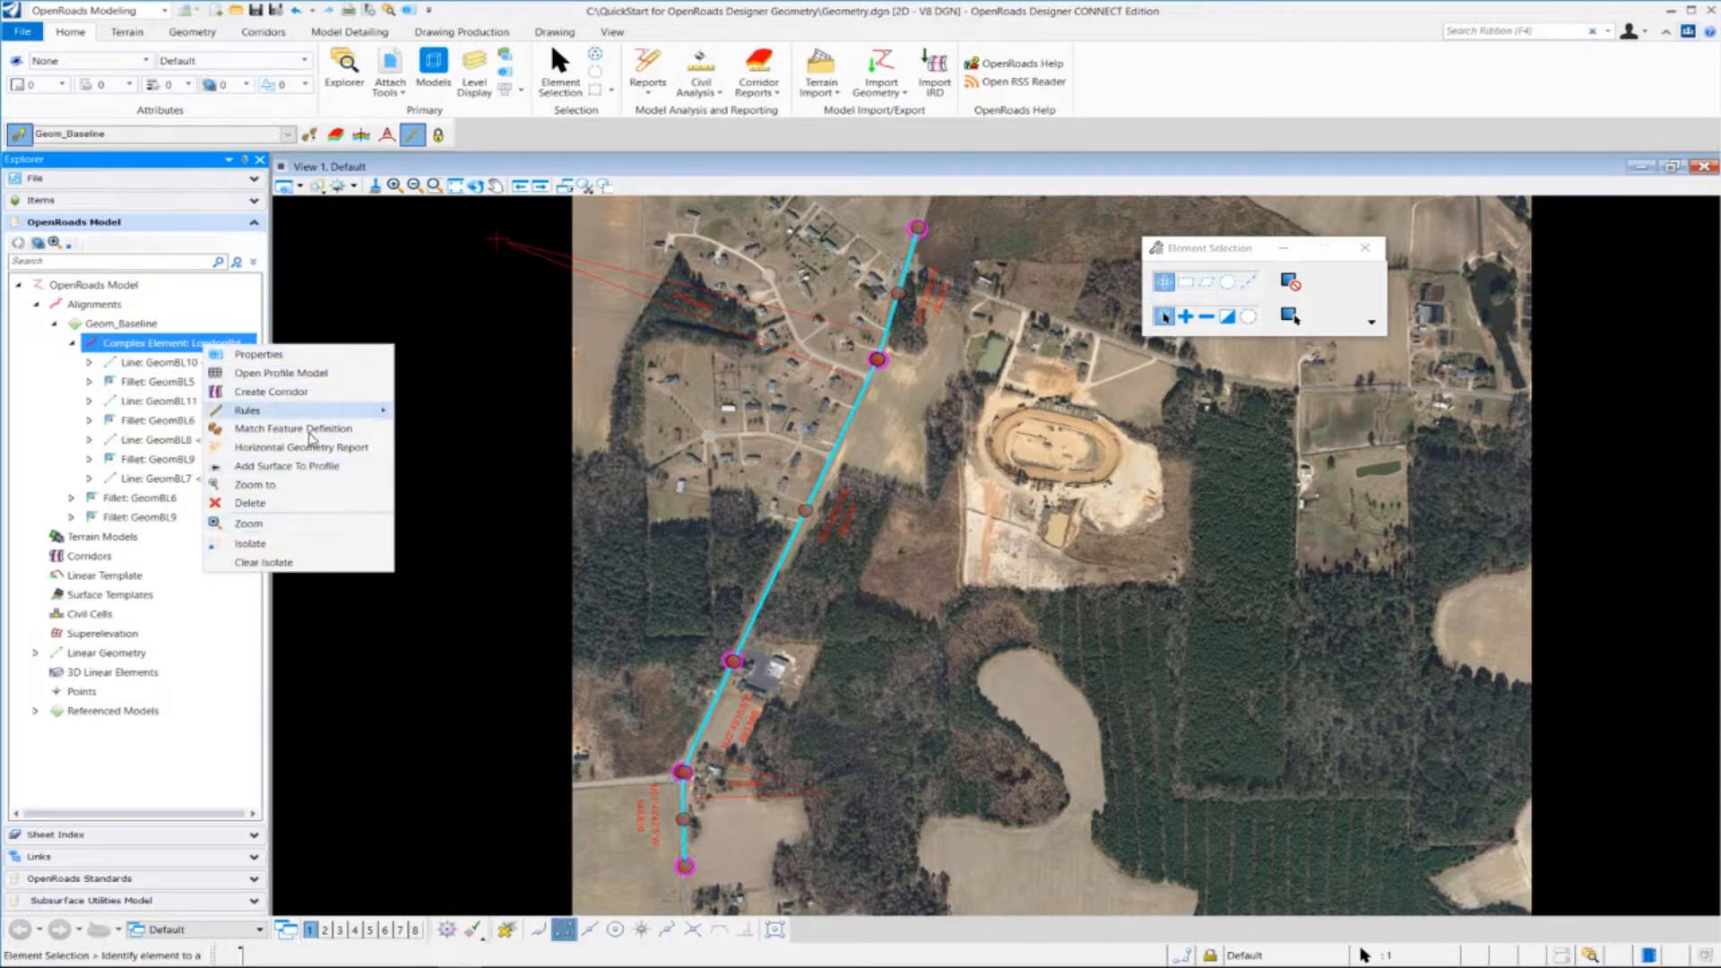
{"action": "mouse_move", "coordinate": [323, 360]}
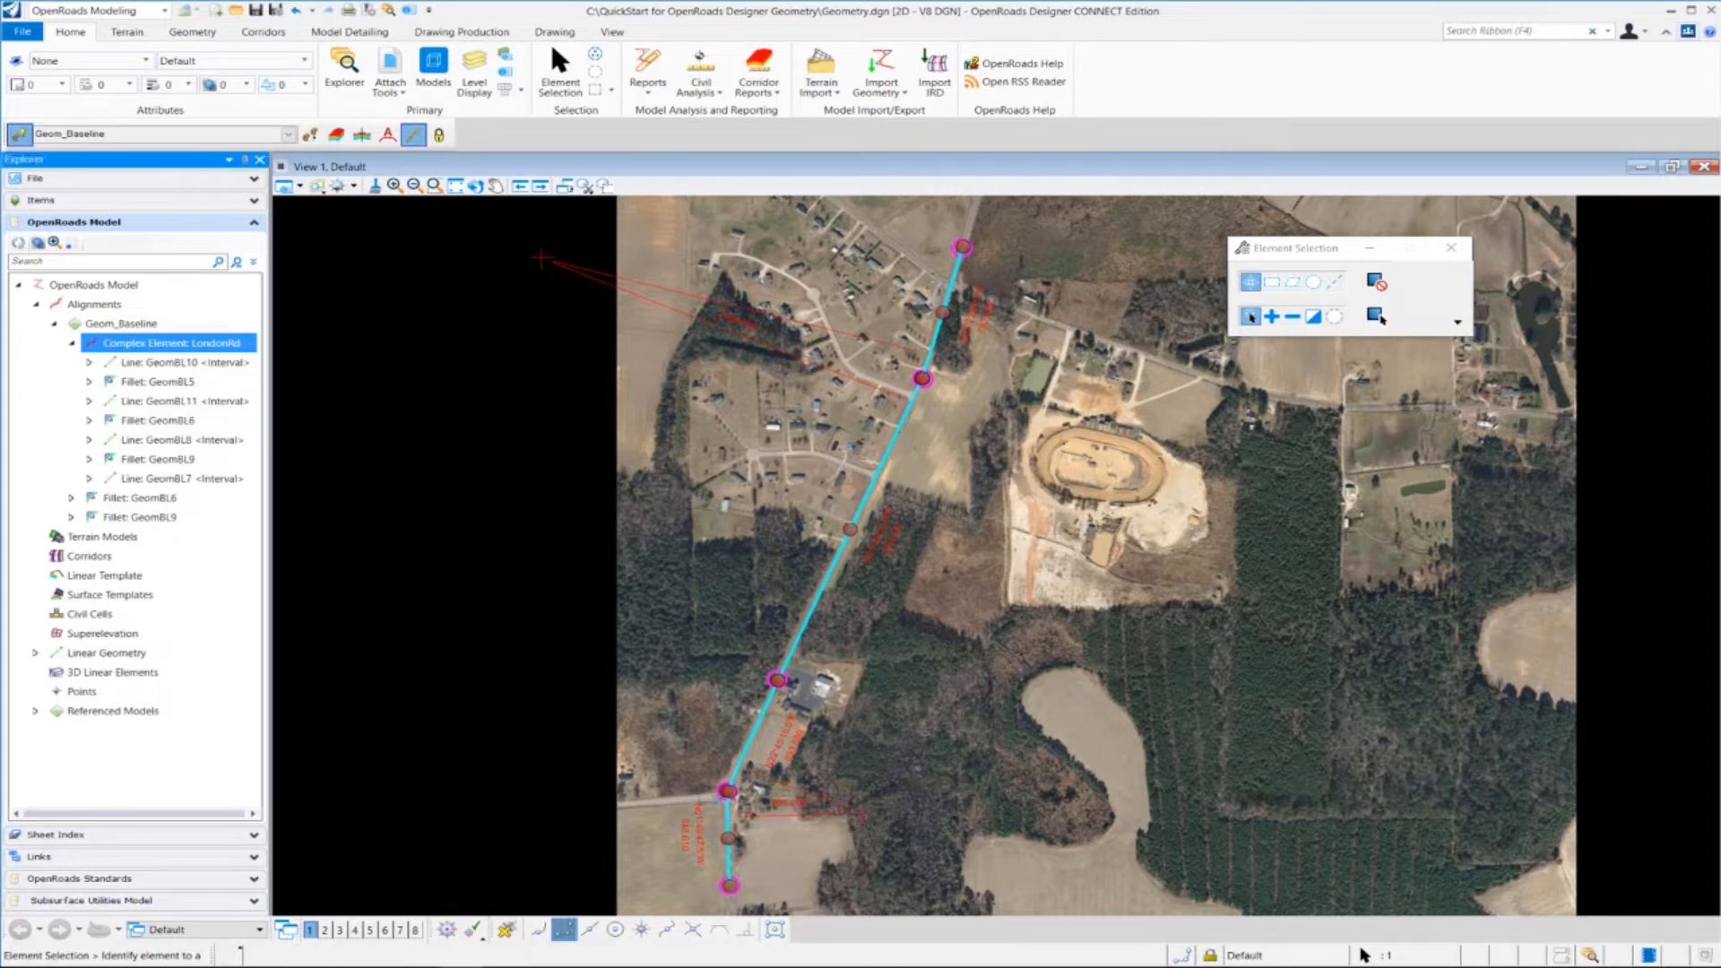
{"action": "right_click", "coordinate": [170, 343]}
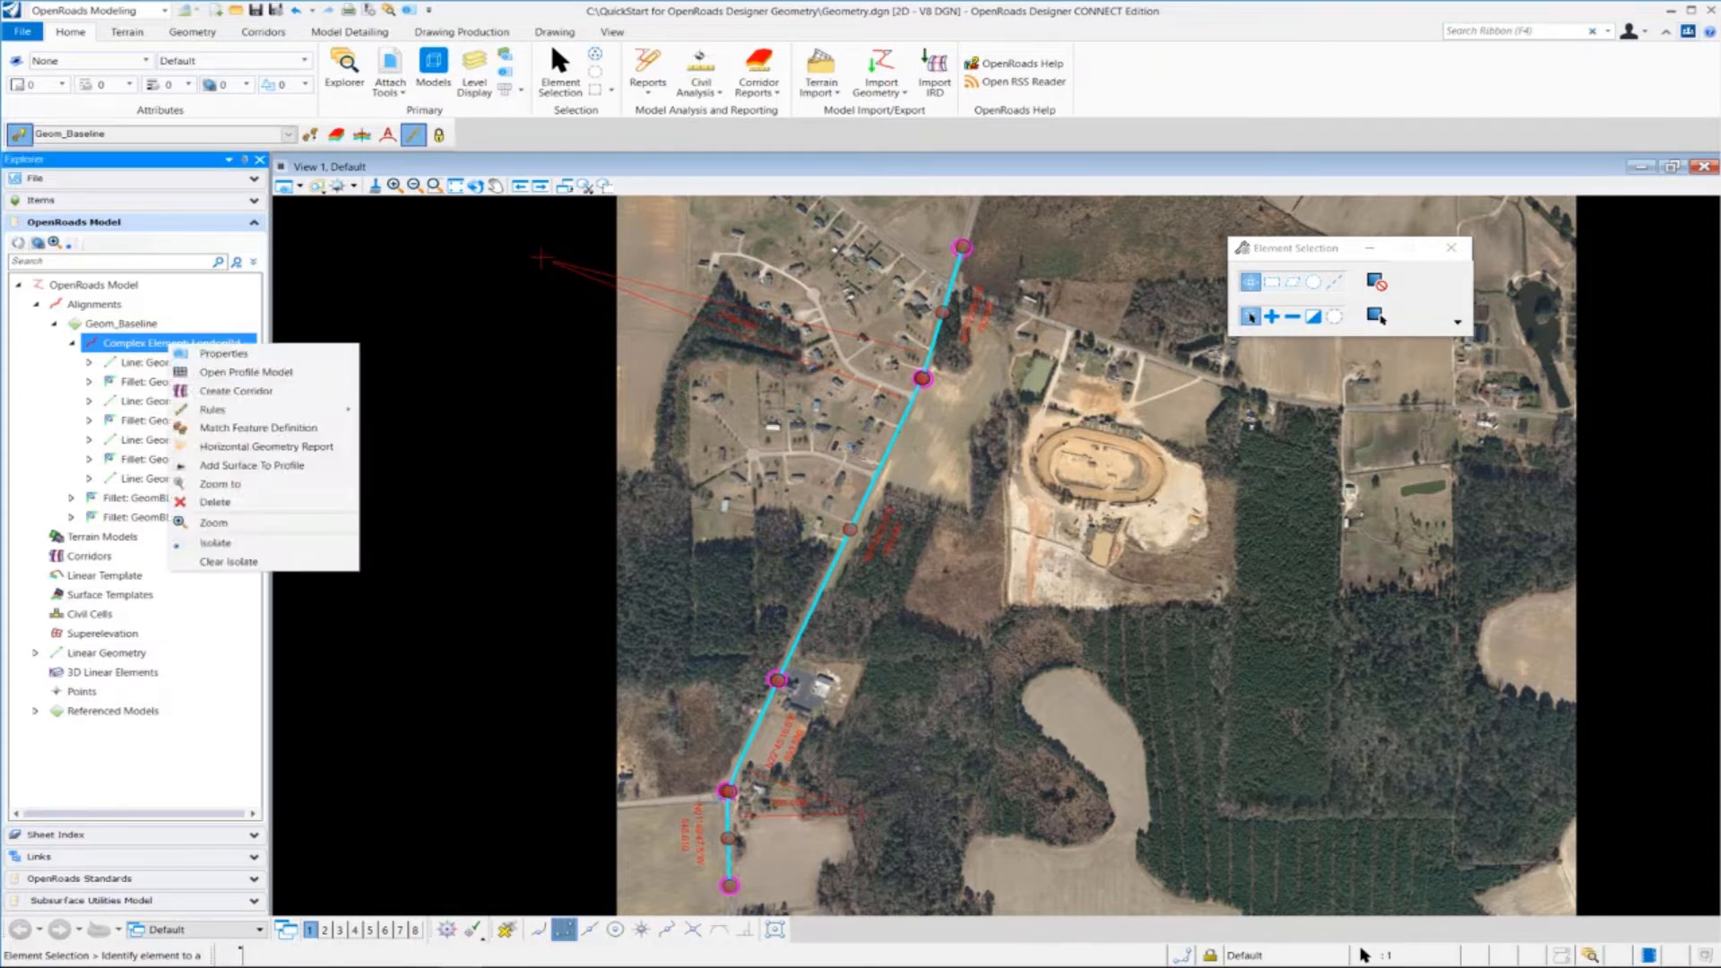
{"action": "mouse_move", "coordinate": [223, 353]}
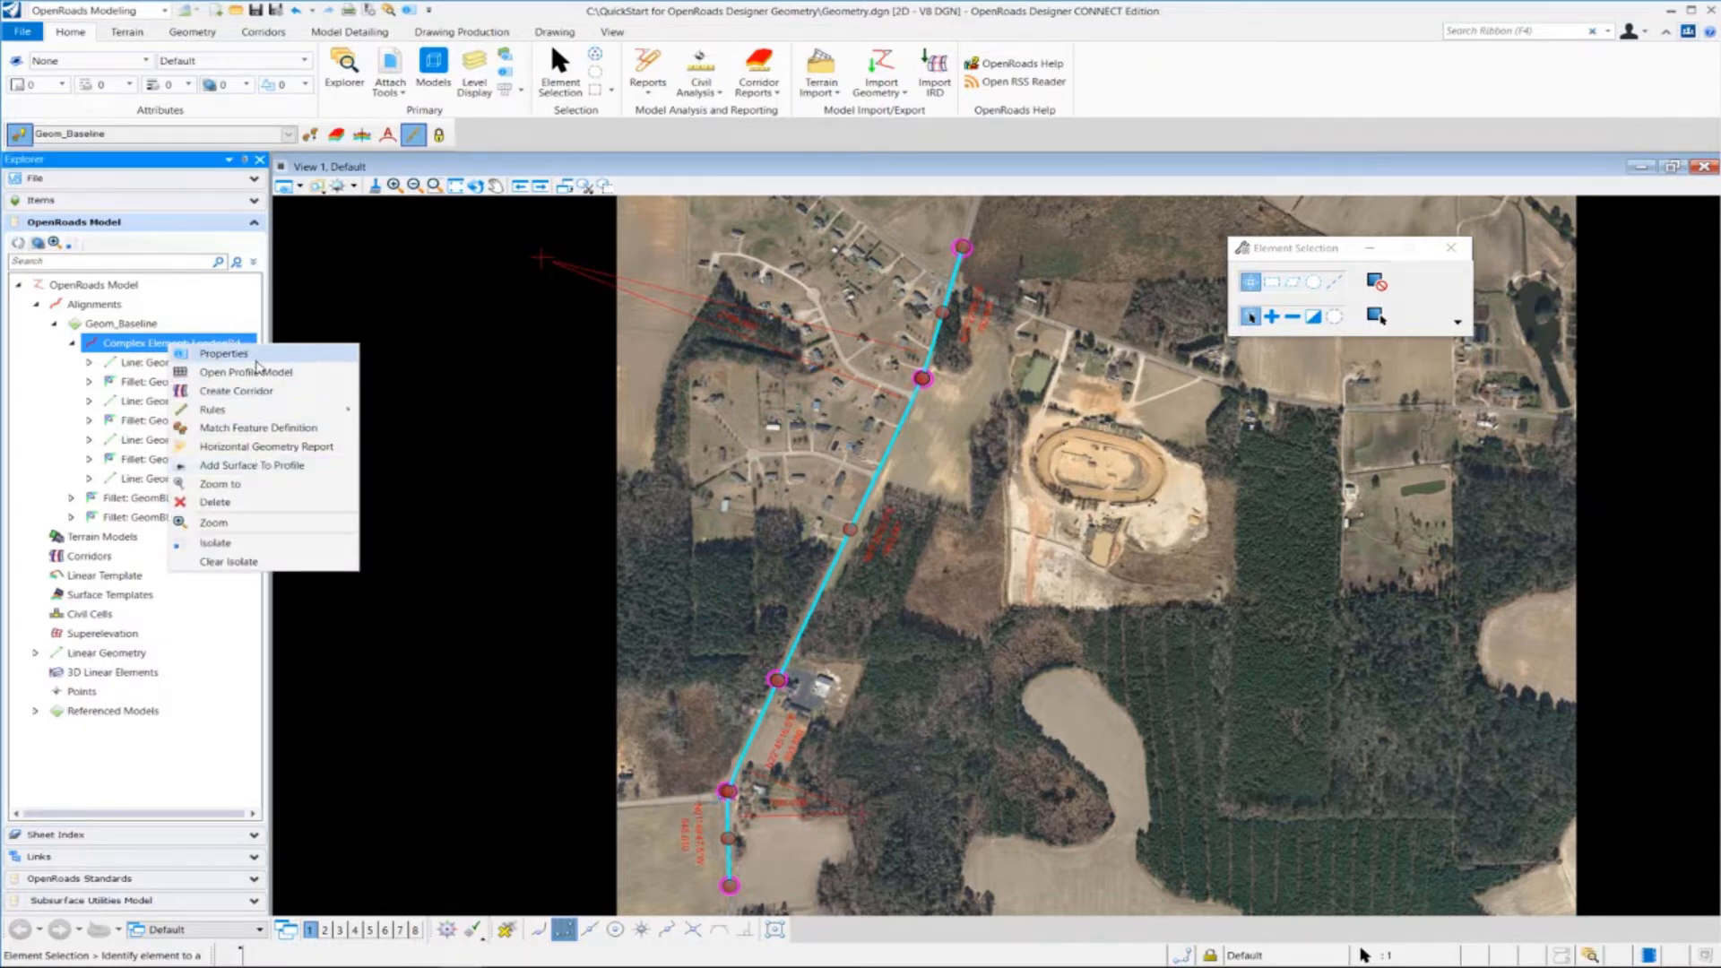
{"action": "mouse_move", "coordinate": [258, 426]}
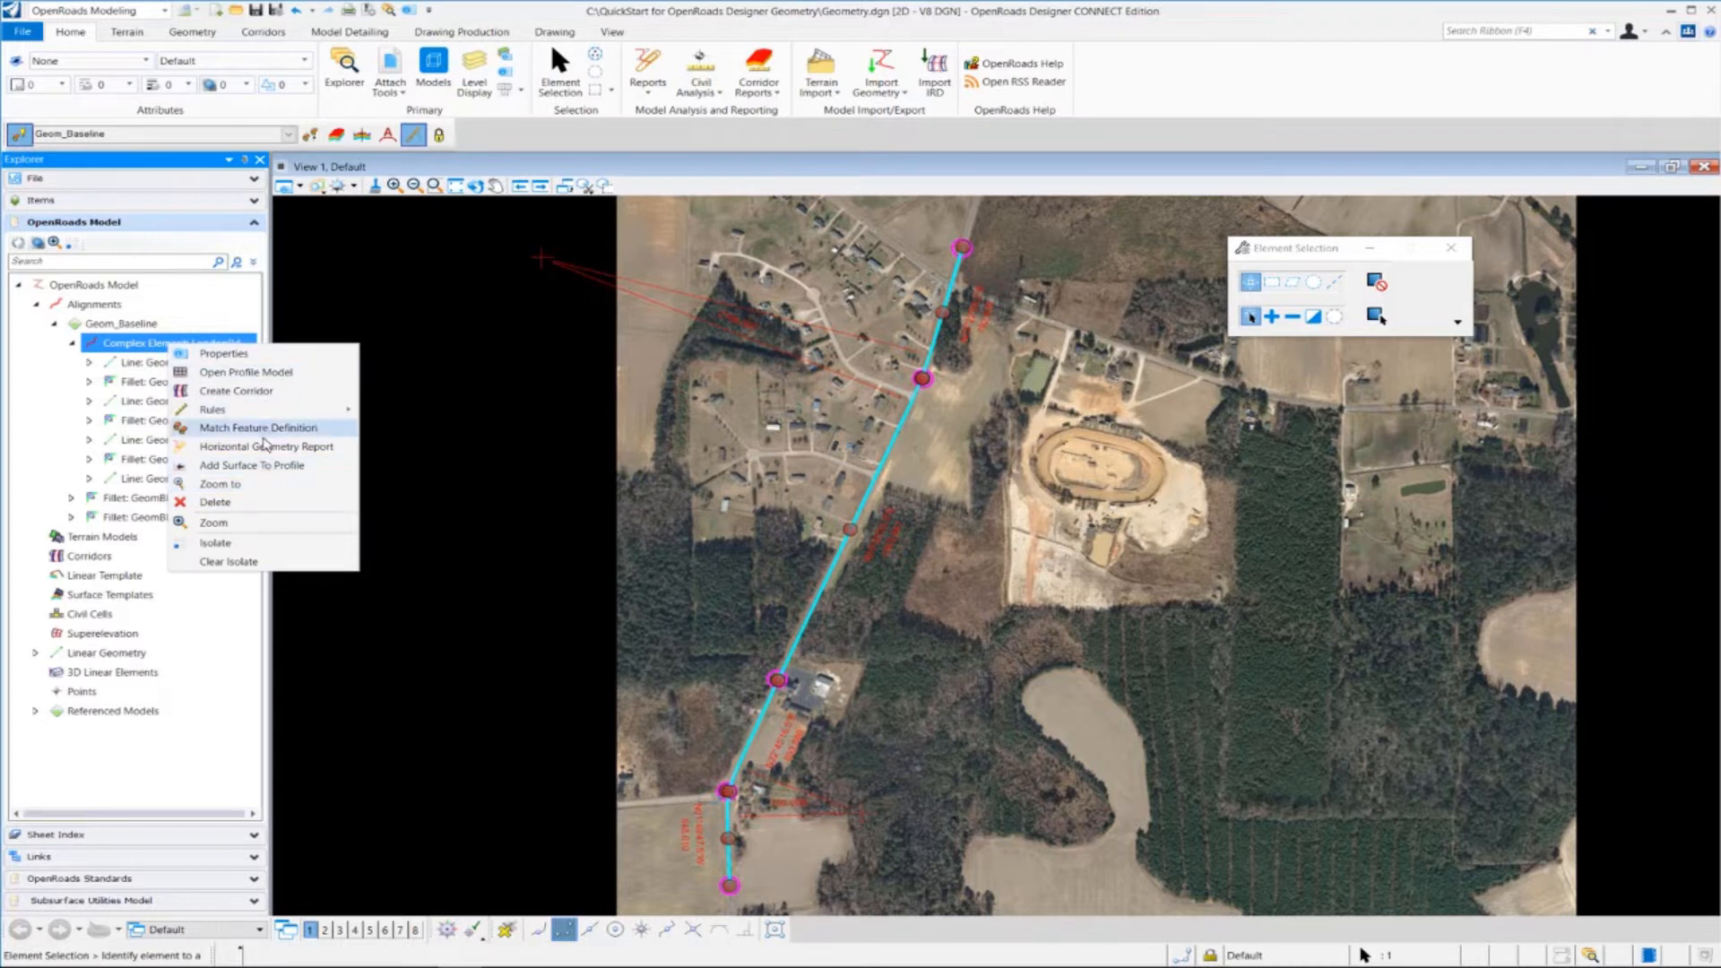
{"action": "mouse_move", "coordinate": [267, 446]}
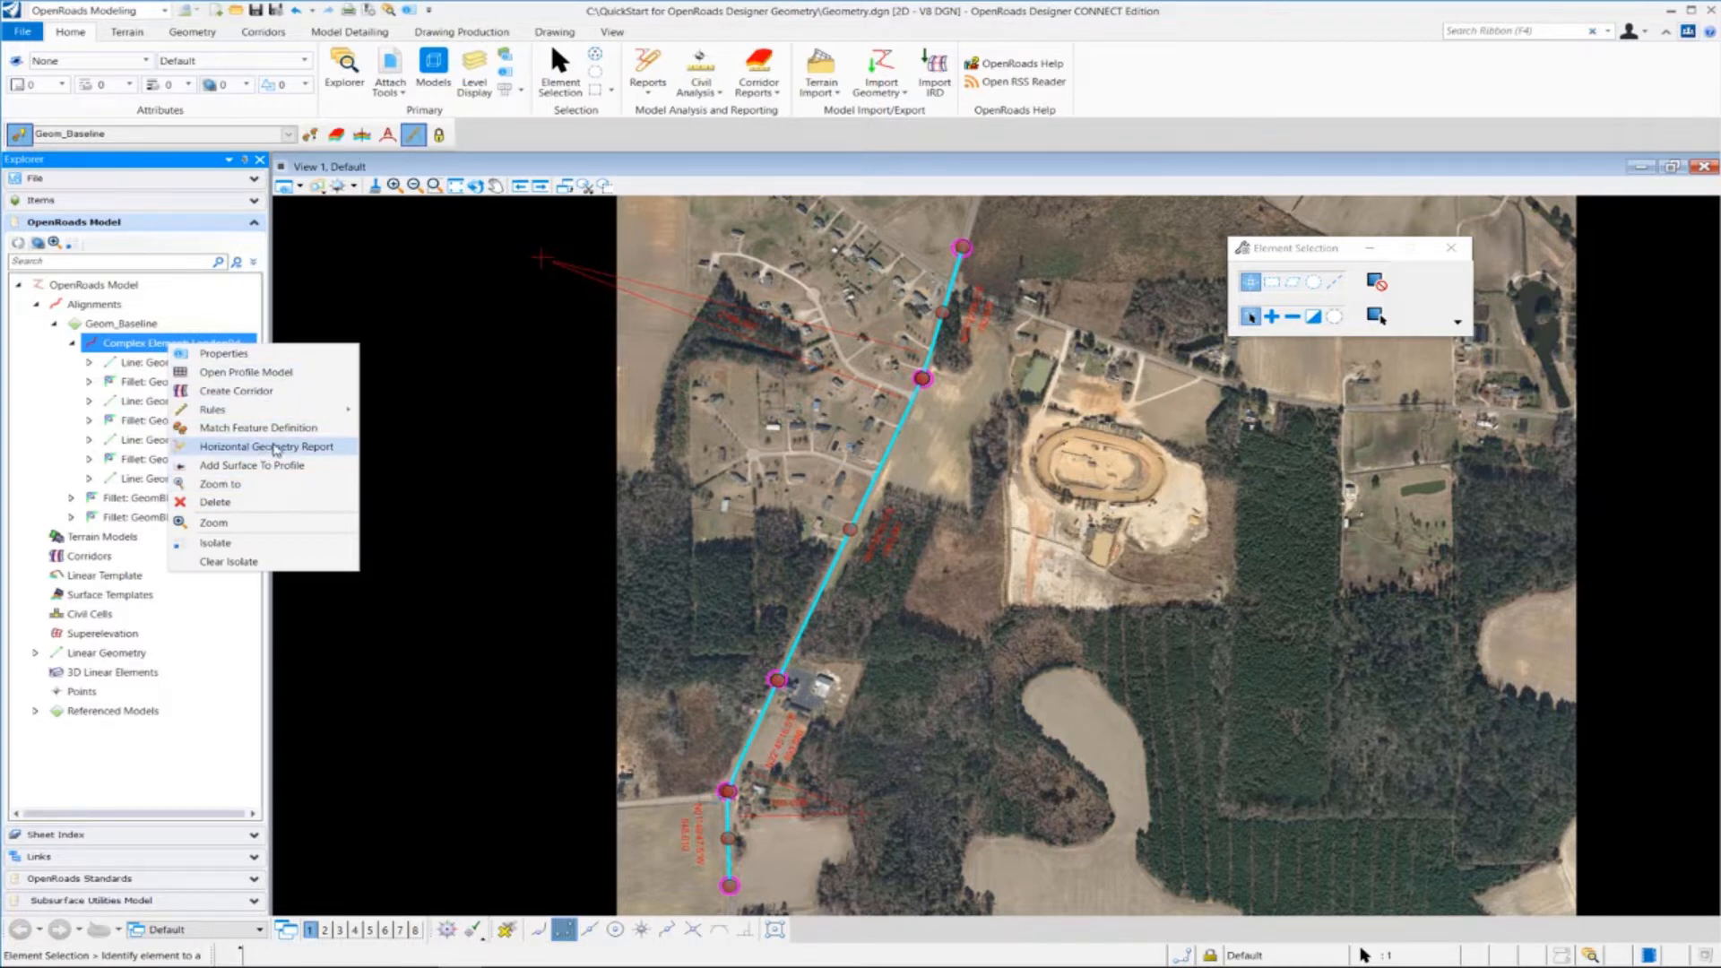
{"action": "mouse_move", "coordinate": [273, 450]}
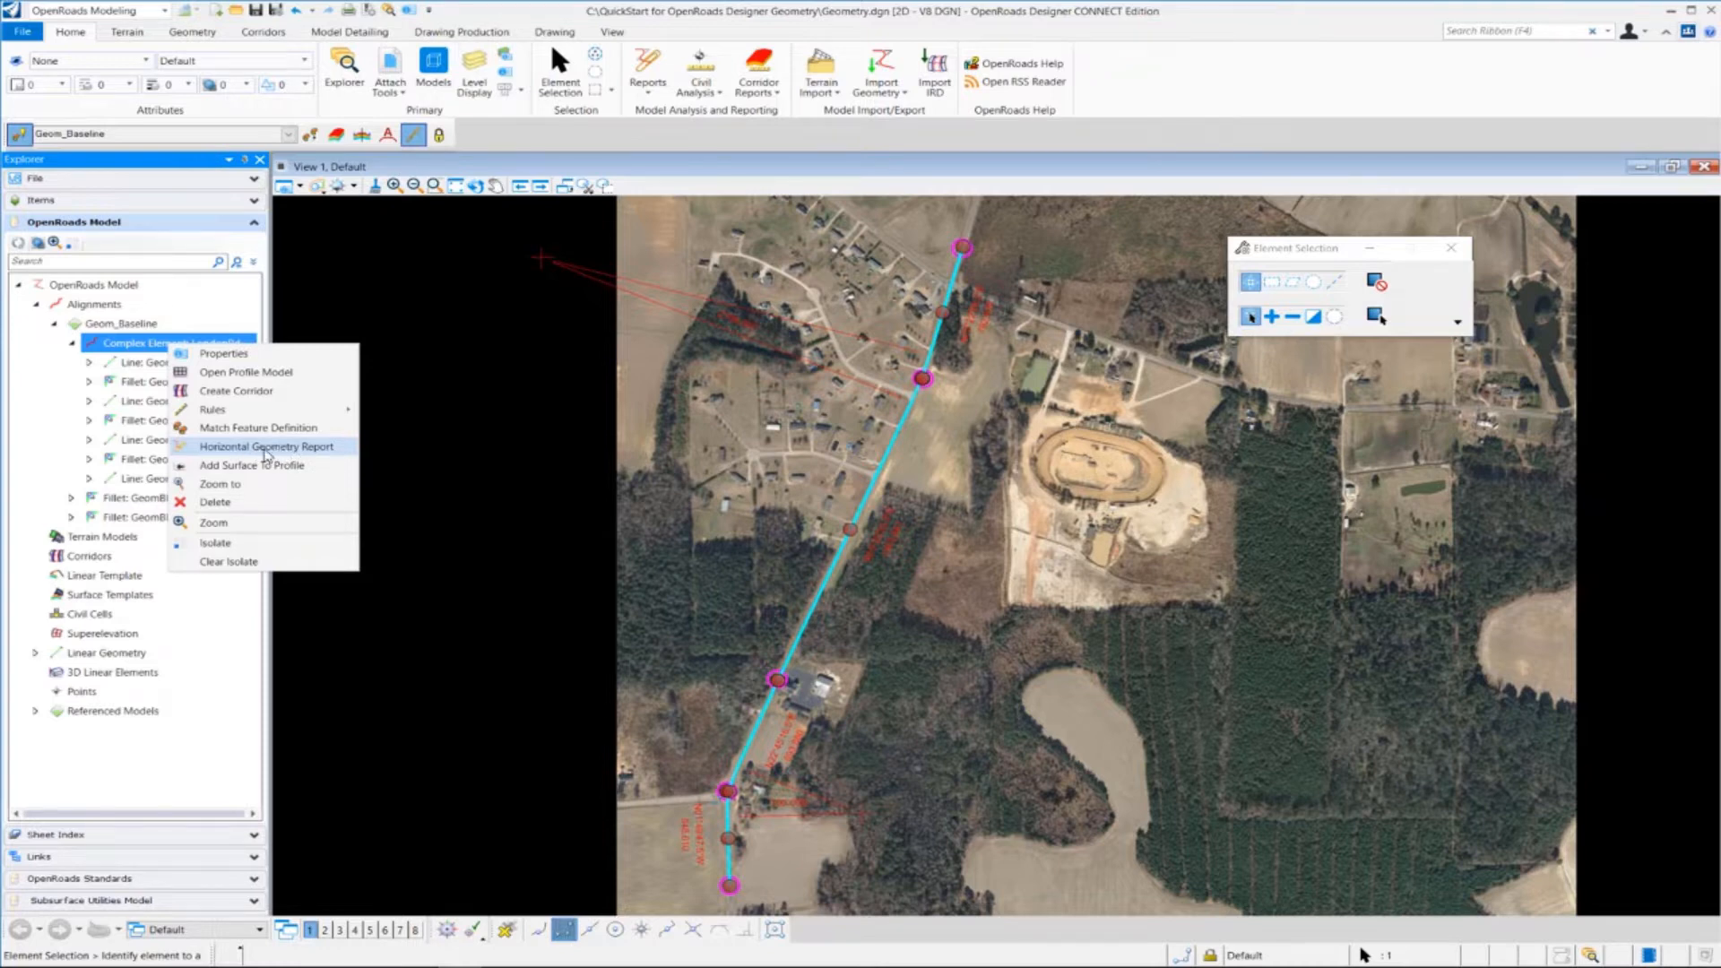
{"action": "left_click", "coordinate": [265, 445]}
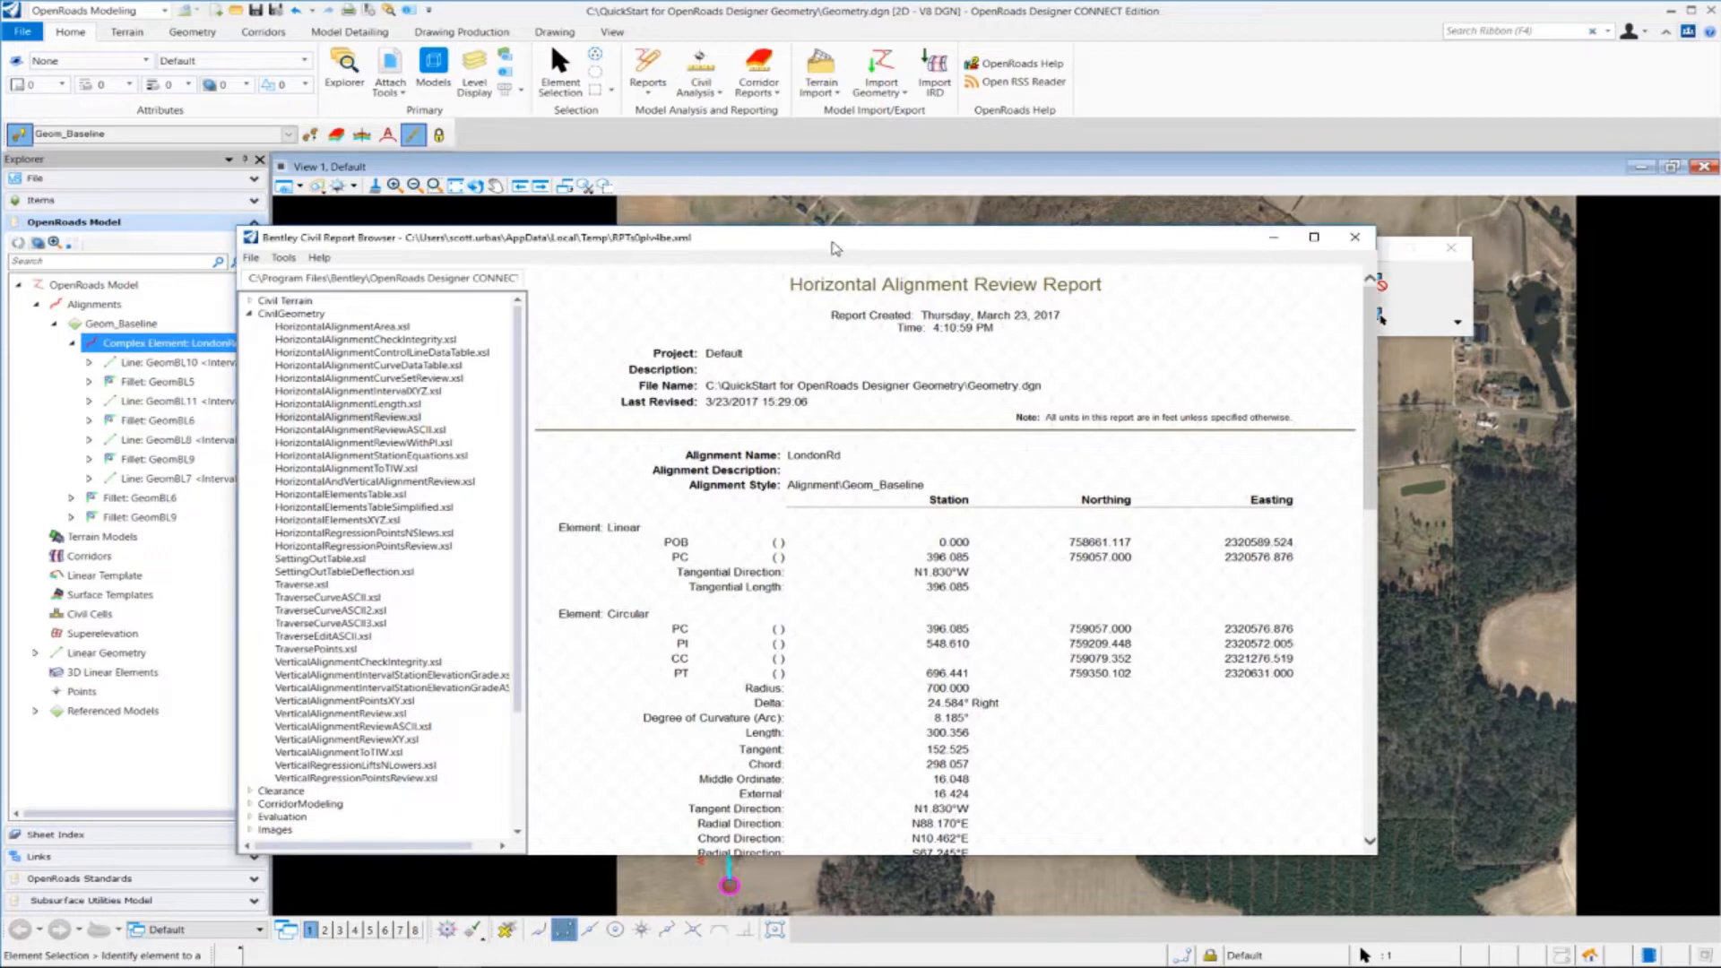
{"action": "left_click", "coordinate": [347, 416]}
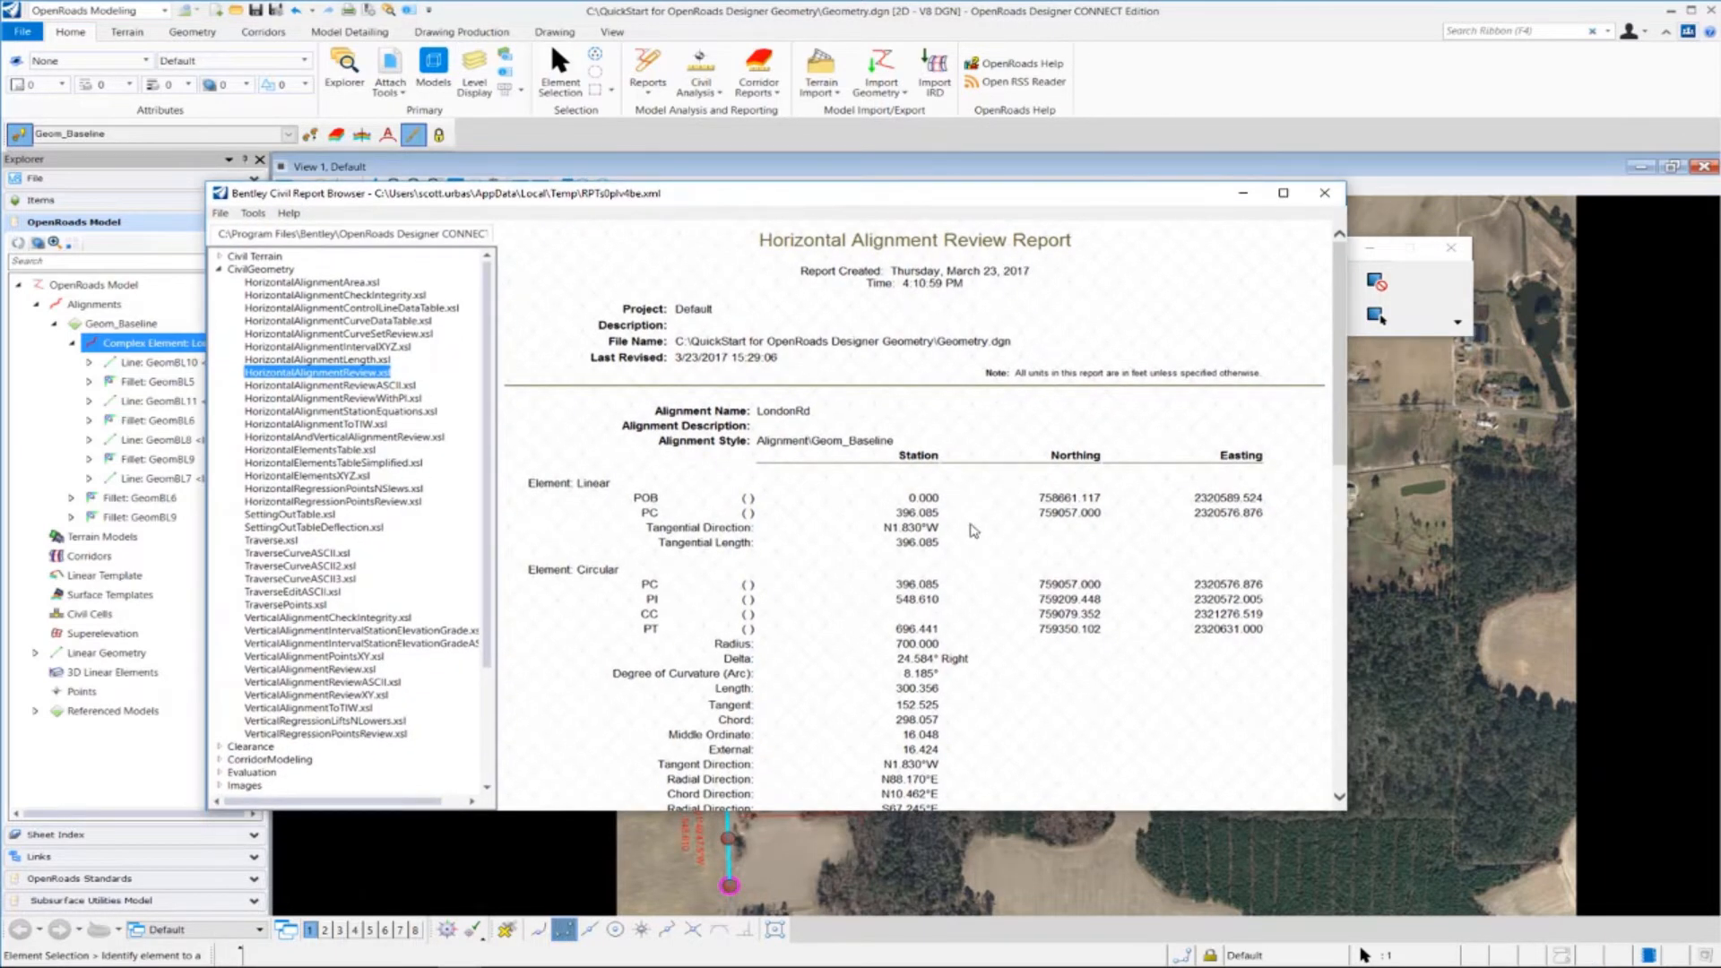
{"action": "scroll", "scroll_direction": "down", "scroll_amount": 3}
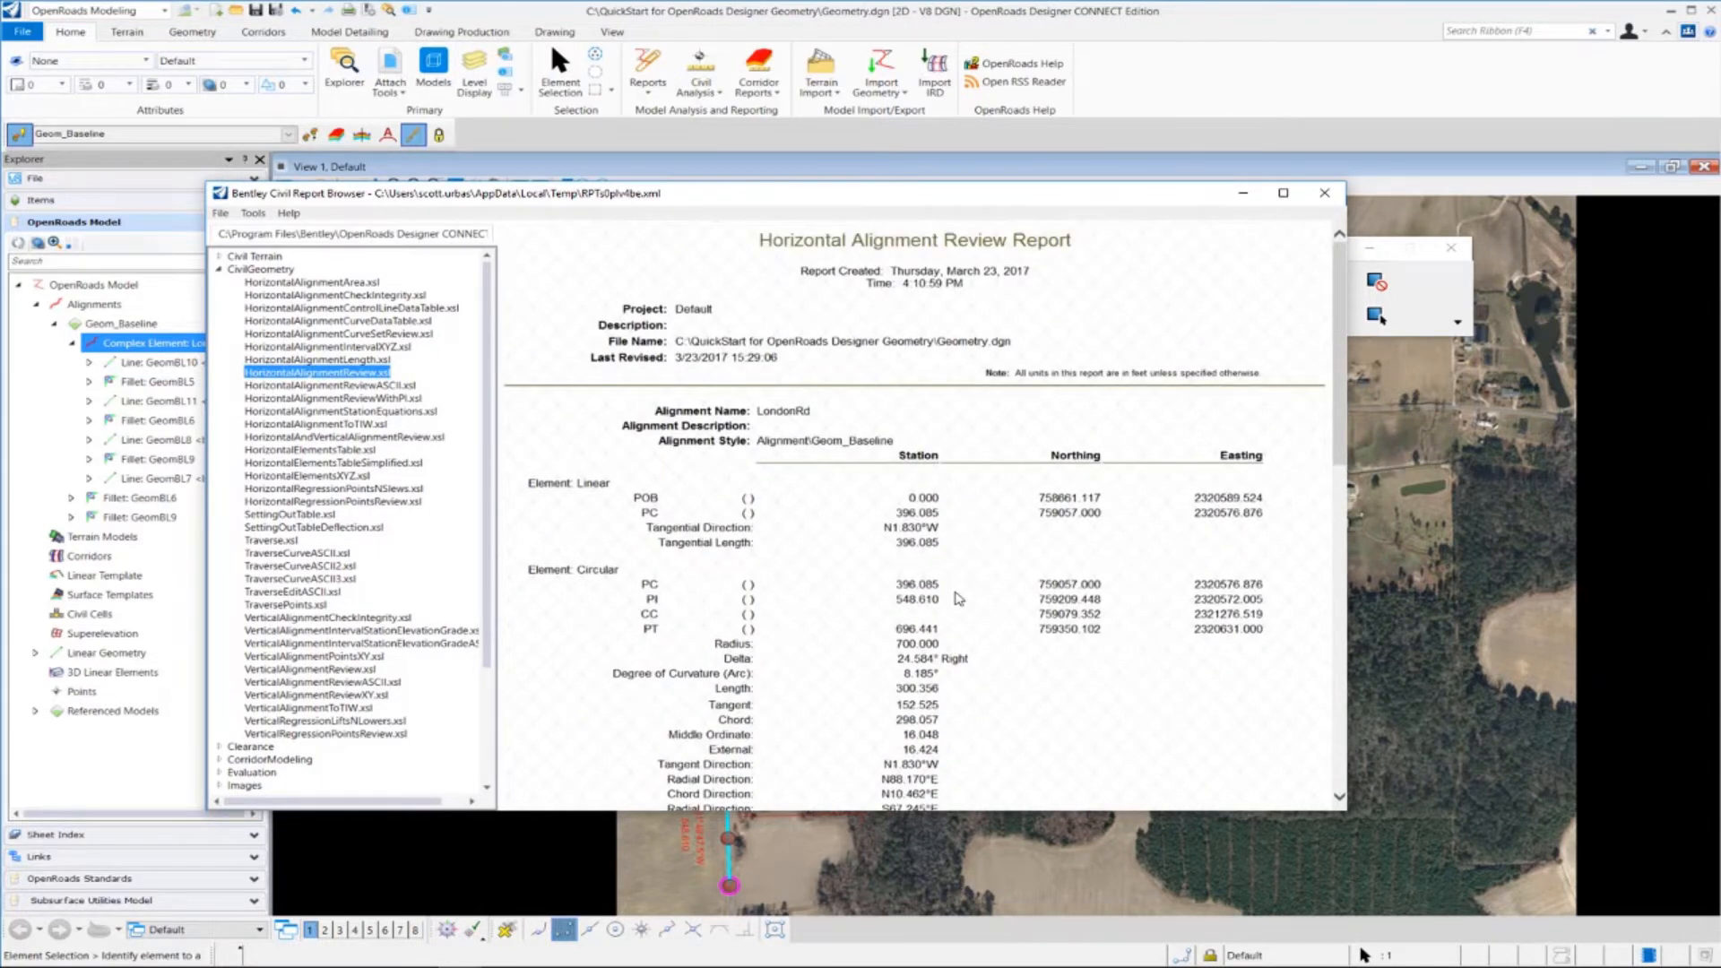
{"action": "scroll", "scroll_direction": "down", "scroll_amount": 3}
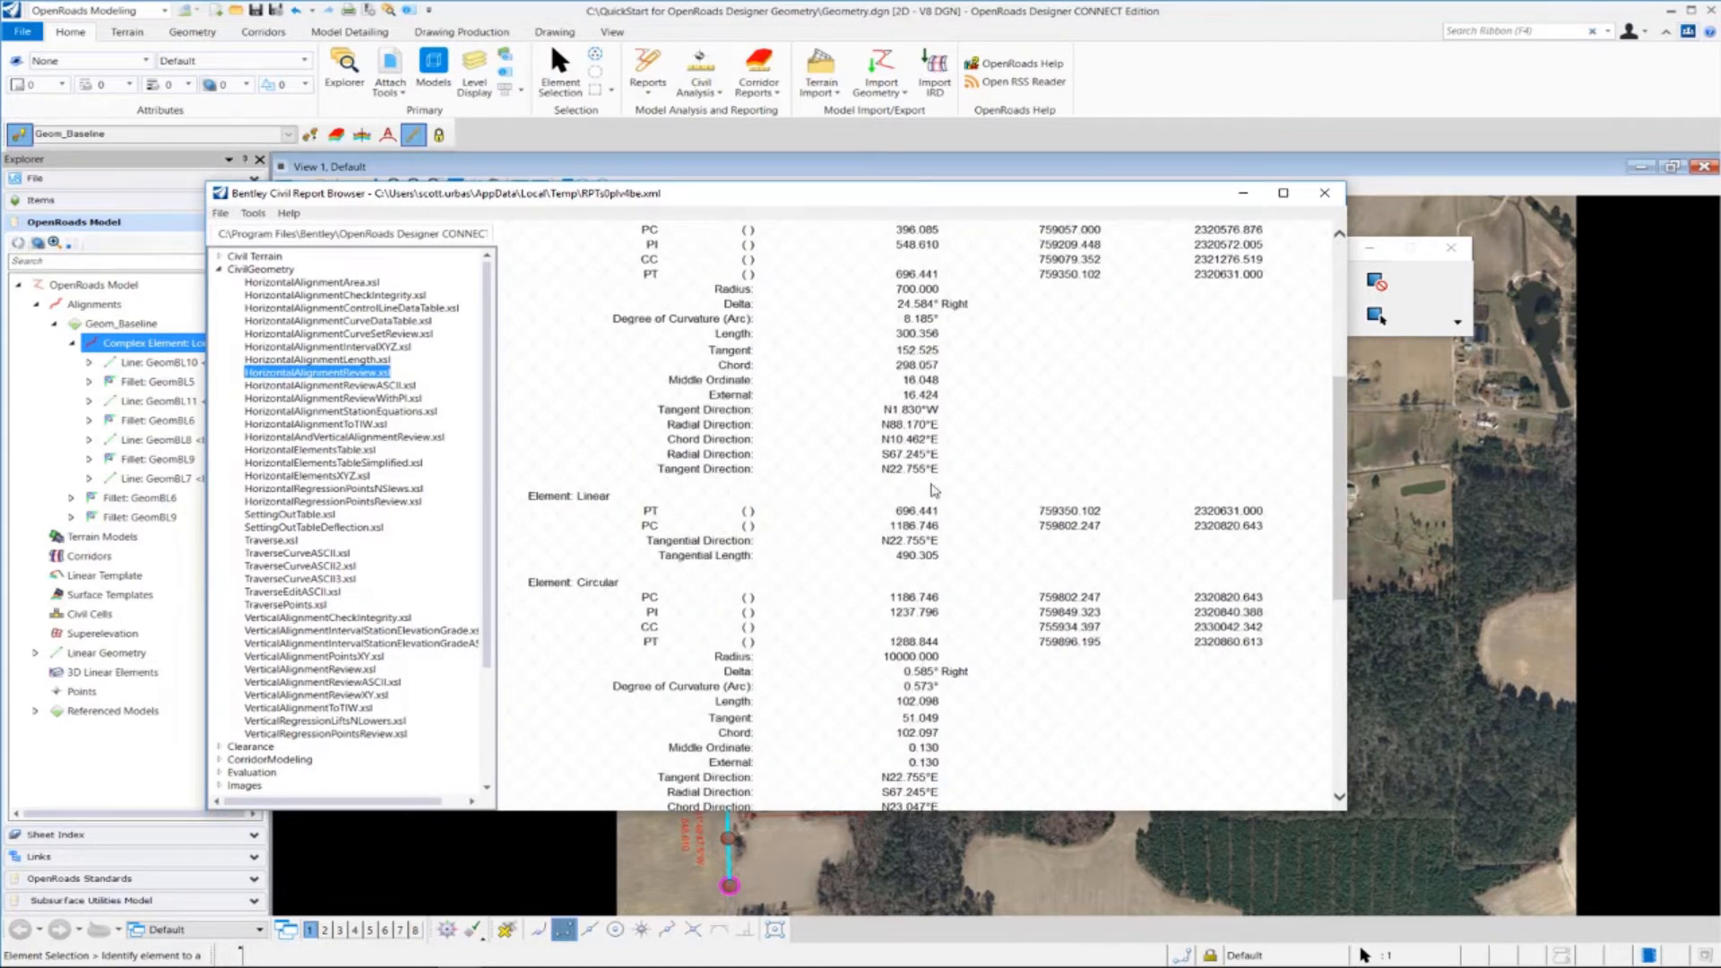
{"action": "scroll", "scroll_direction": "up", "scroll_amount": 3}
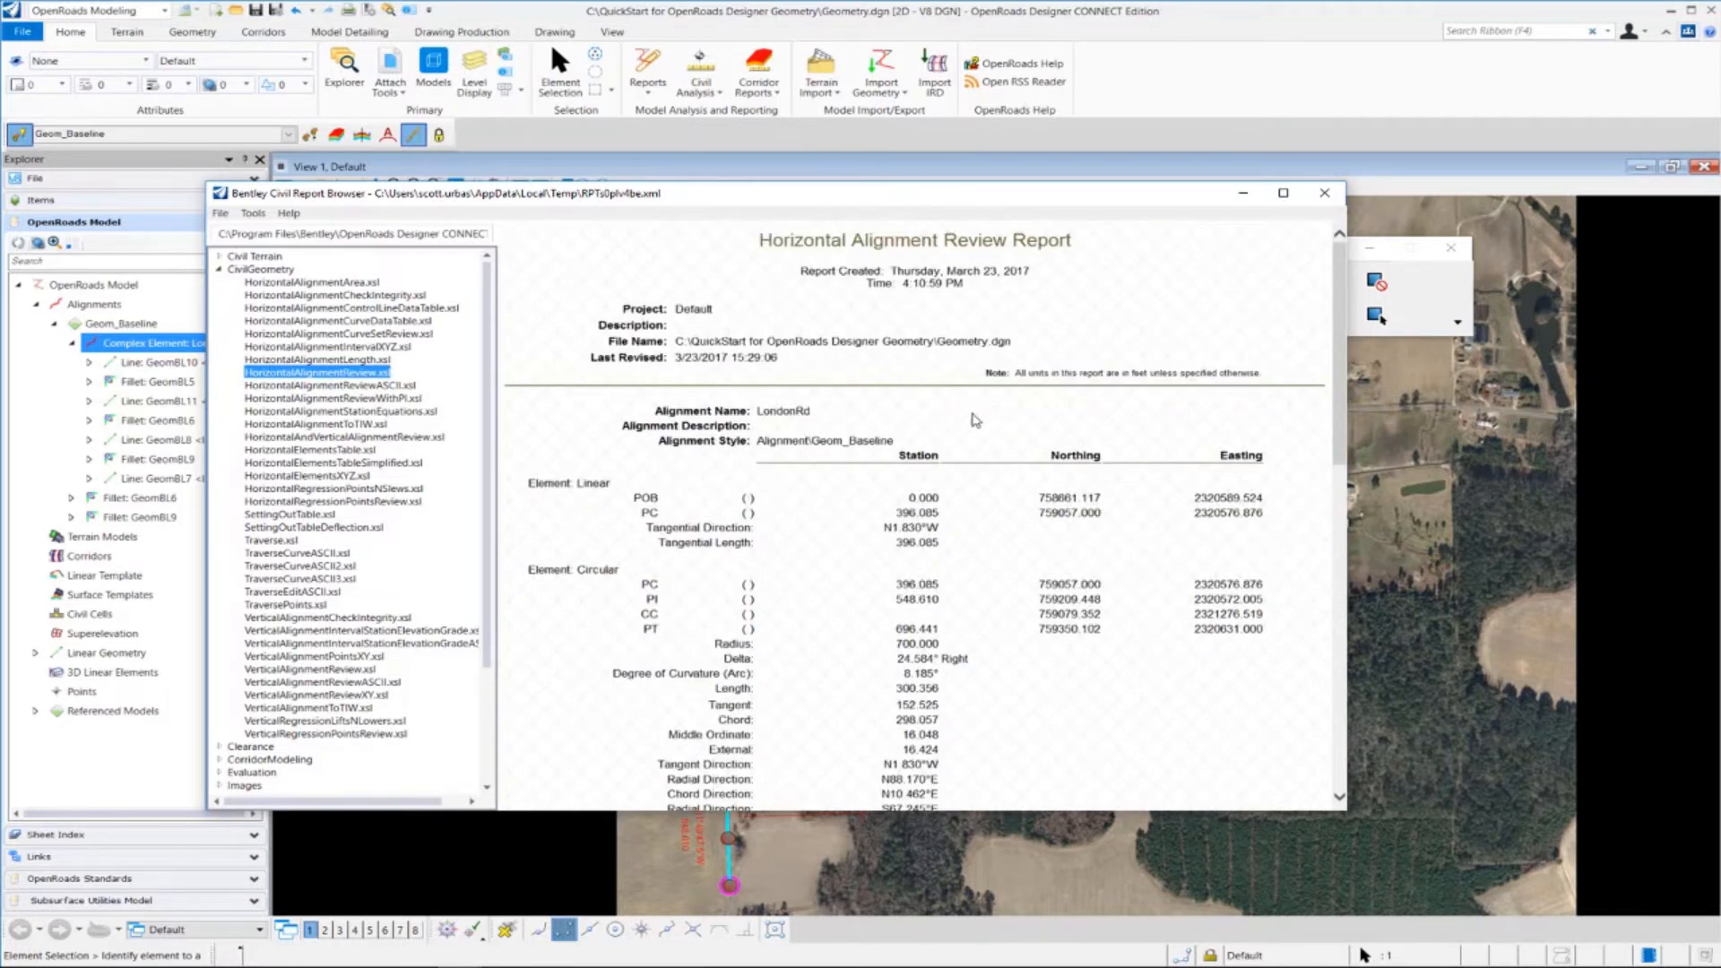
{"action": "mouse_move", "coordinate": [944, 662]}
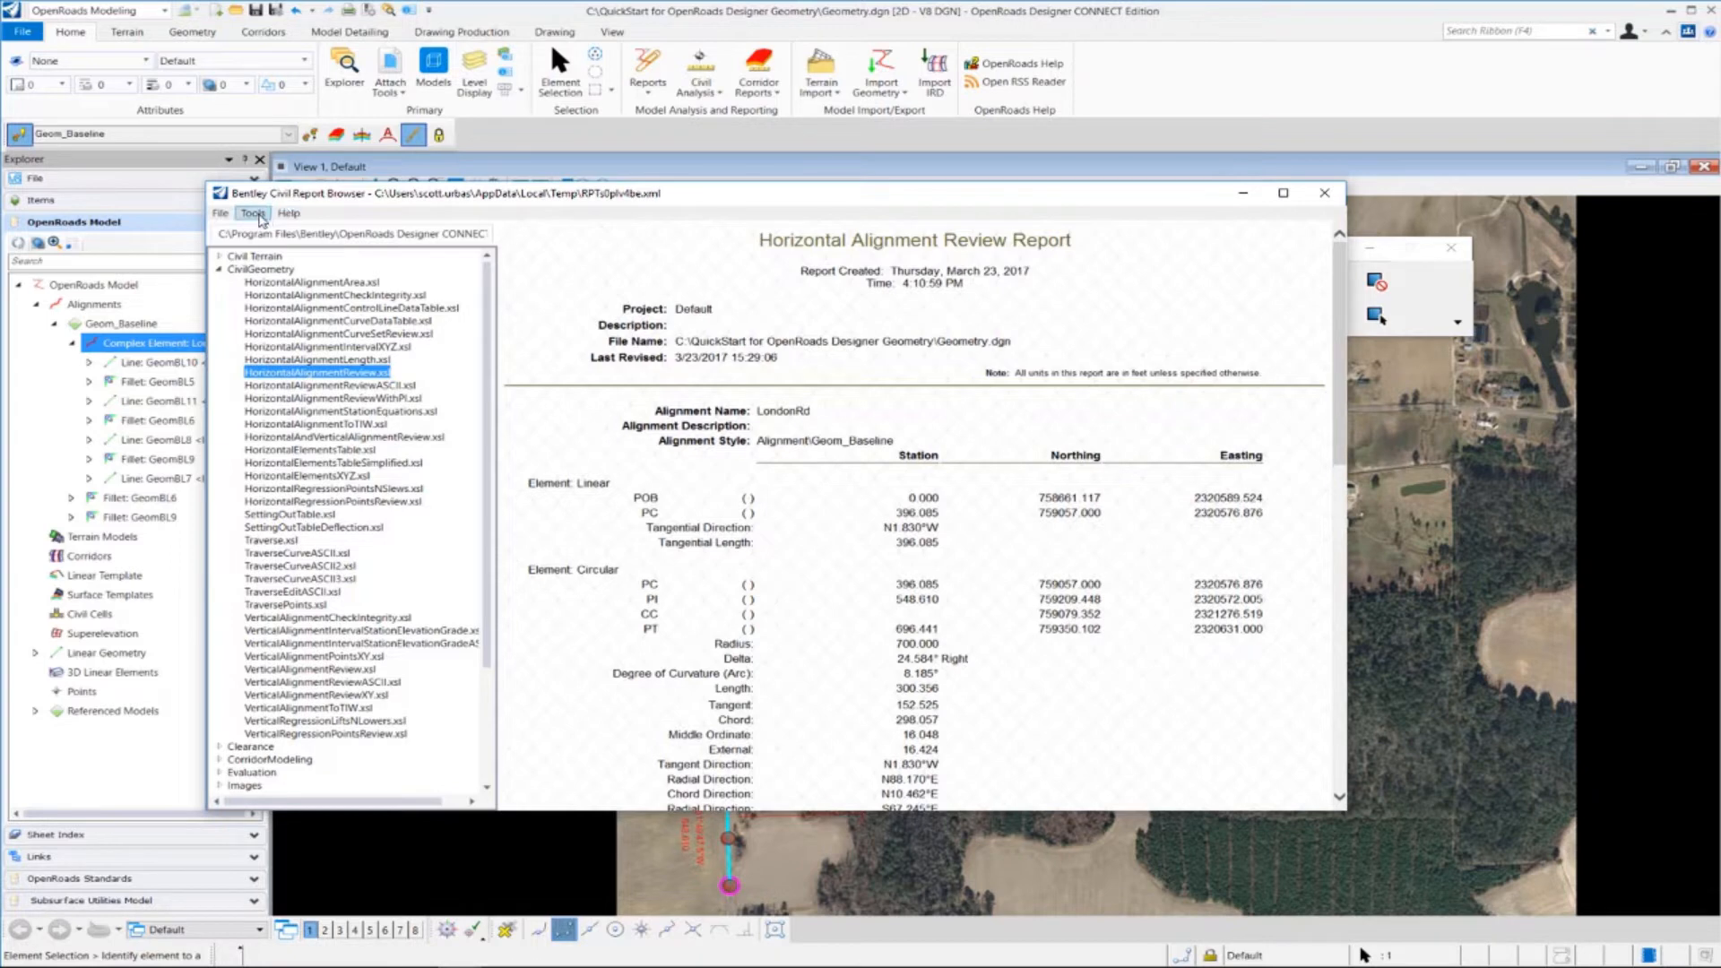
- In Format Options, set angles to ddd°mm'ss" and slopes to 0.12 precision as 50%
{"action": "left_click", "coordinate": [252, 213]}
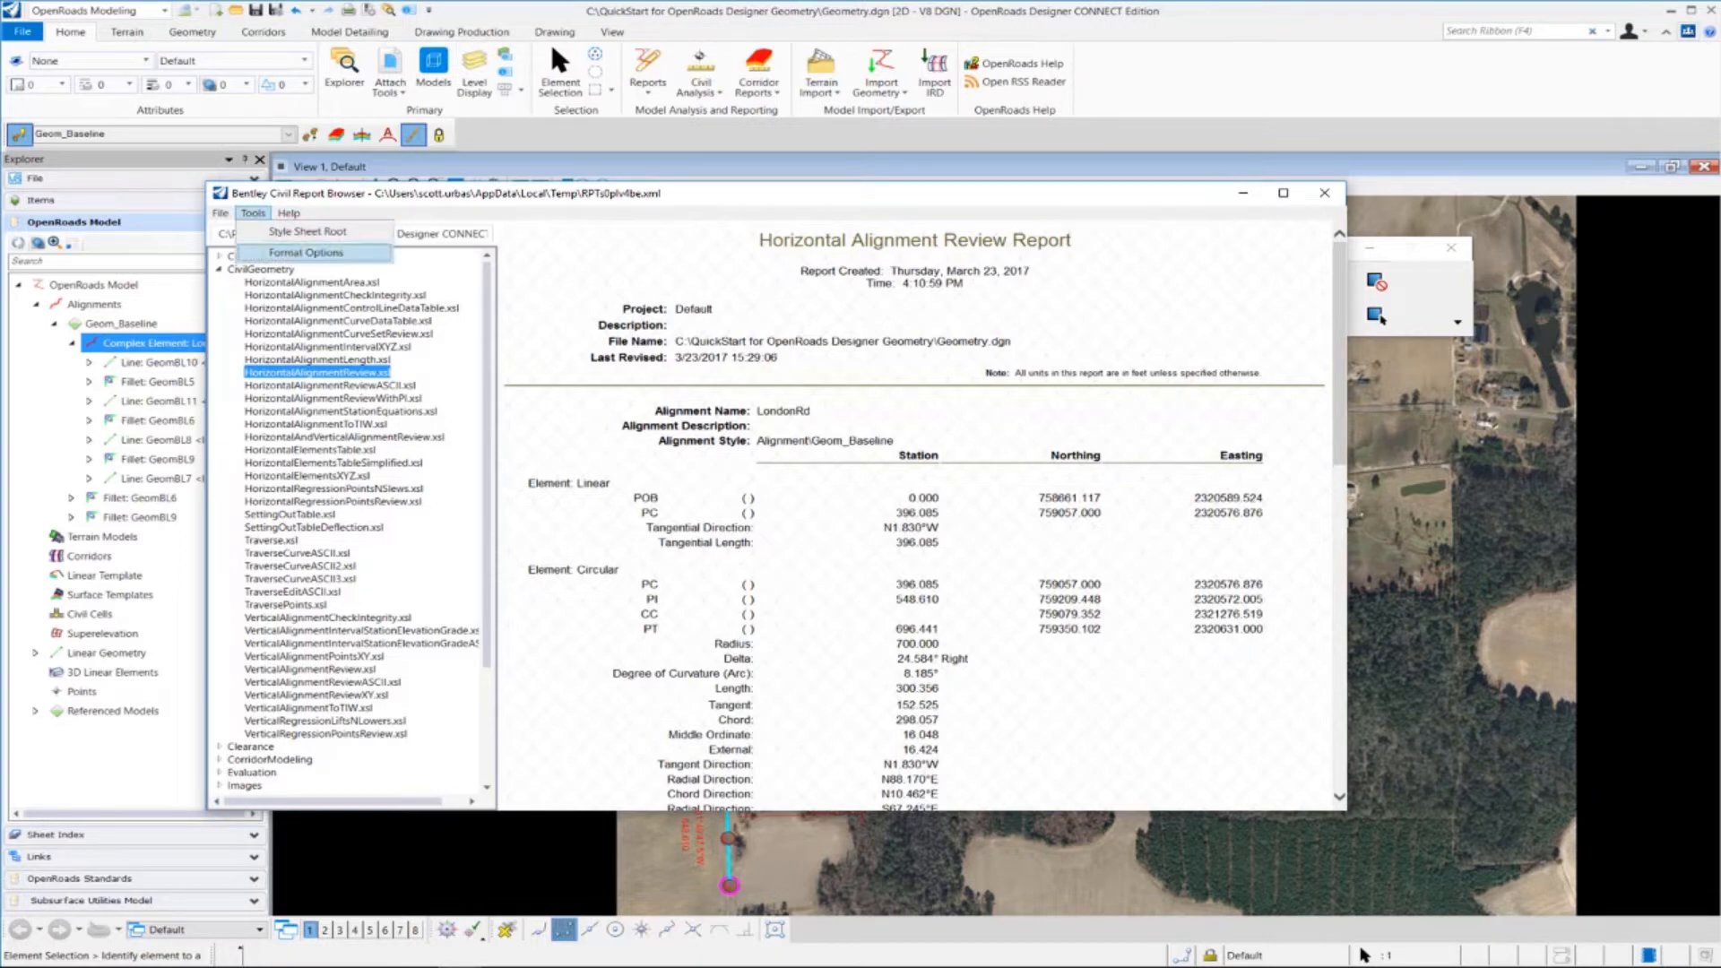
{"action": "left_click", "coordinate": [307, 253]}
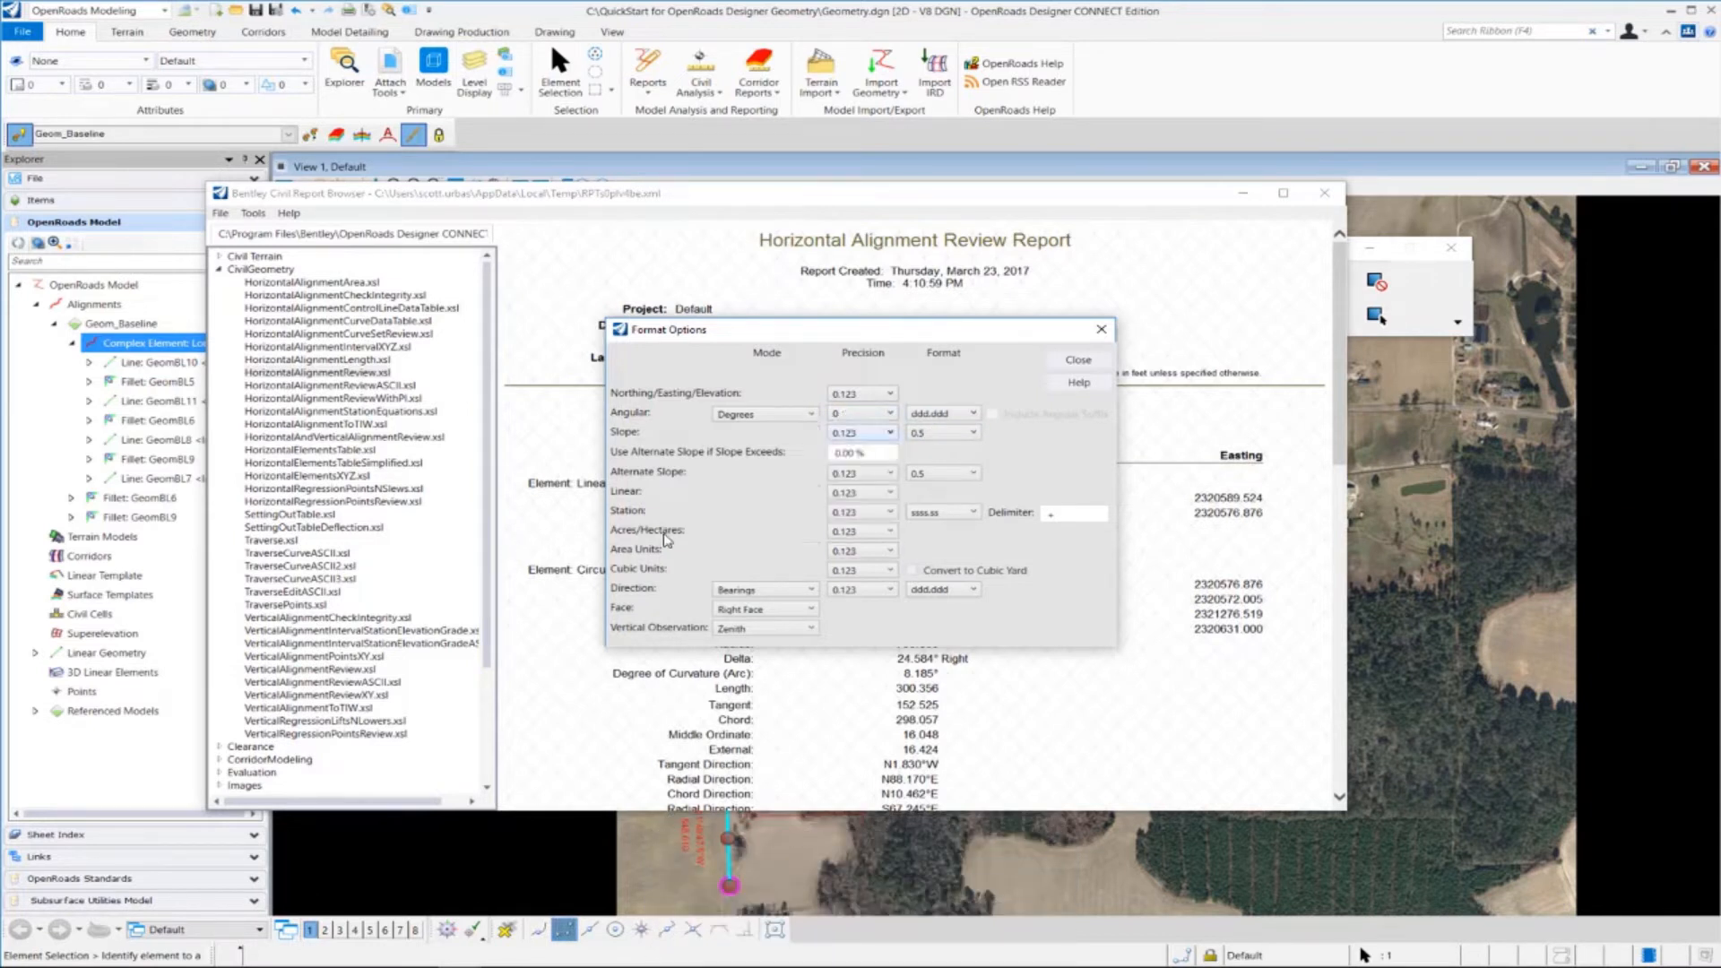
{"action": "left_click", "coordinate": [970, 413]}
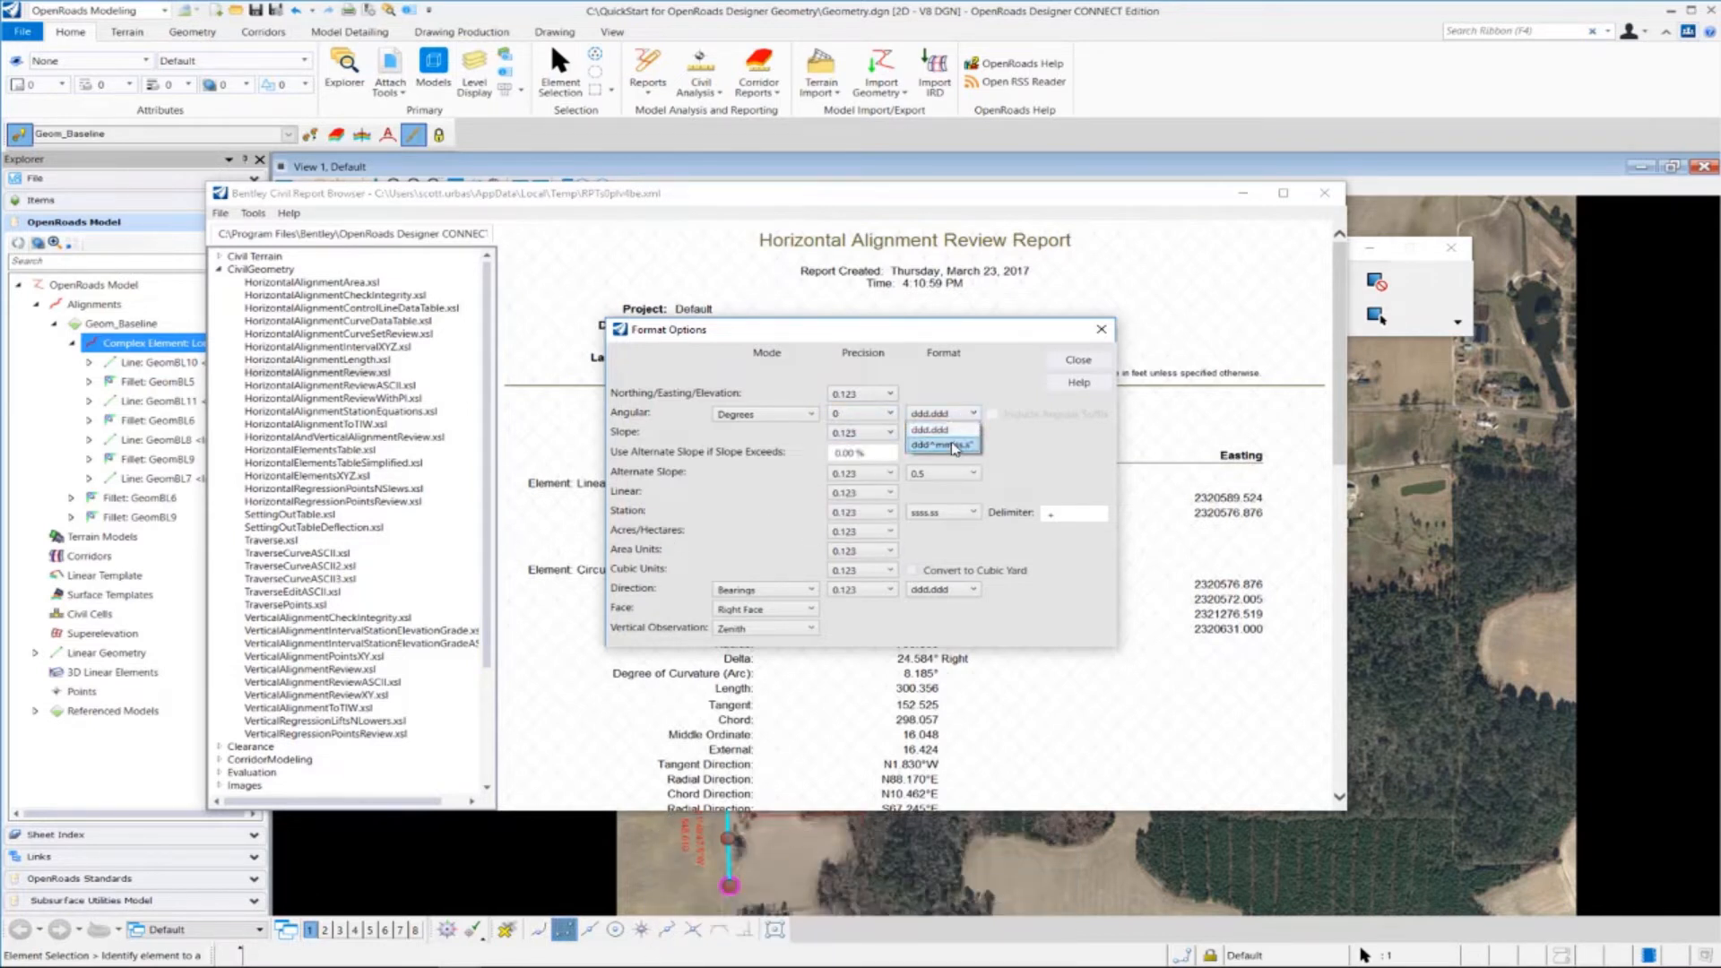
{"action": "left_click", "coordinate": [952, 445]}
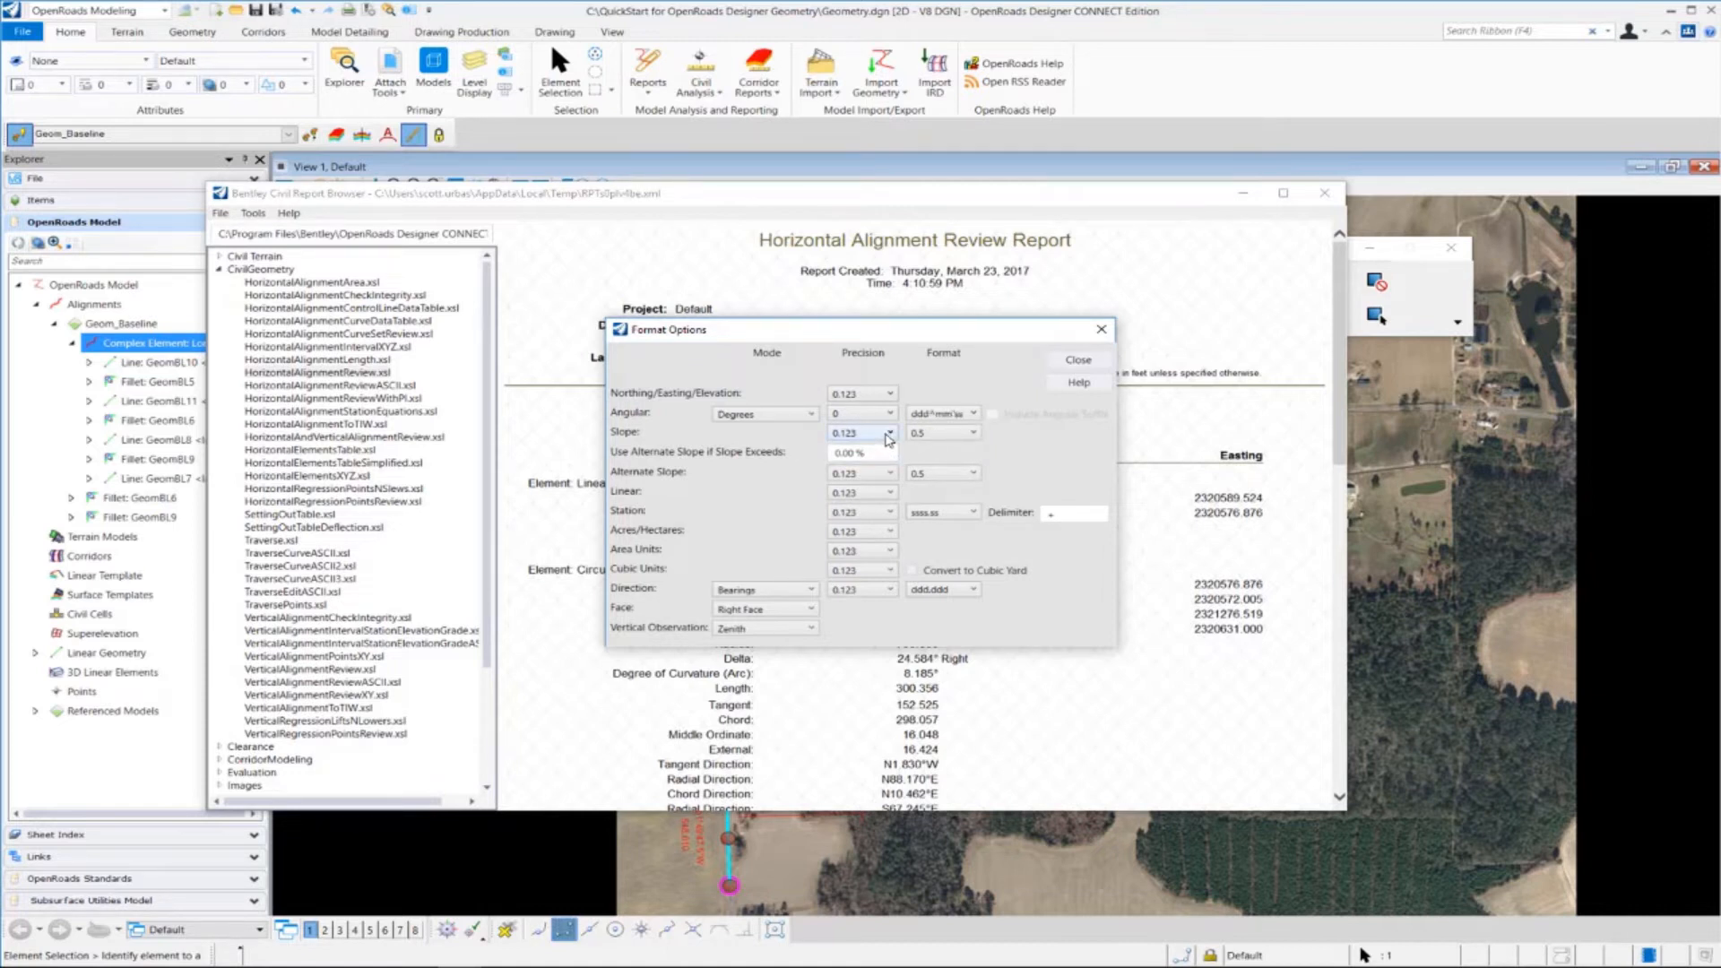
{"action": "left_click", "coordinate": [886, 431]}
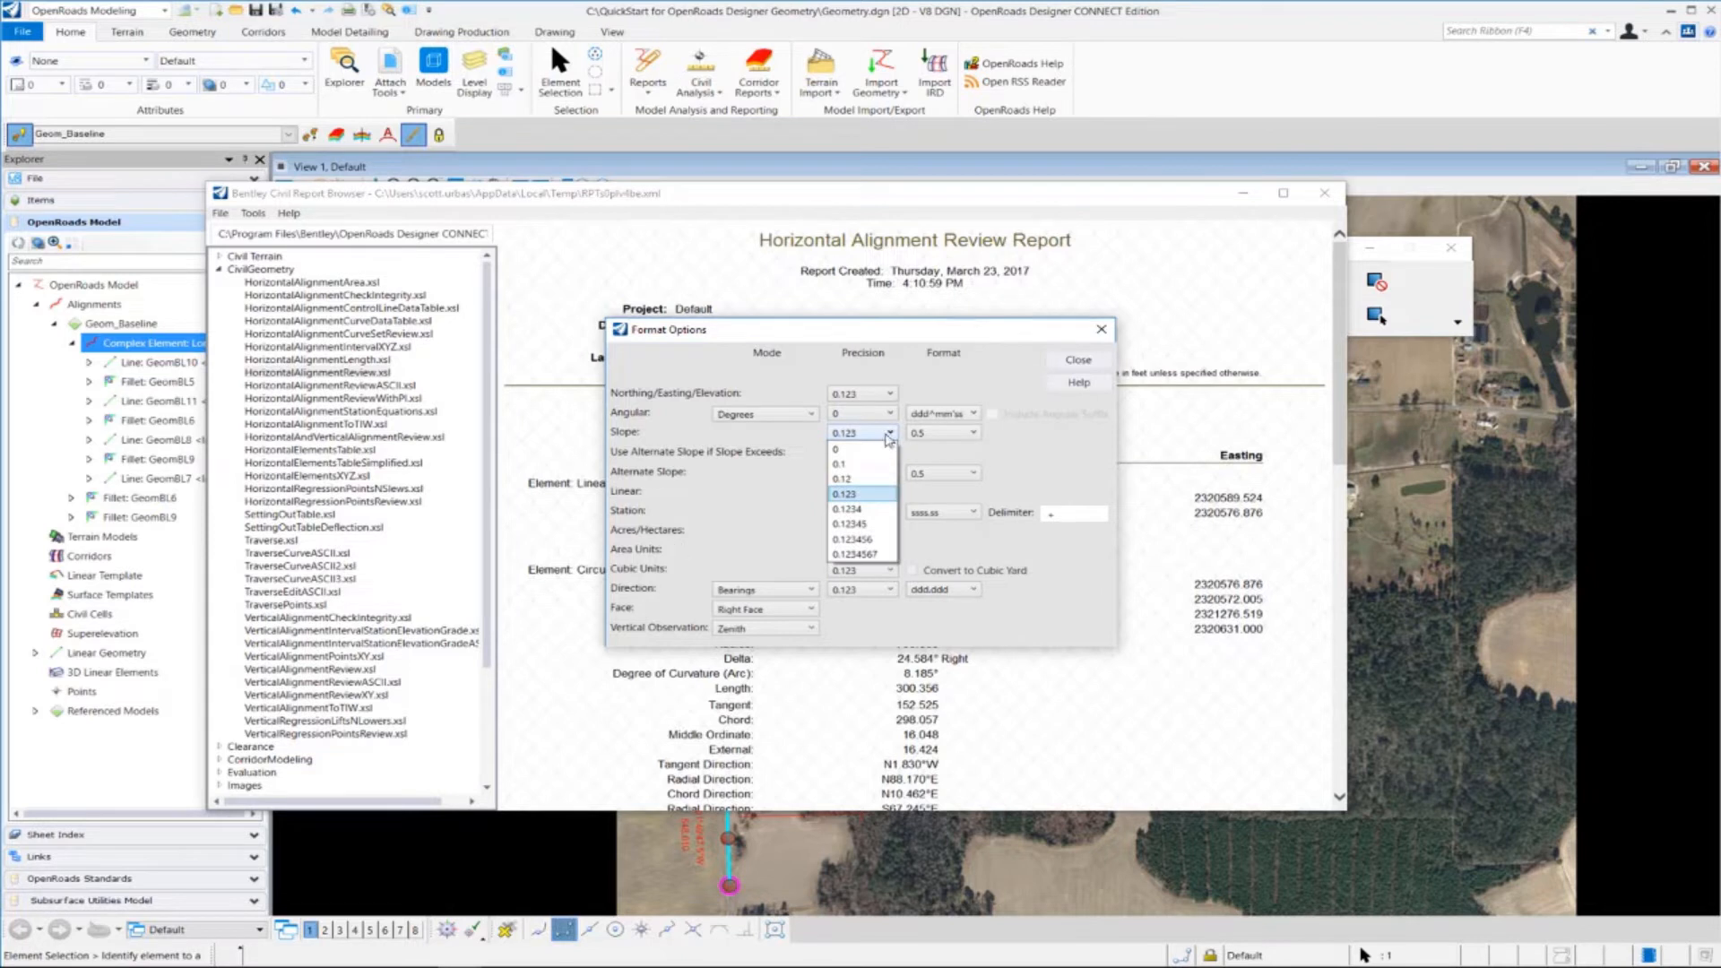
{"action": "left_click", "coordinate": [845, 478]}
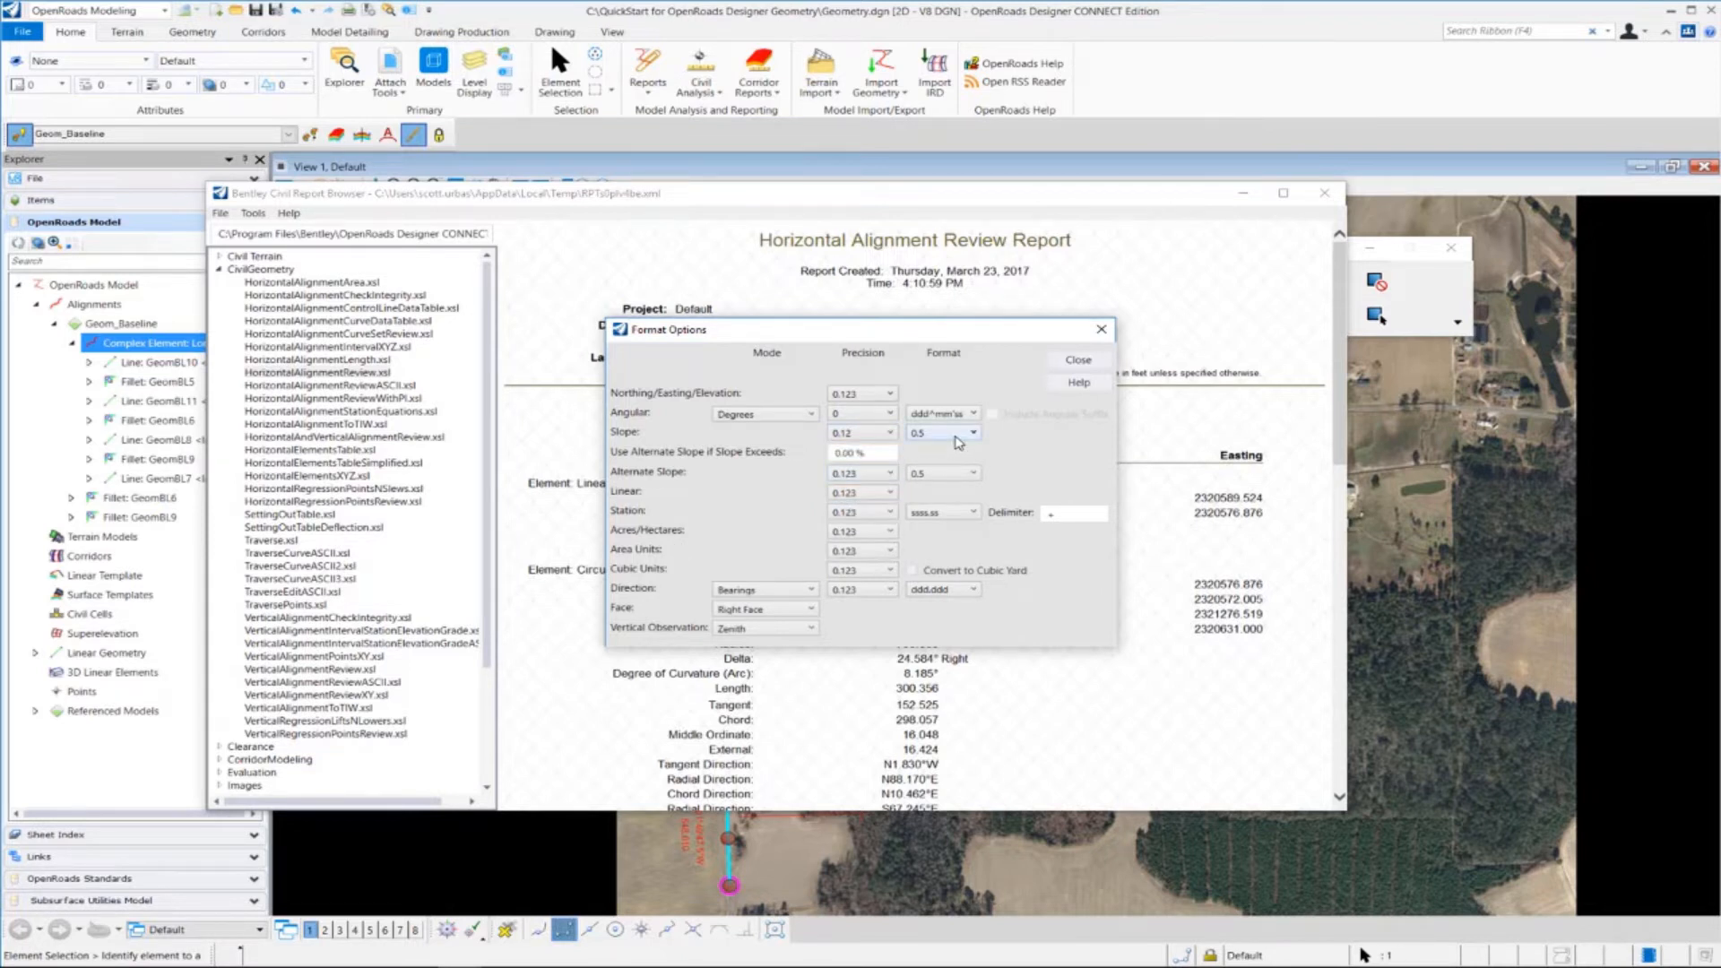
{"action": "left_click", "coordinate": [942, 431]}
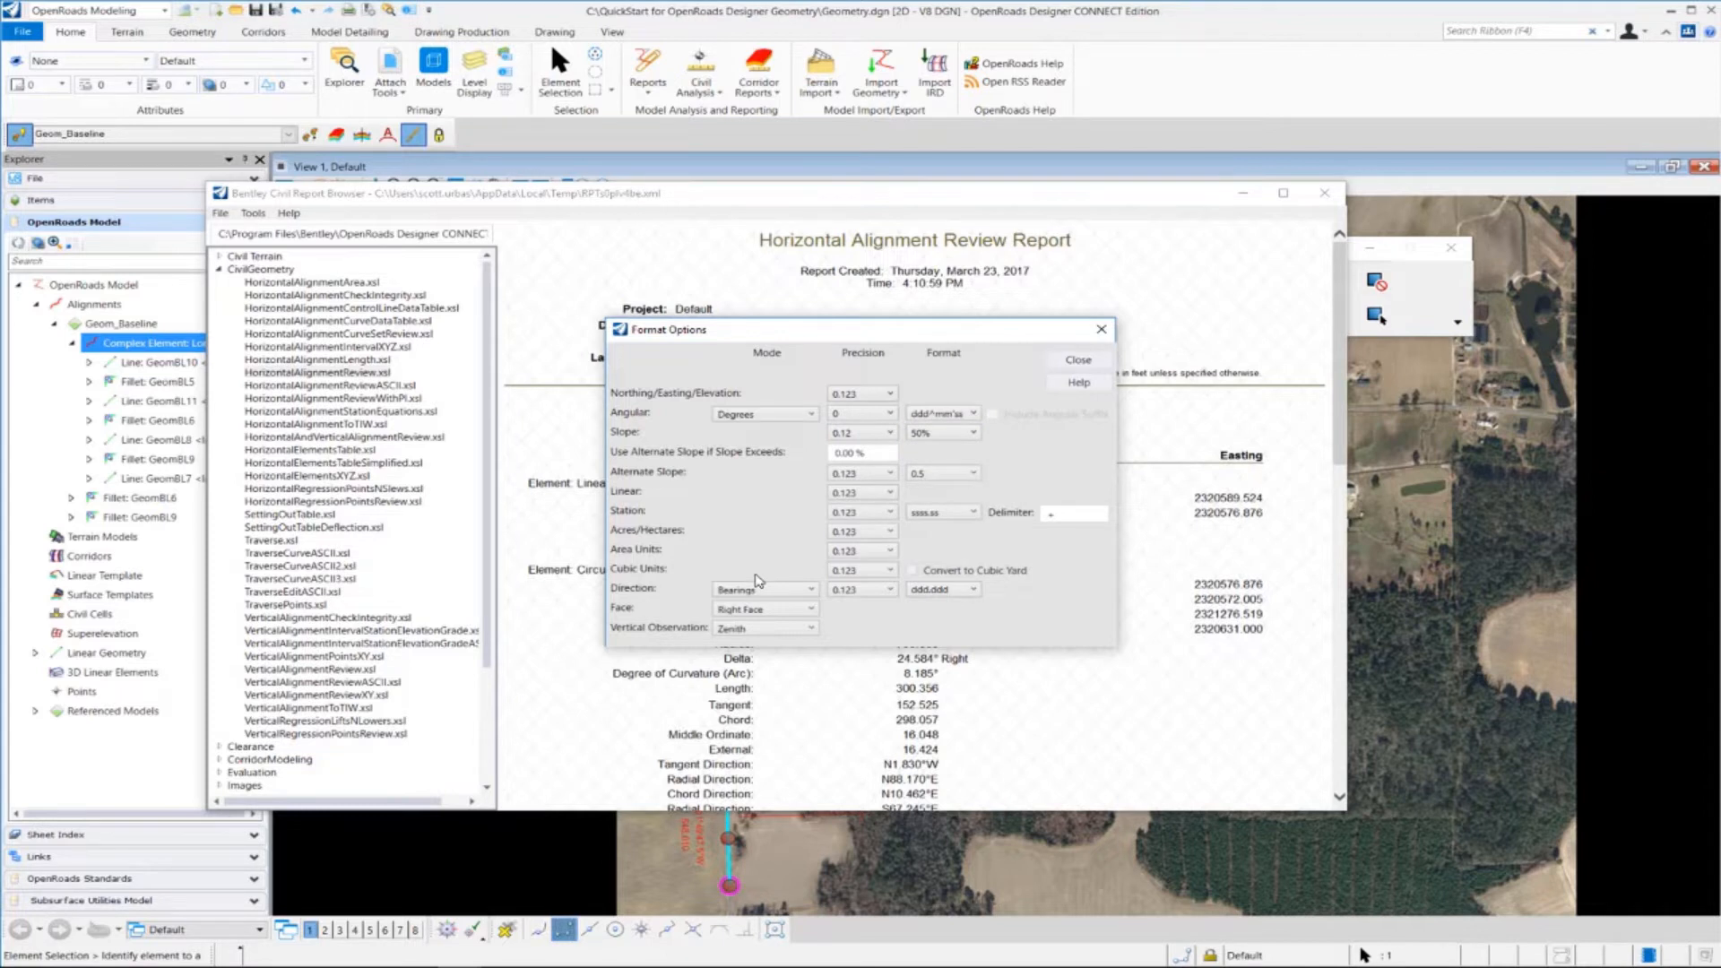
{"action": "mouse_move", "coordinate": [758, 523]}
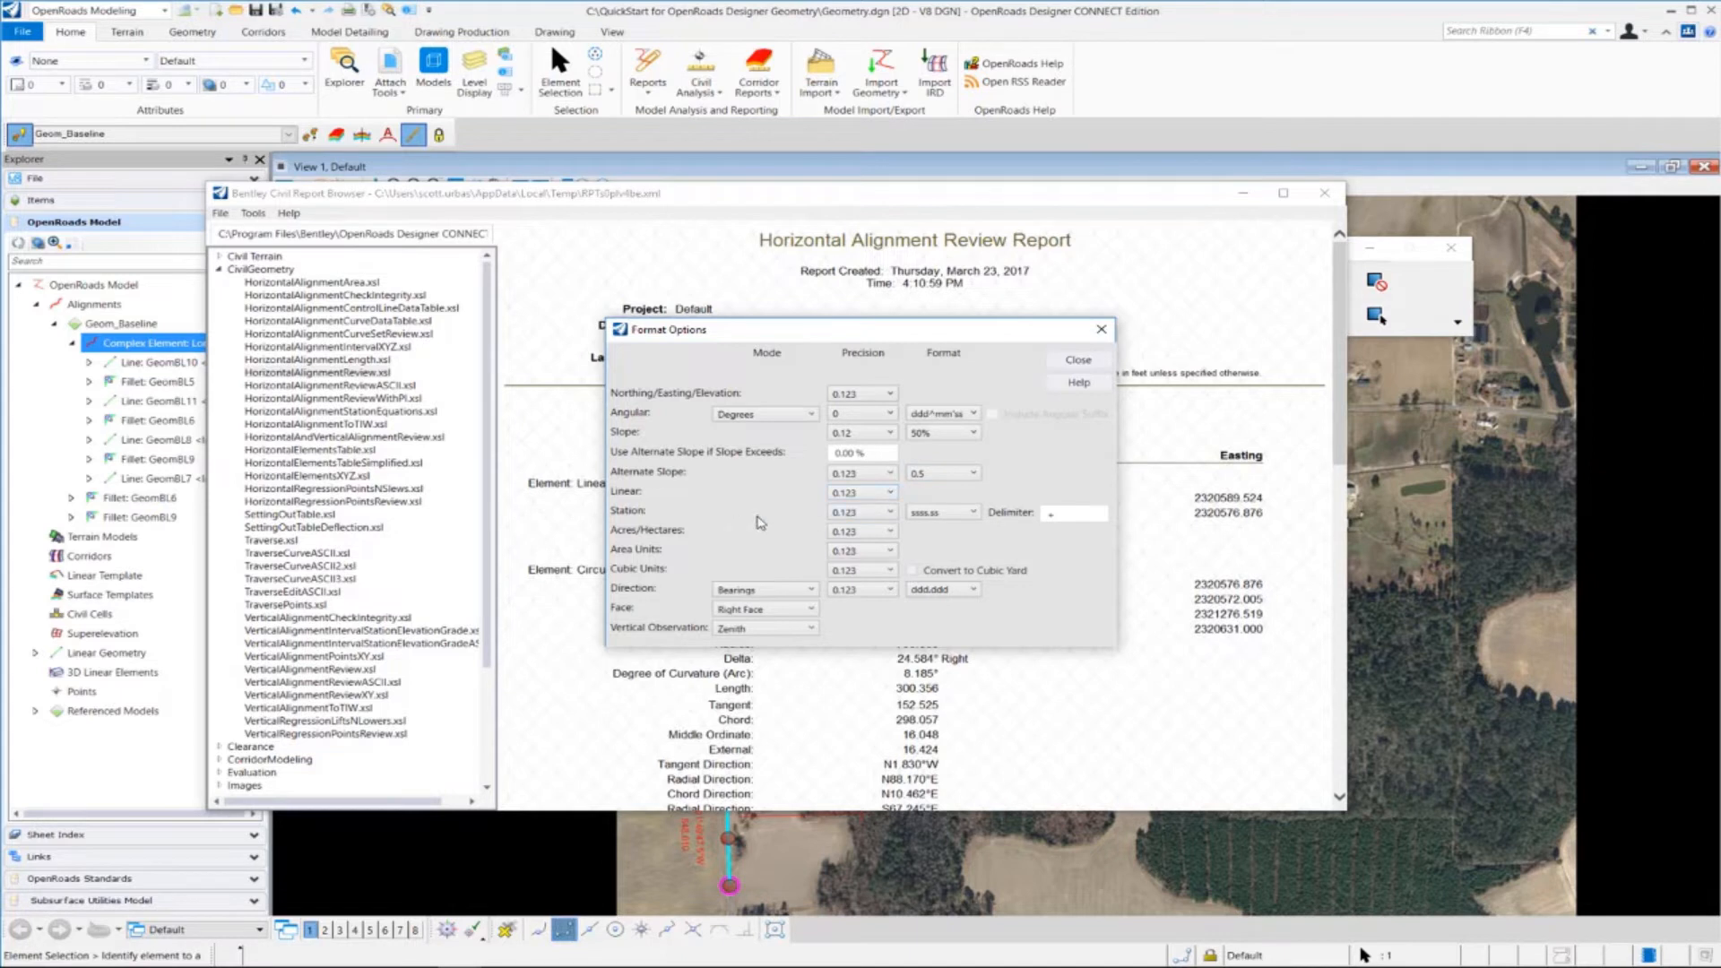
- Set stations to ss+ss.ss and directions to ddd°mm'ss" with precision 0
{"action": "left_click", "coordinate": [889, 512]}
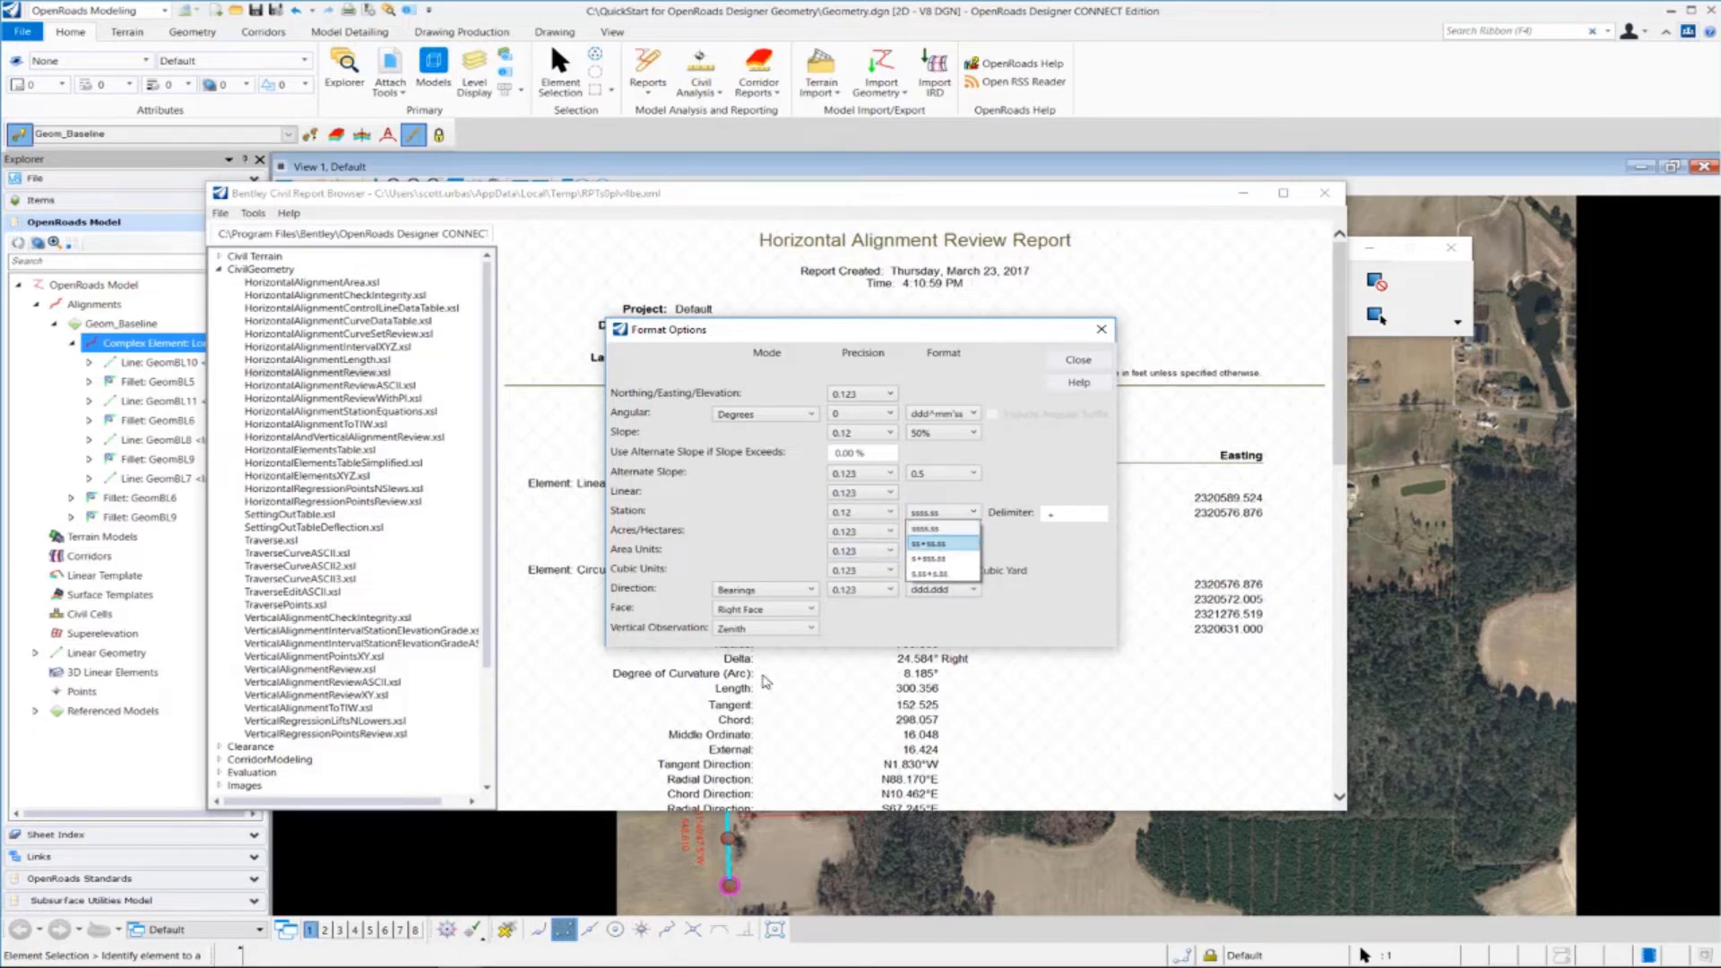
{"action": "left_click", "coordinate": [933, 543]}
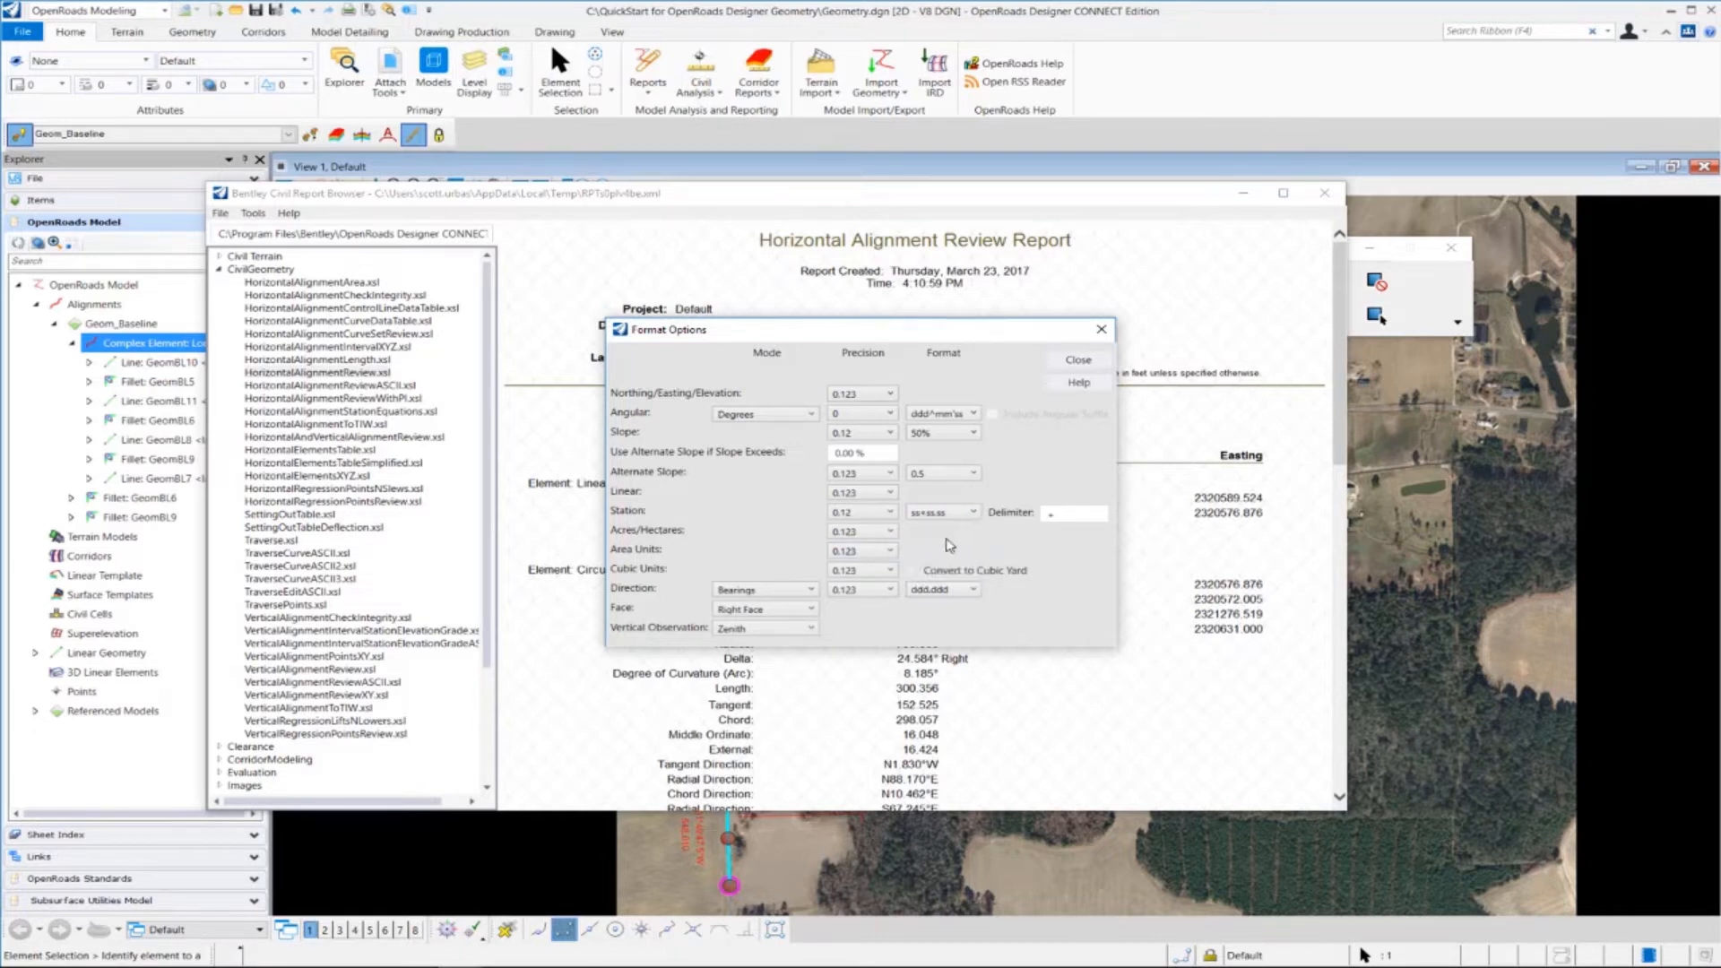
{"action": "mouse_move", "coordinate": [887, 590]}
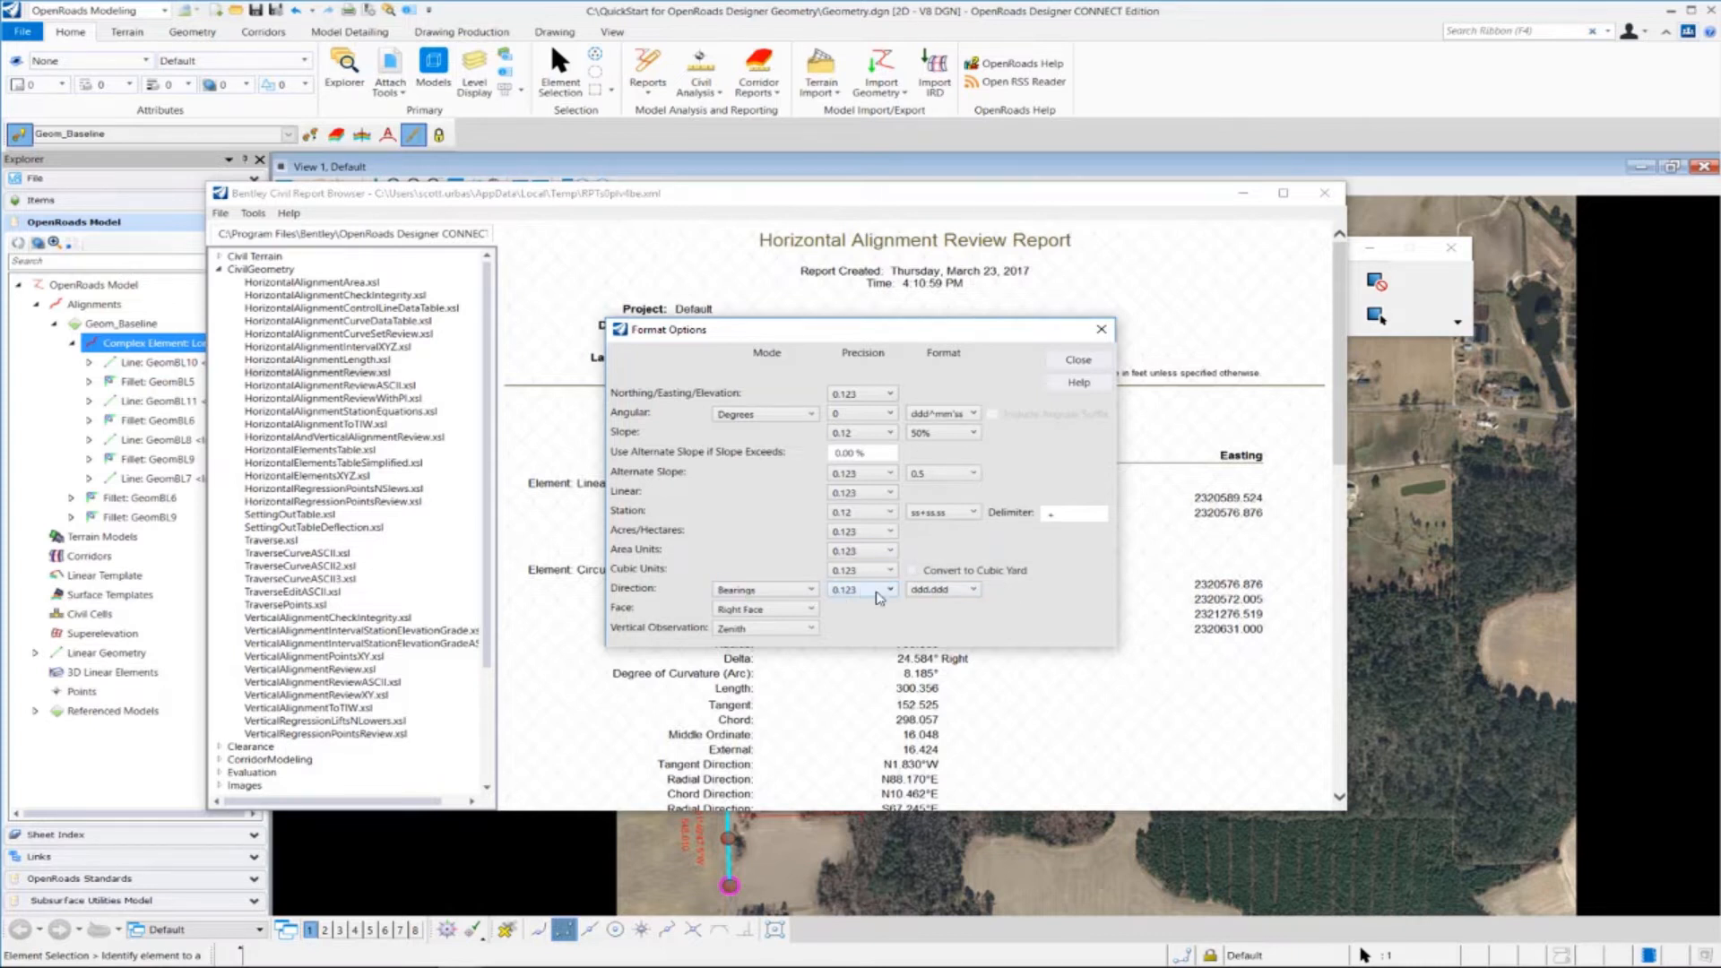
{"action": "left_click", "coordinate": [889, 590]}
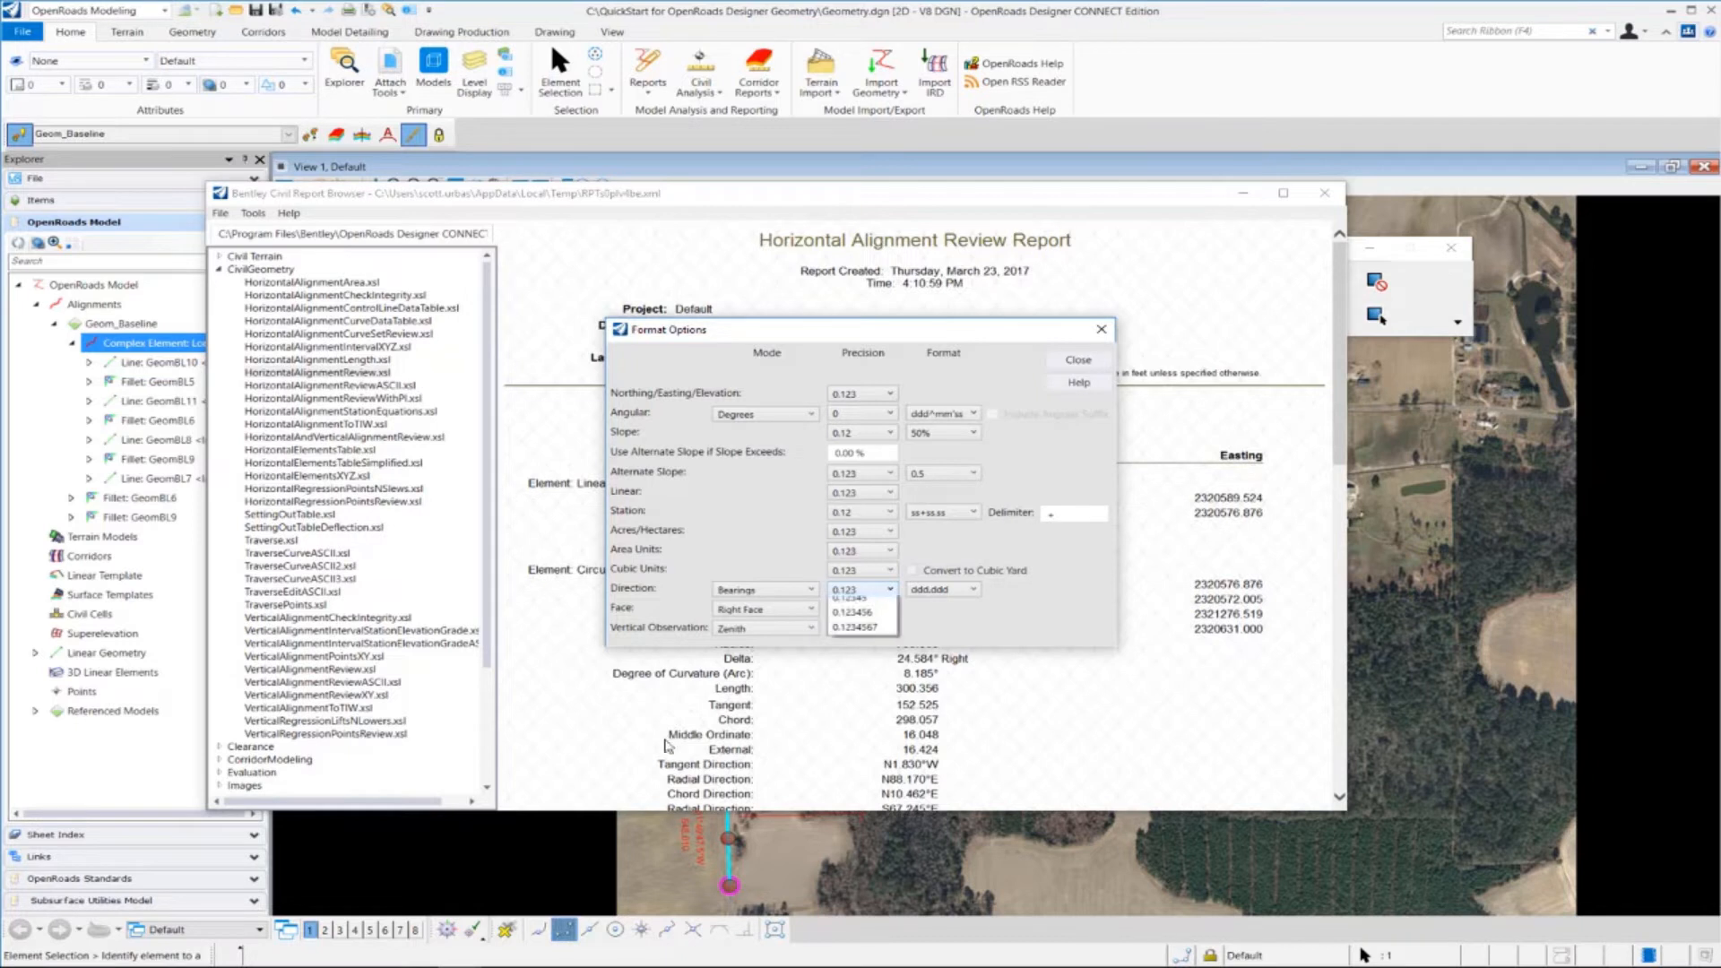
{"action": "left_click", "coordinate": [861, 588]}
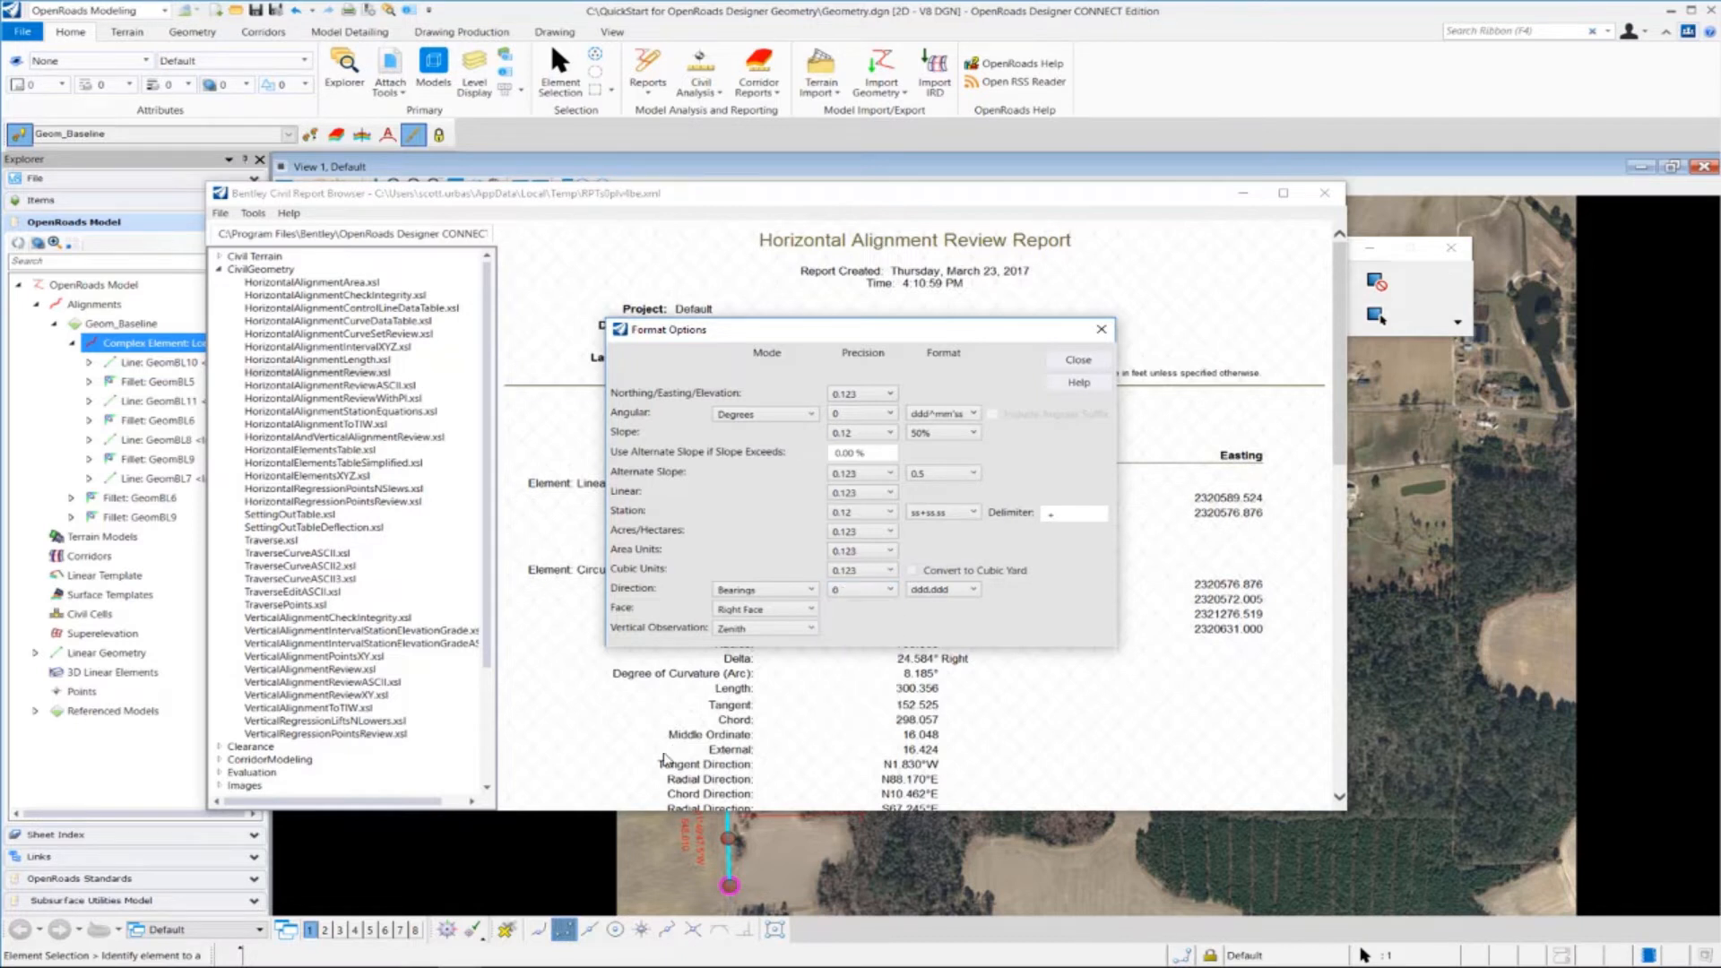
{"action": "left_click", "coordinate": [970, 588]}
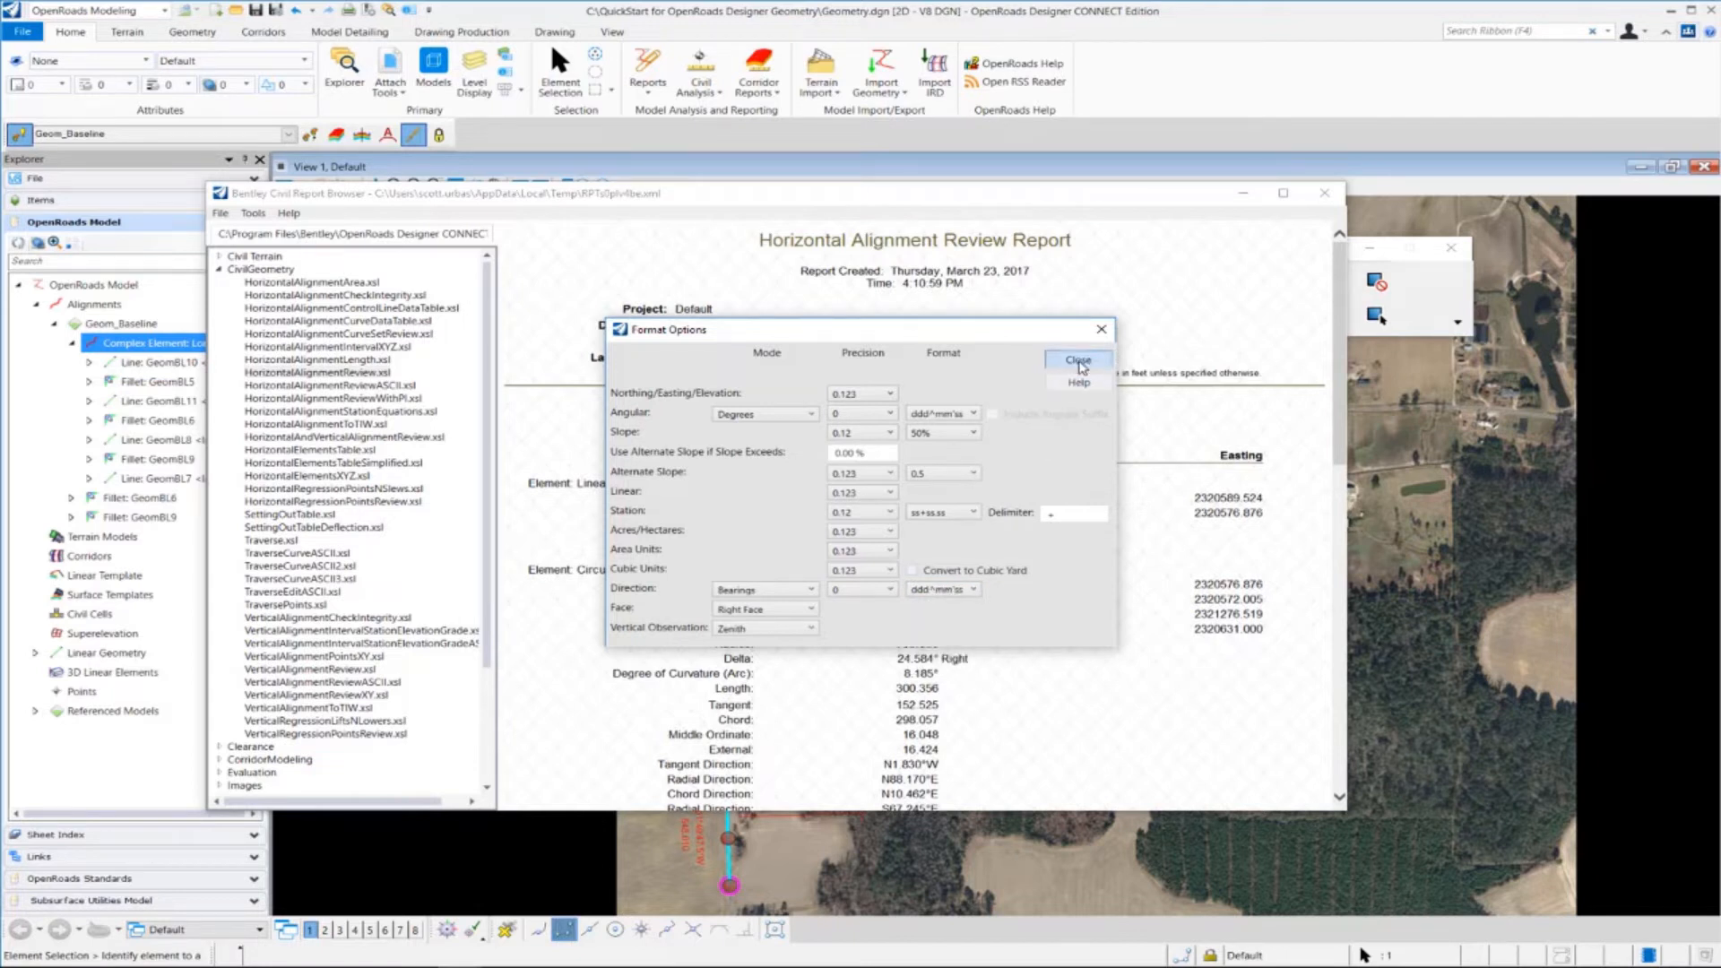
- Close Format Options and scroll the refreshed report showing stations like 3+96.09
{"action": "left_click", "coordinate": [1078, 359]}
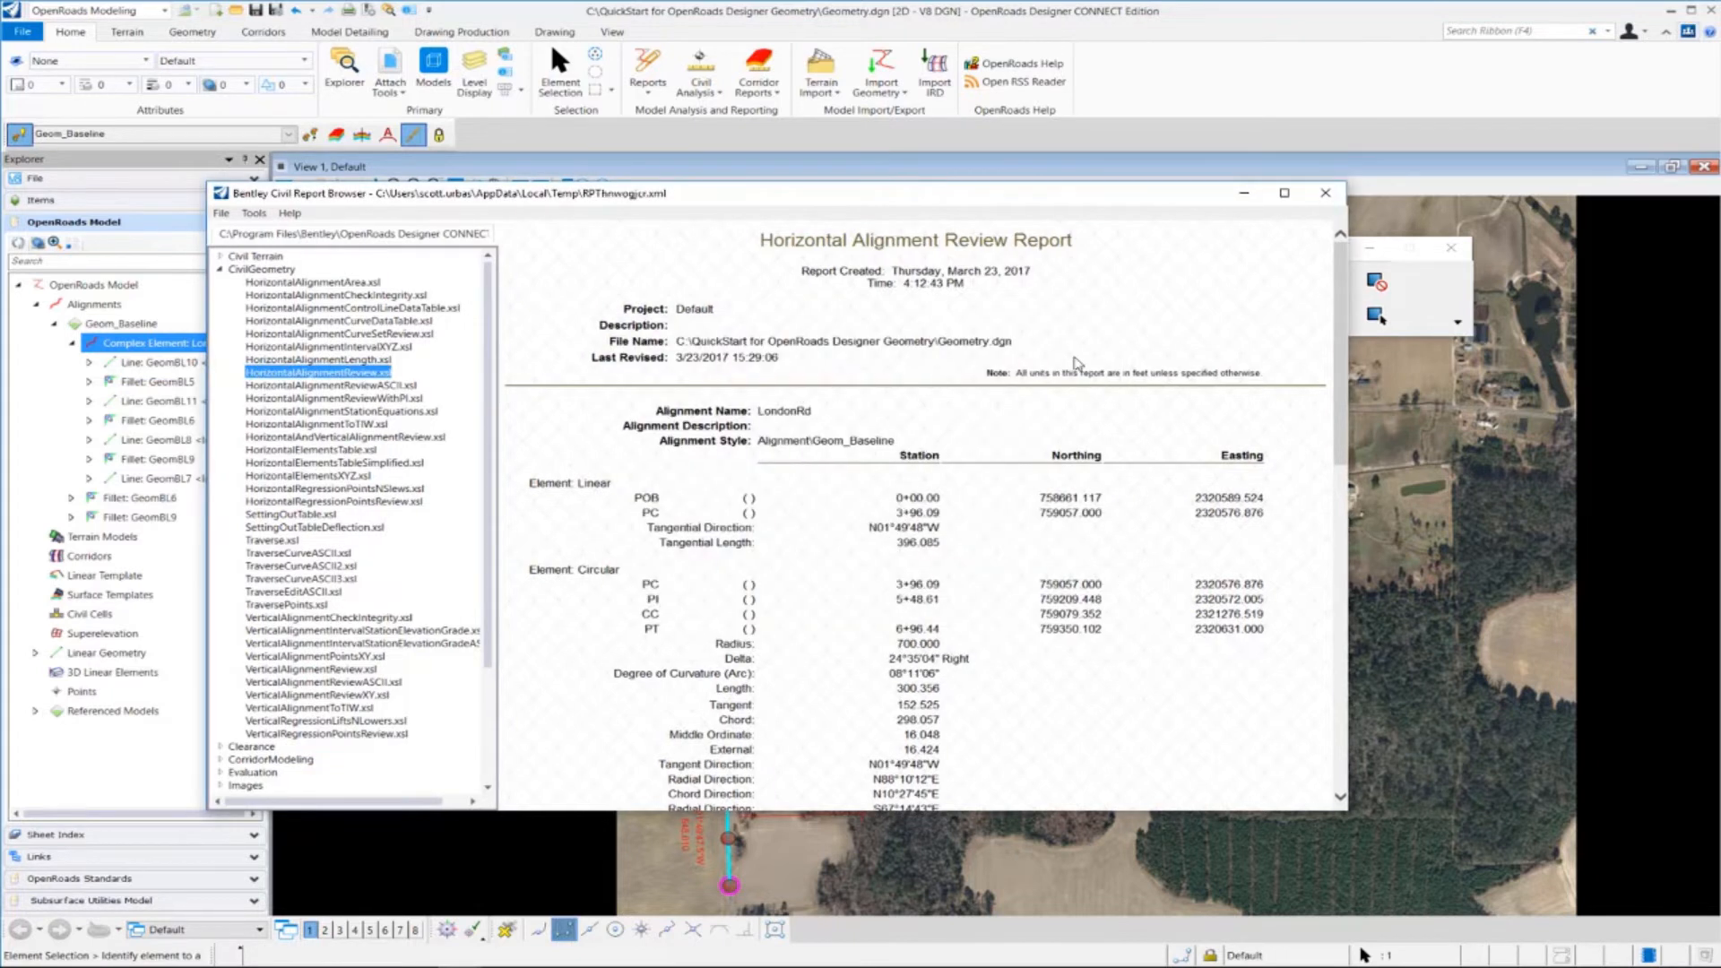
{"action": "mouse_move", "coordinate": [1057, 578]}
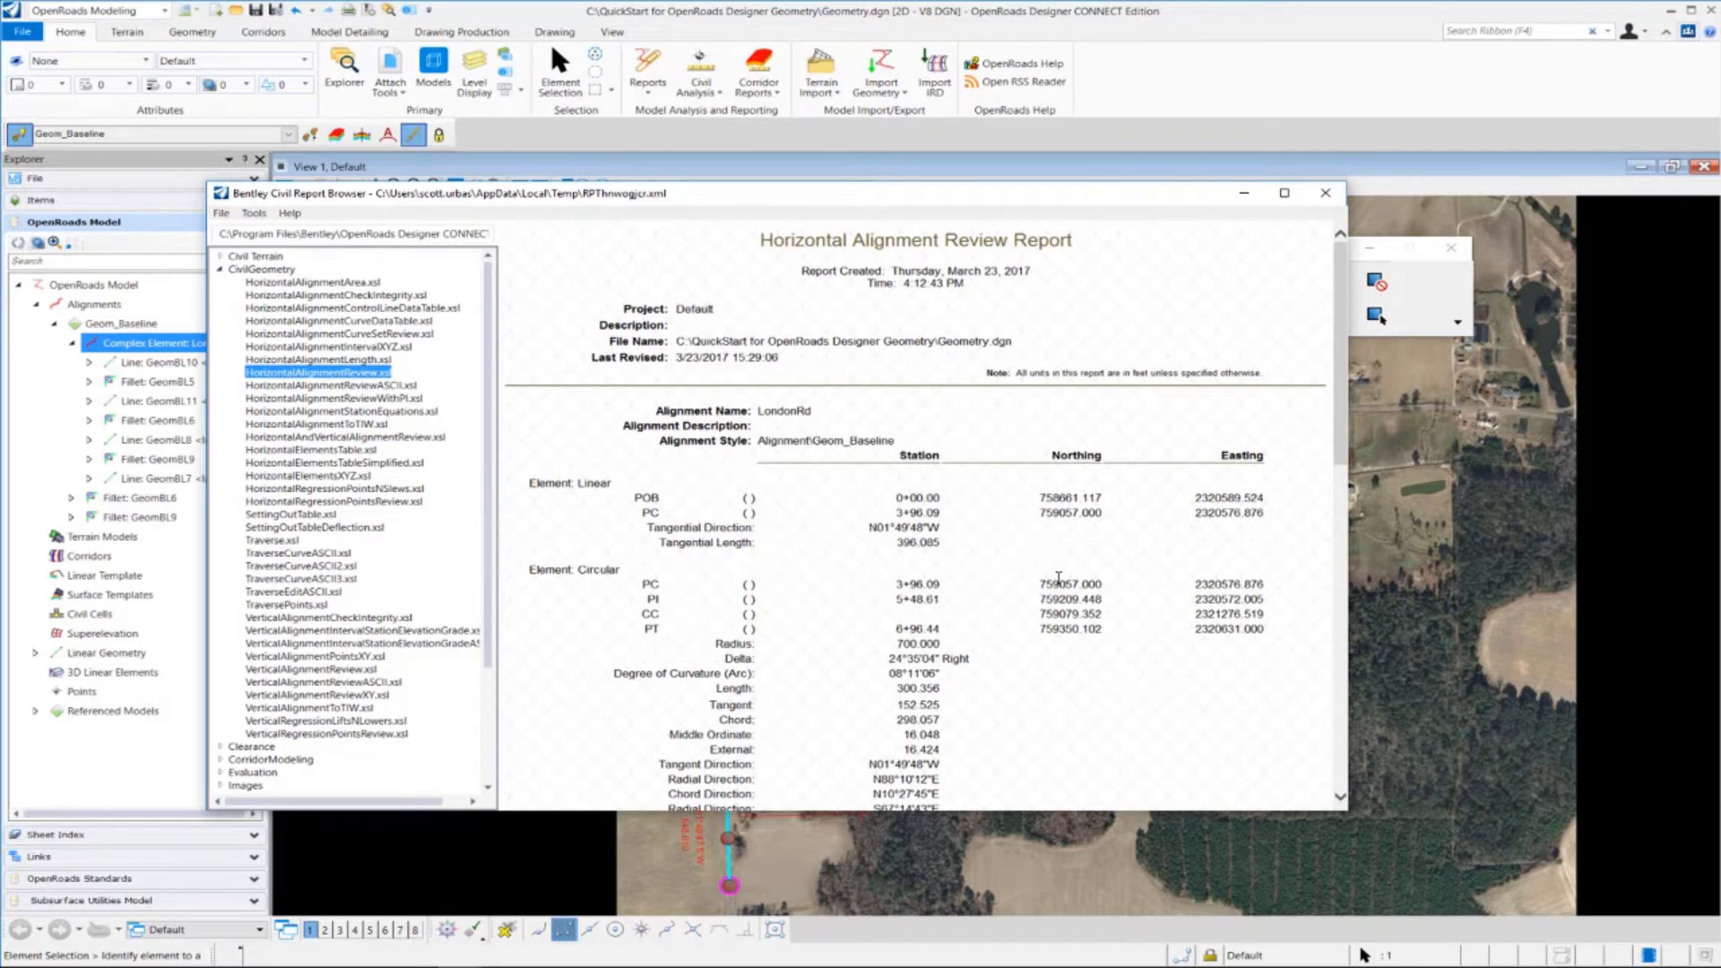
{"action": "scroll", "scroll_direction": "down", "scroll_amount": 3}
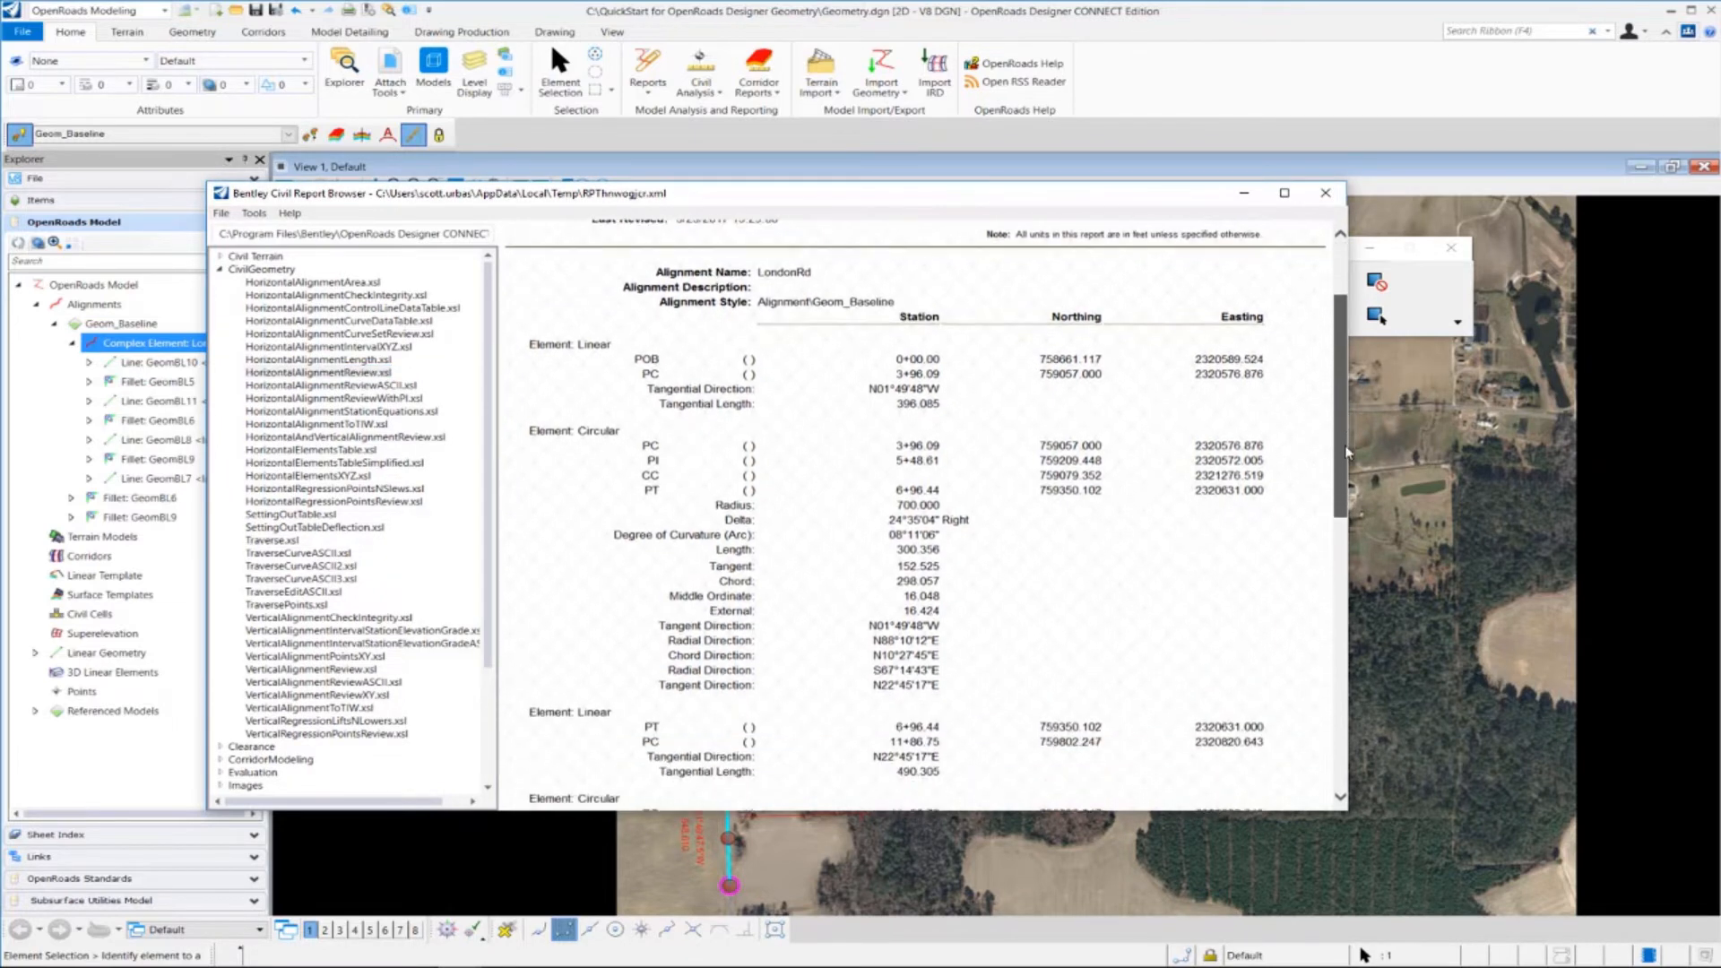
{"action": "scroll", "scroll_direction": "down", "scroll_amount": 3}
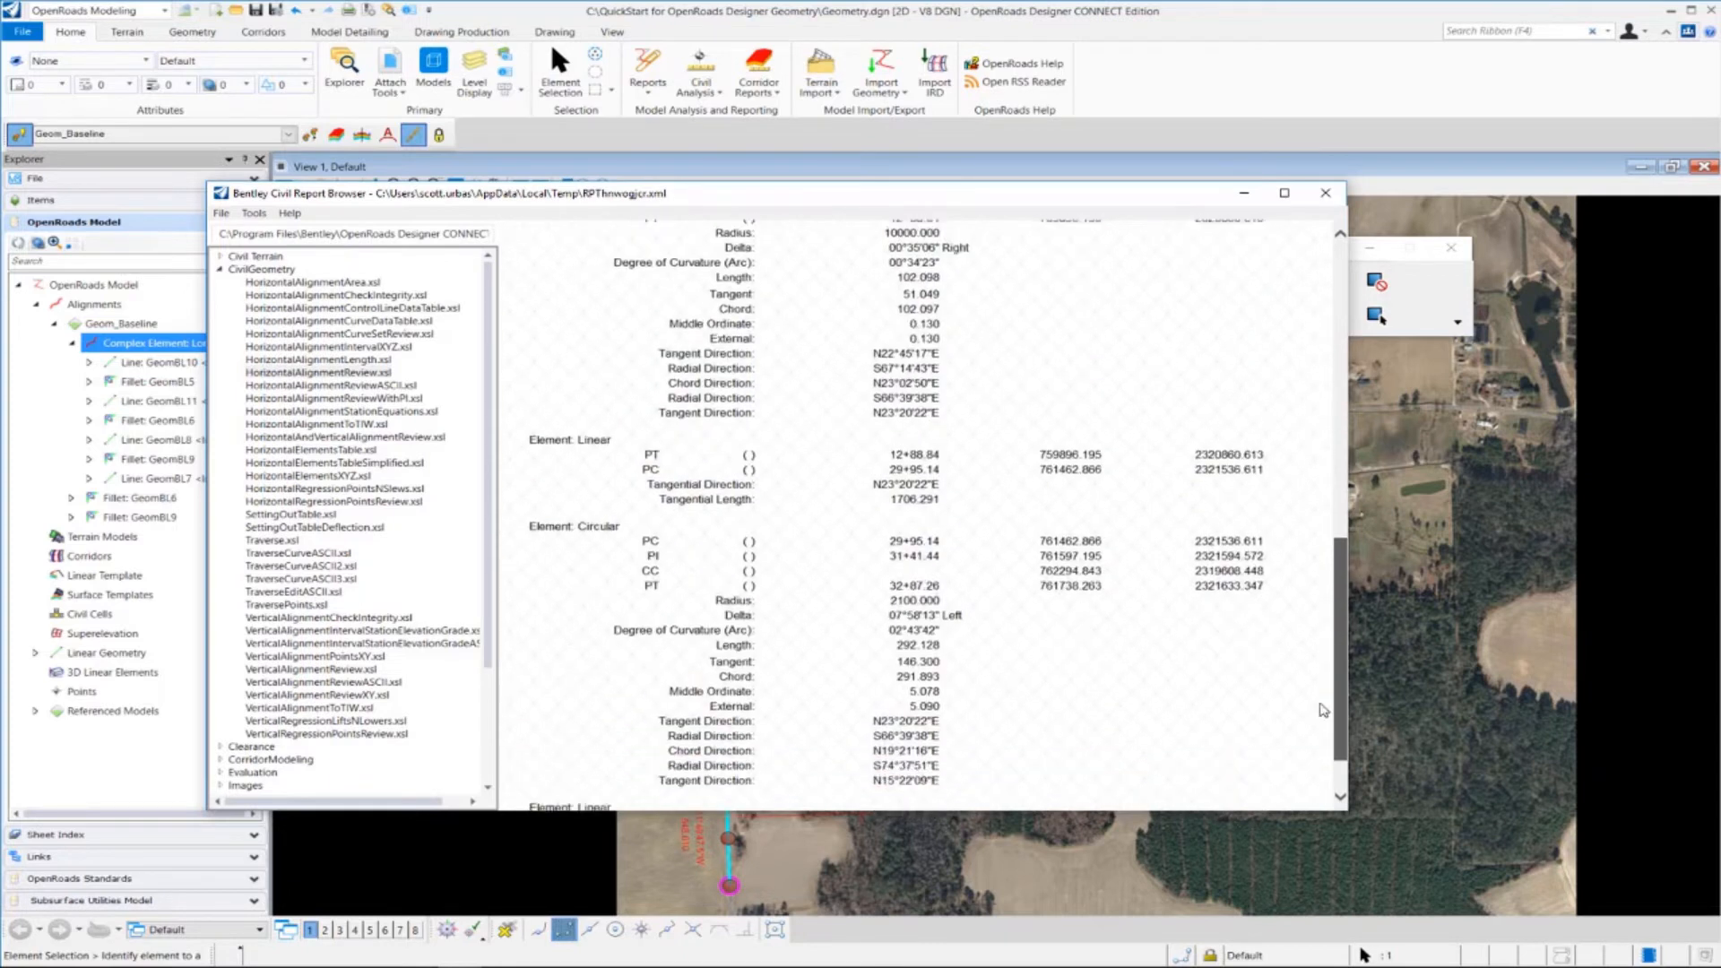
{"action": "scroll", "scroll_direction": "up", "scroll_amount": 3}
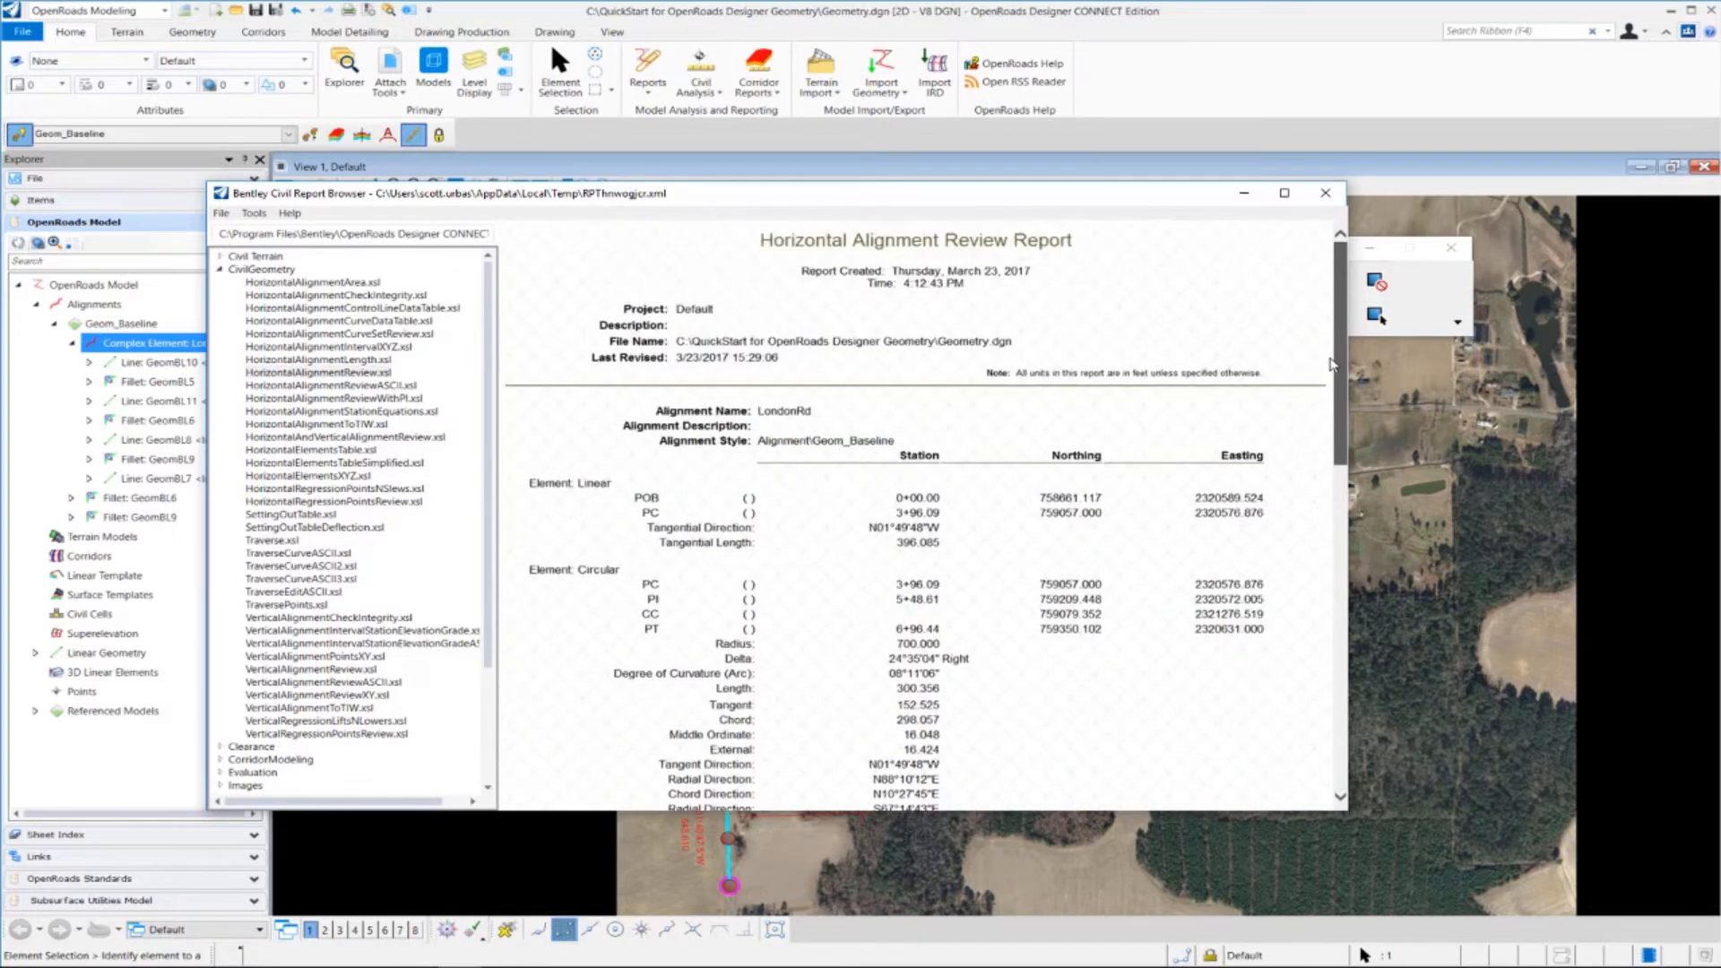
{"action": "mouse_move", "coordinate": [641, 450]}
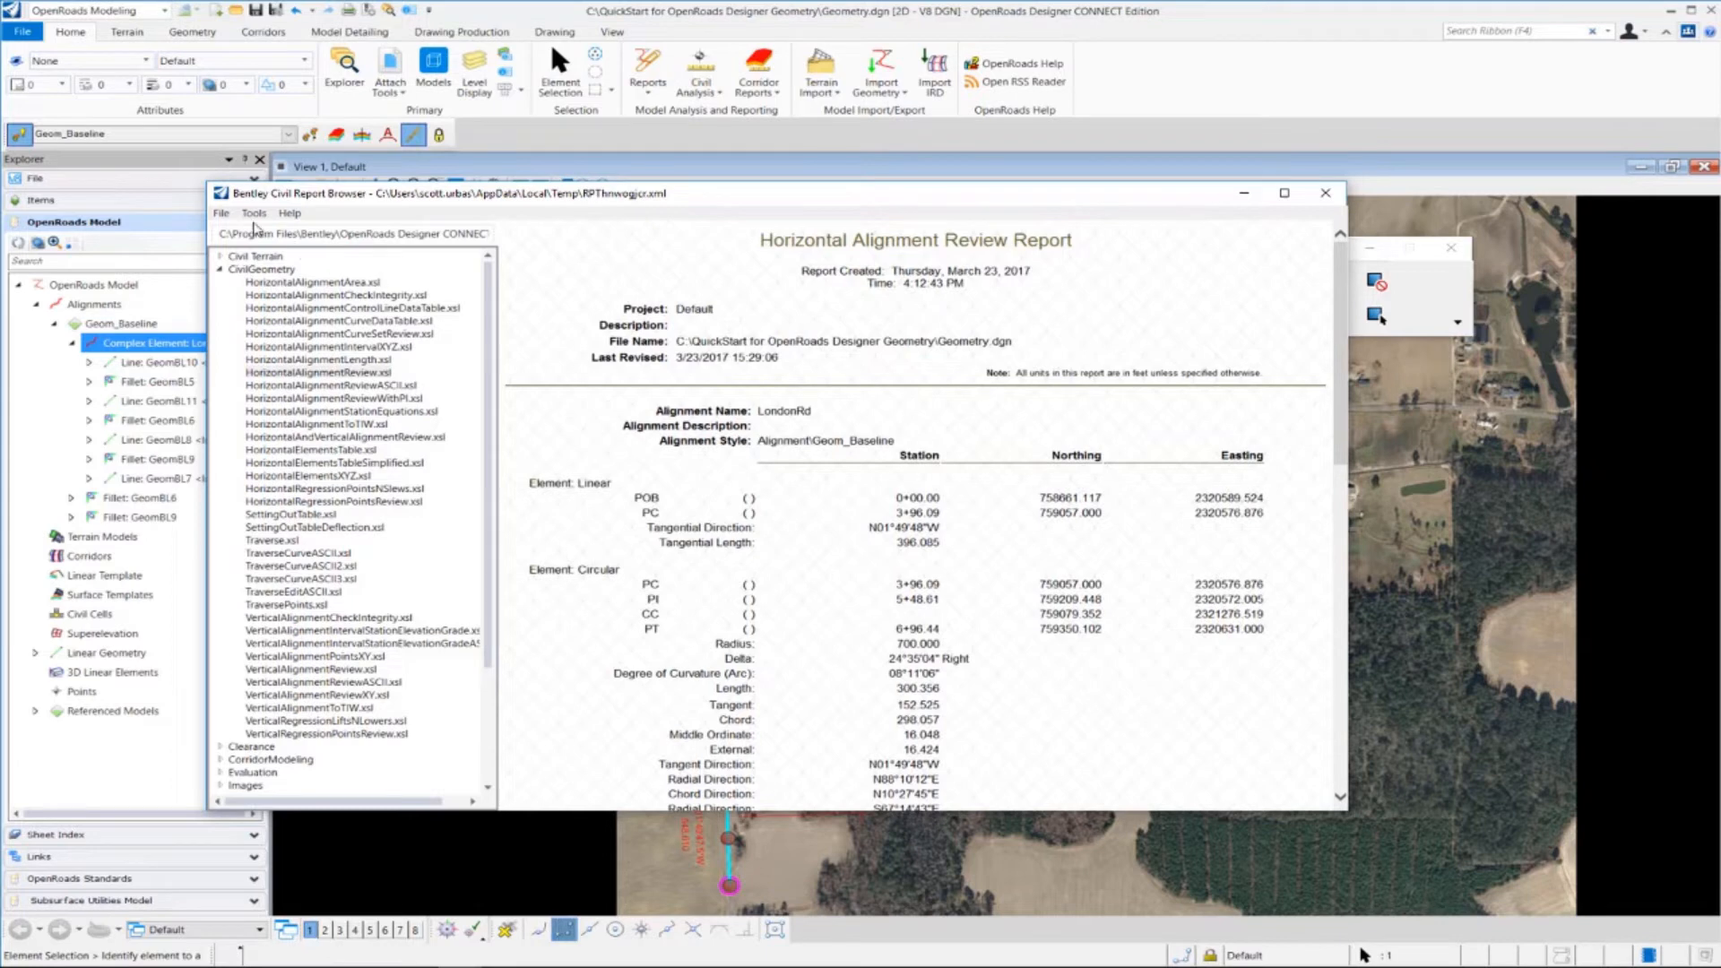
- Save the review report as a Doc file named HR-LondonRd
{"action": "left_click", "coordinate": [220, 211]}
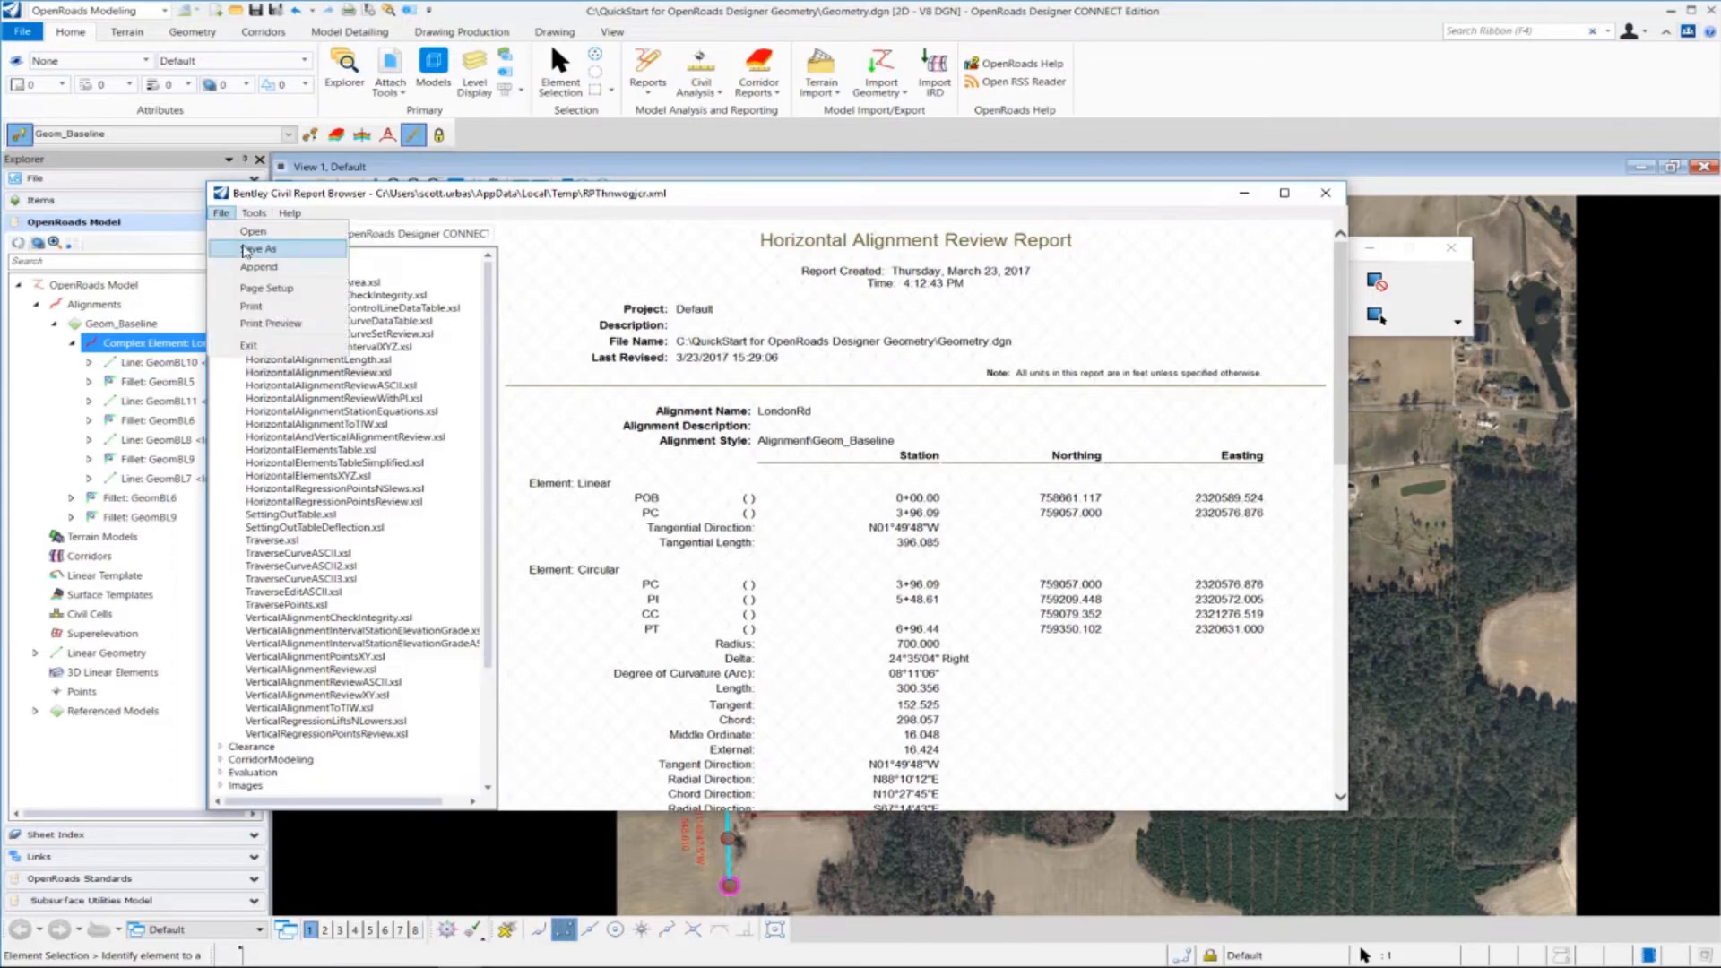
{"action": "left_click", "coordinate": [257, 248]}
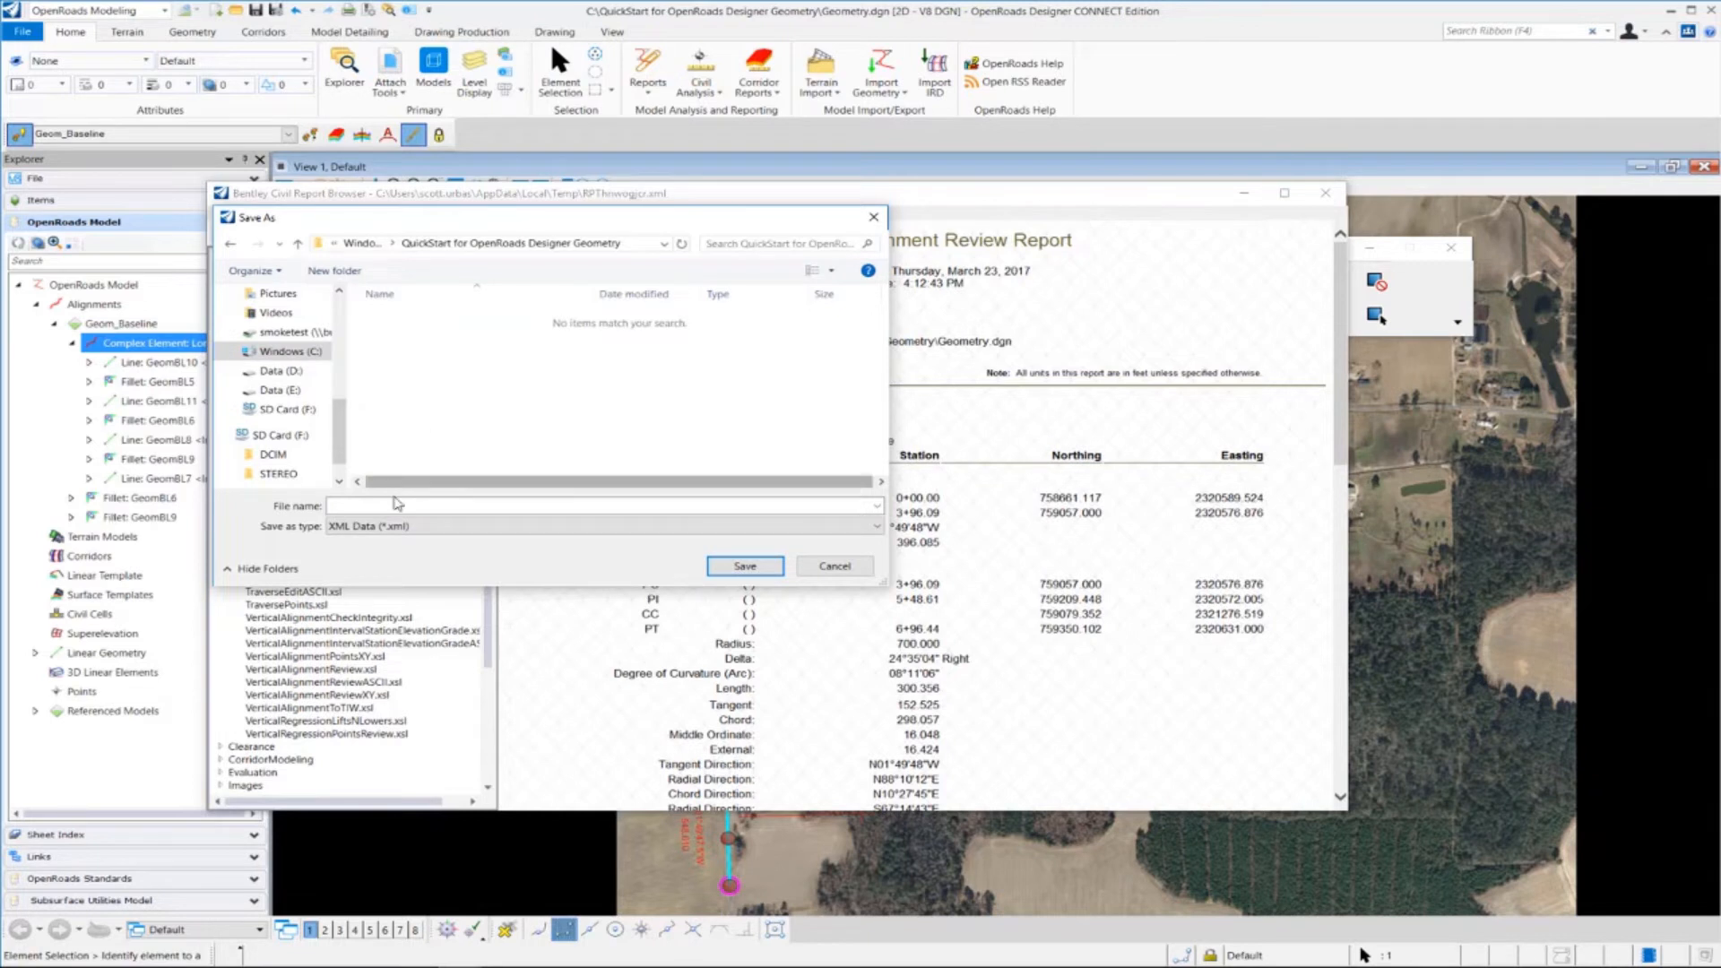
{"action": "left_click", "coordinate": [874, 526]}
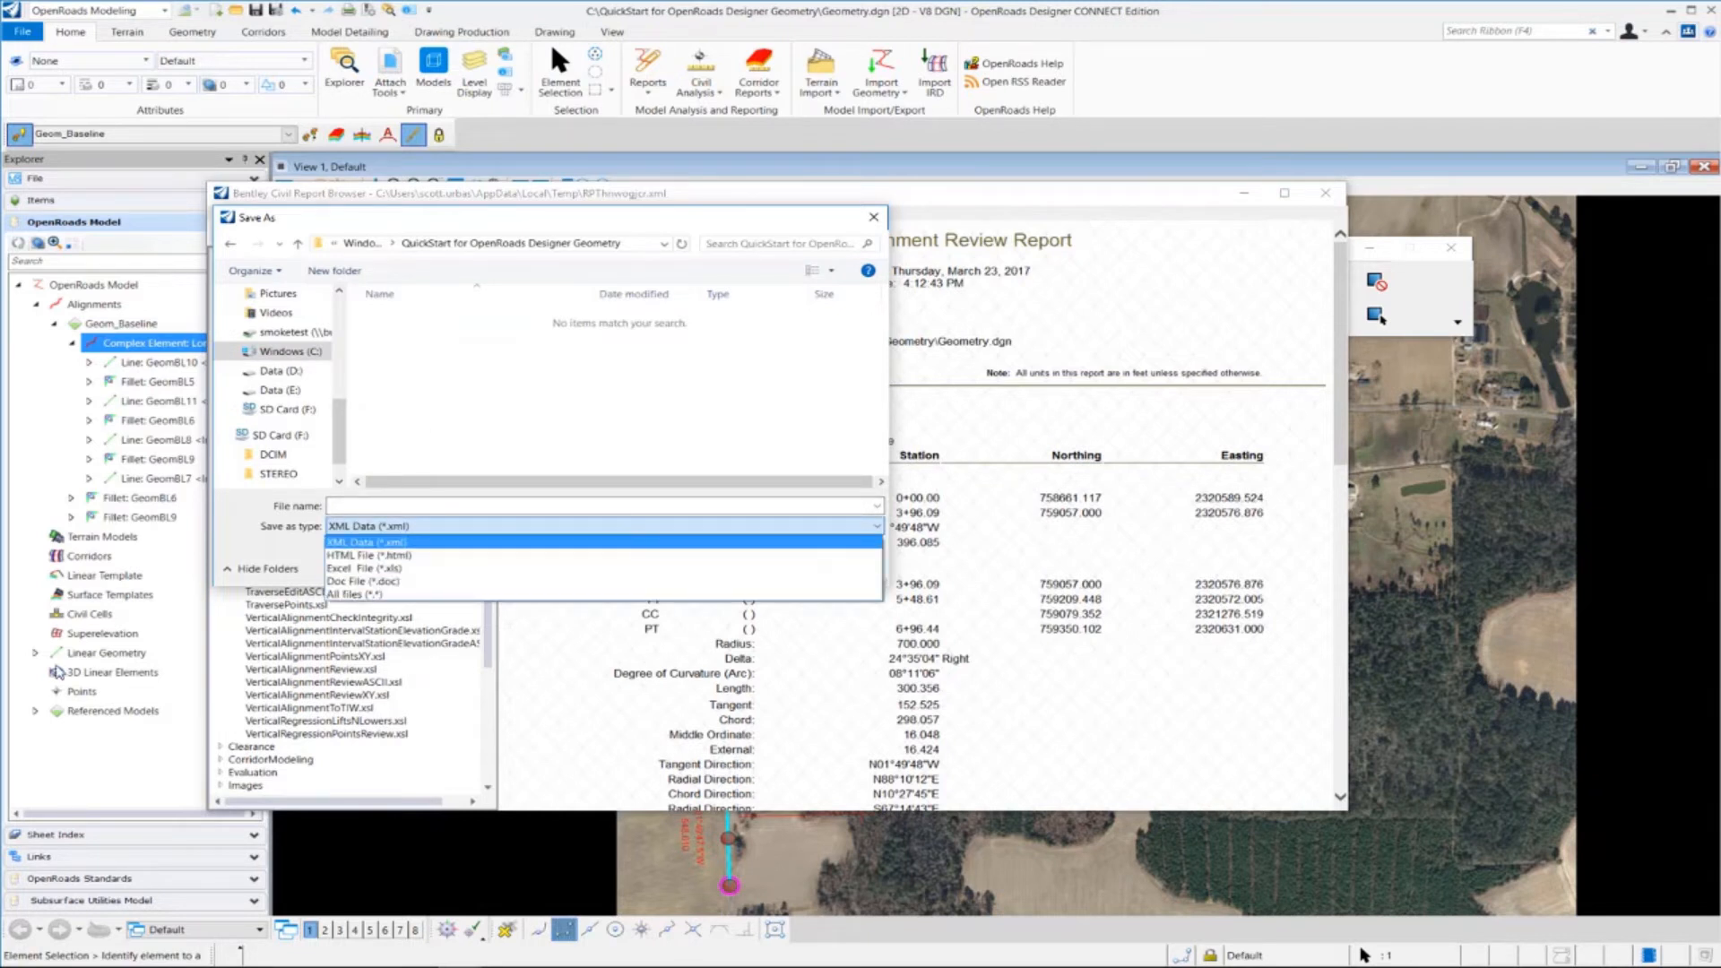
{"action": "left_click", "coordinate": [363, 581]}
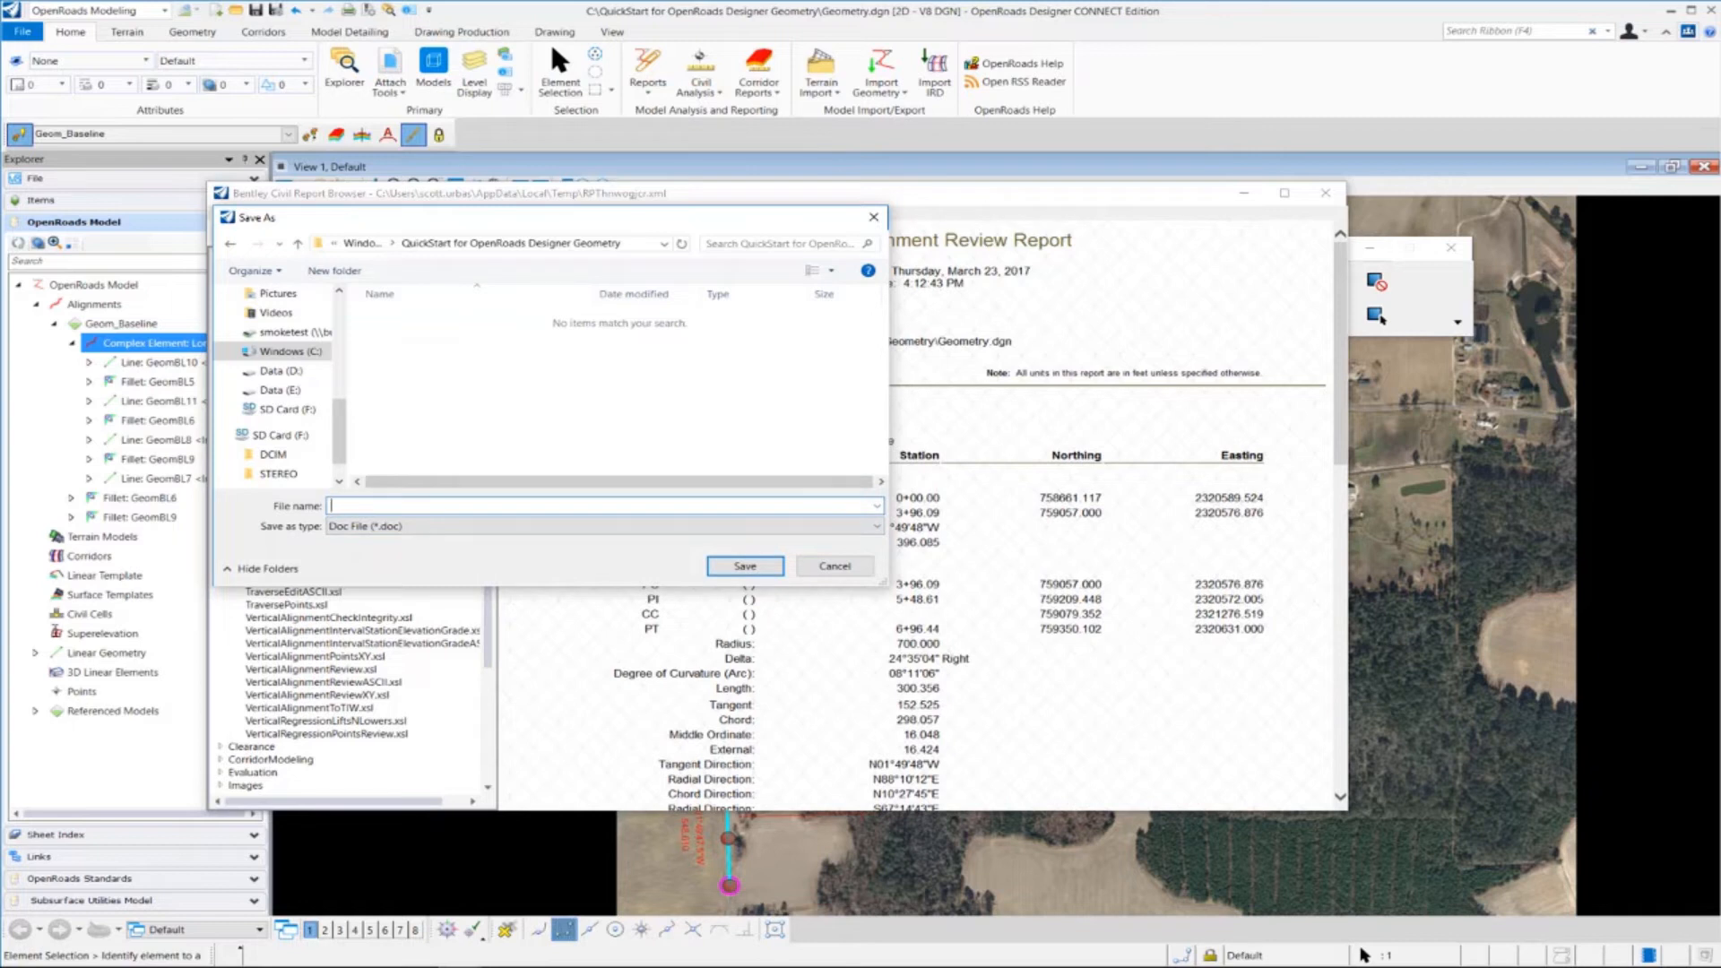
{"action": "type", "text": "HR-Londo"}
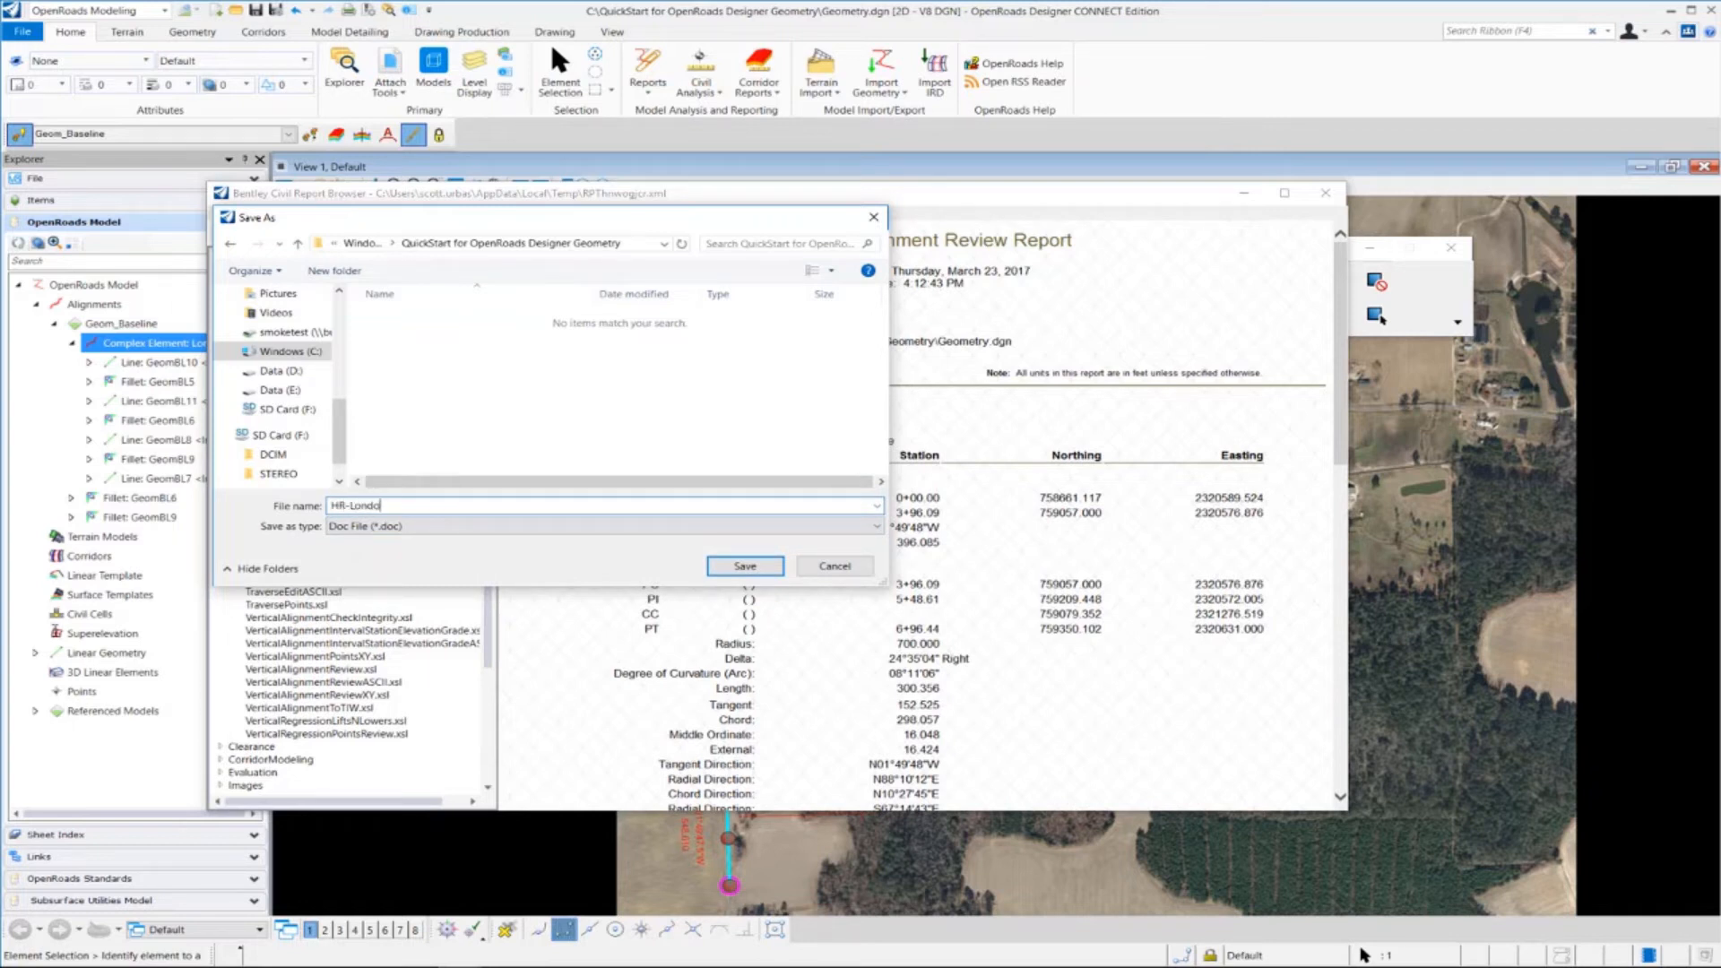
{"action": "type", "text": "d"}
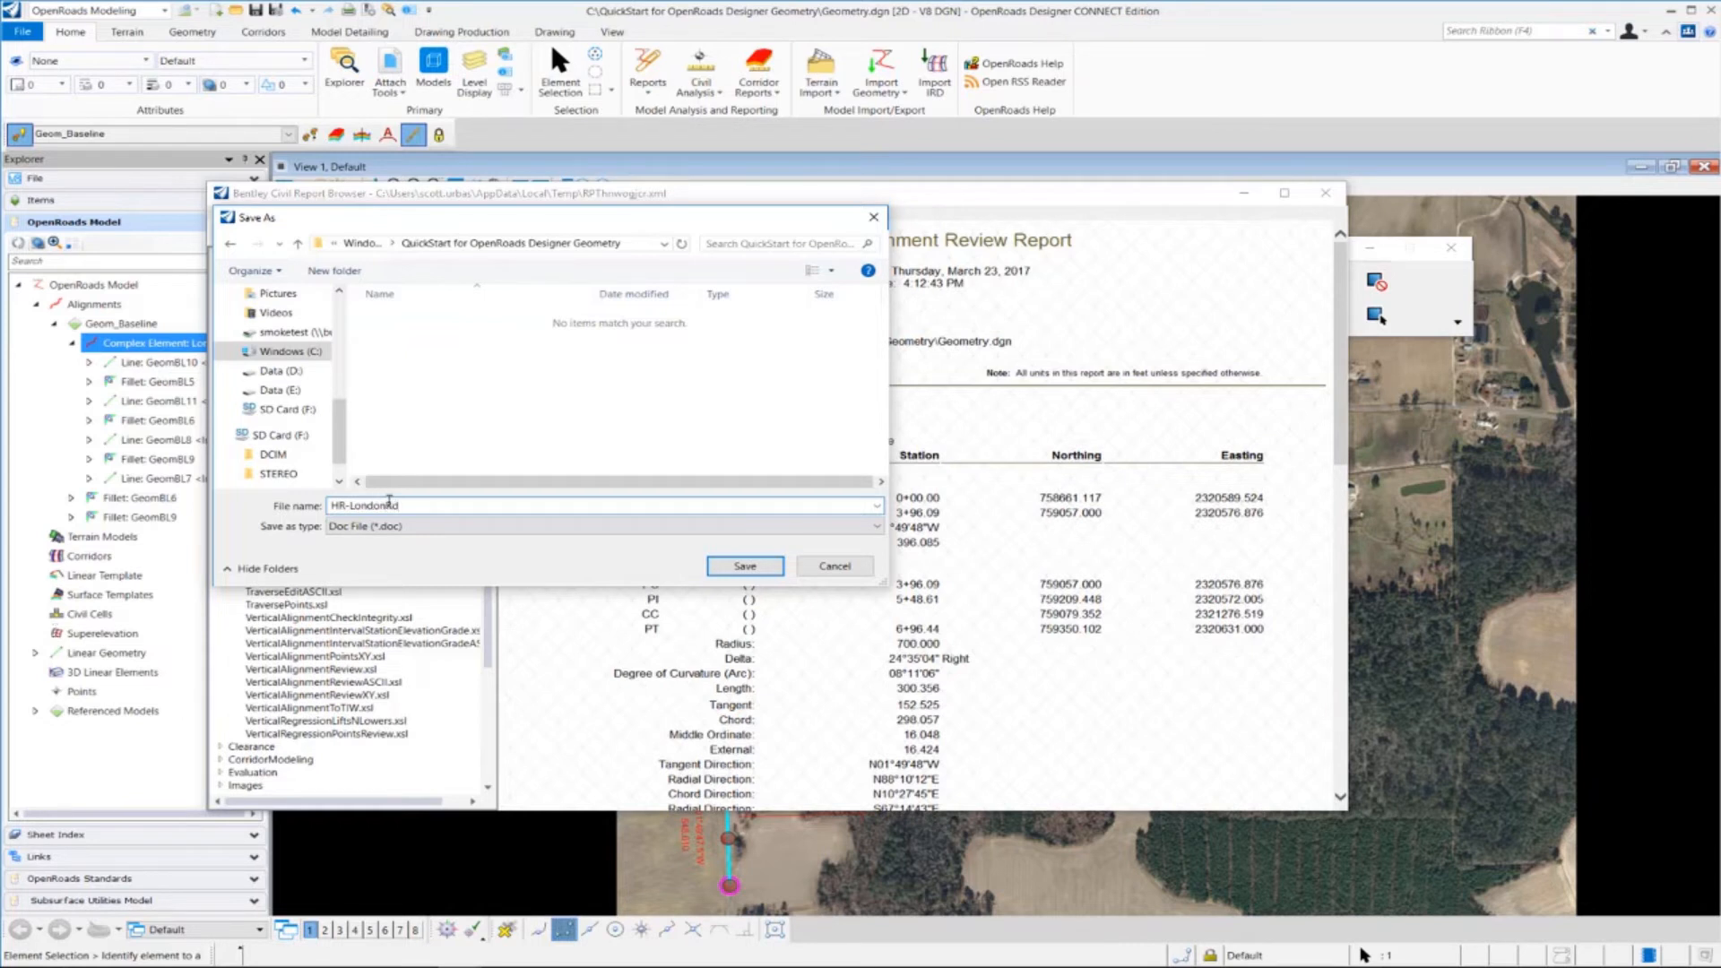
{"action": "left_click", "coordinate": [744, 566]}
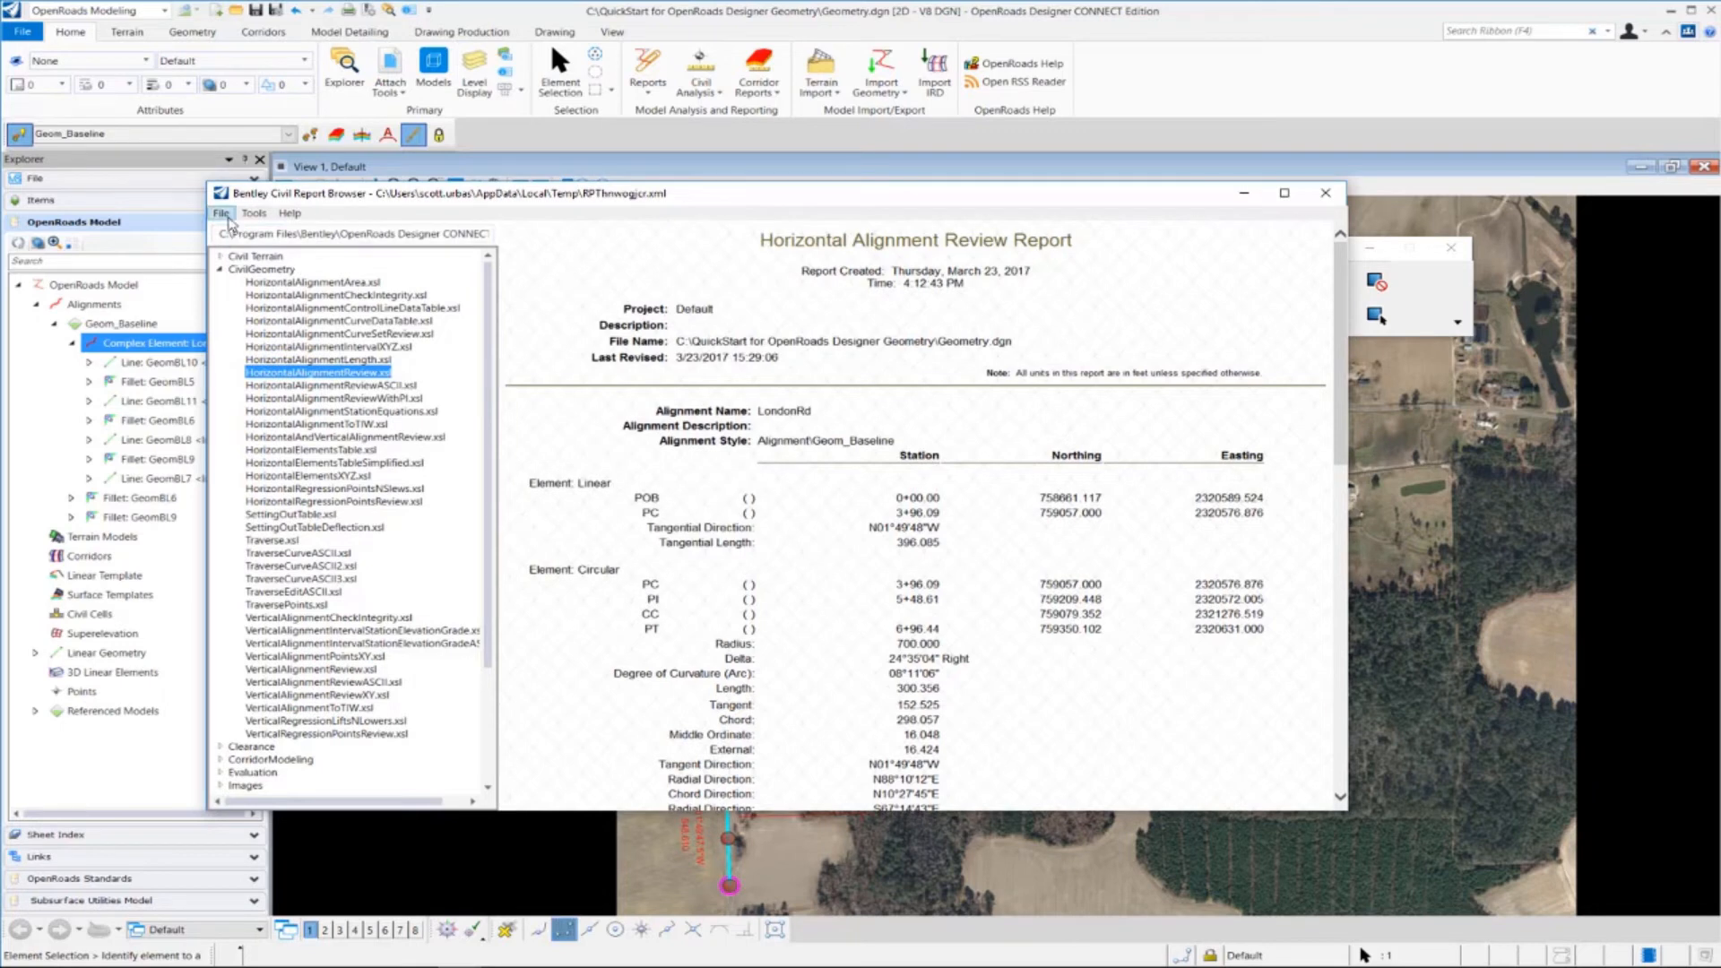
- Regenerate the report by reselecting HorizontalAlignmentReview.xsl in the wider window
{"action": "left_click", "coordinate": [223, 214]}
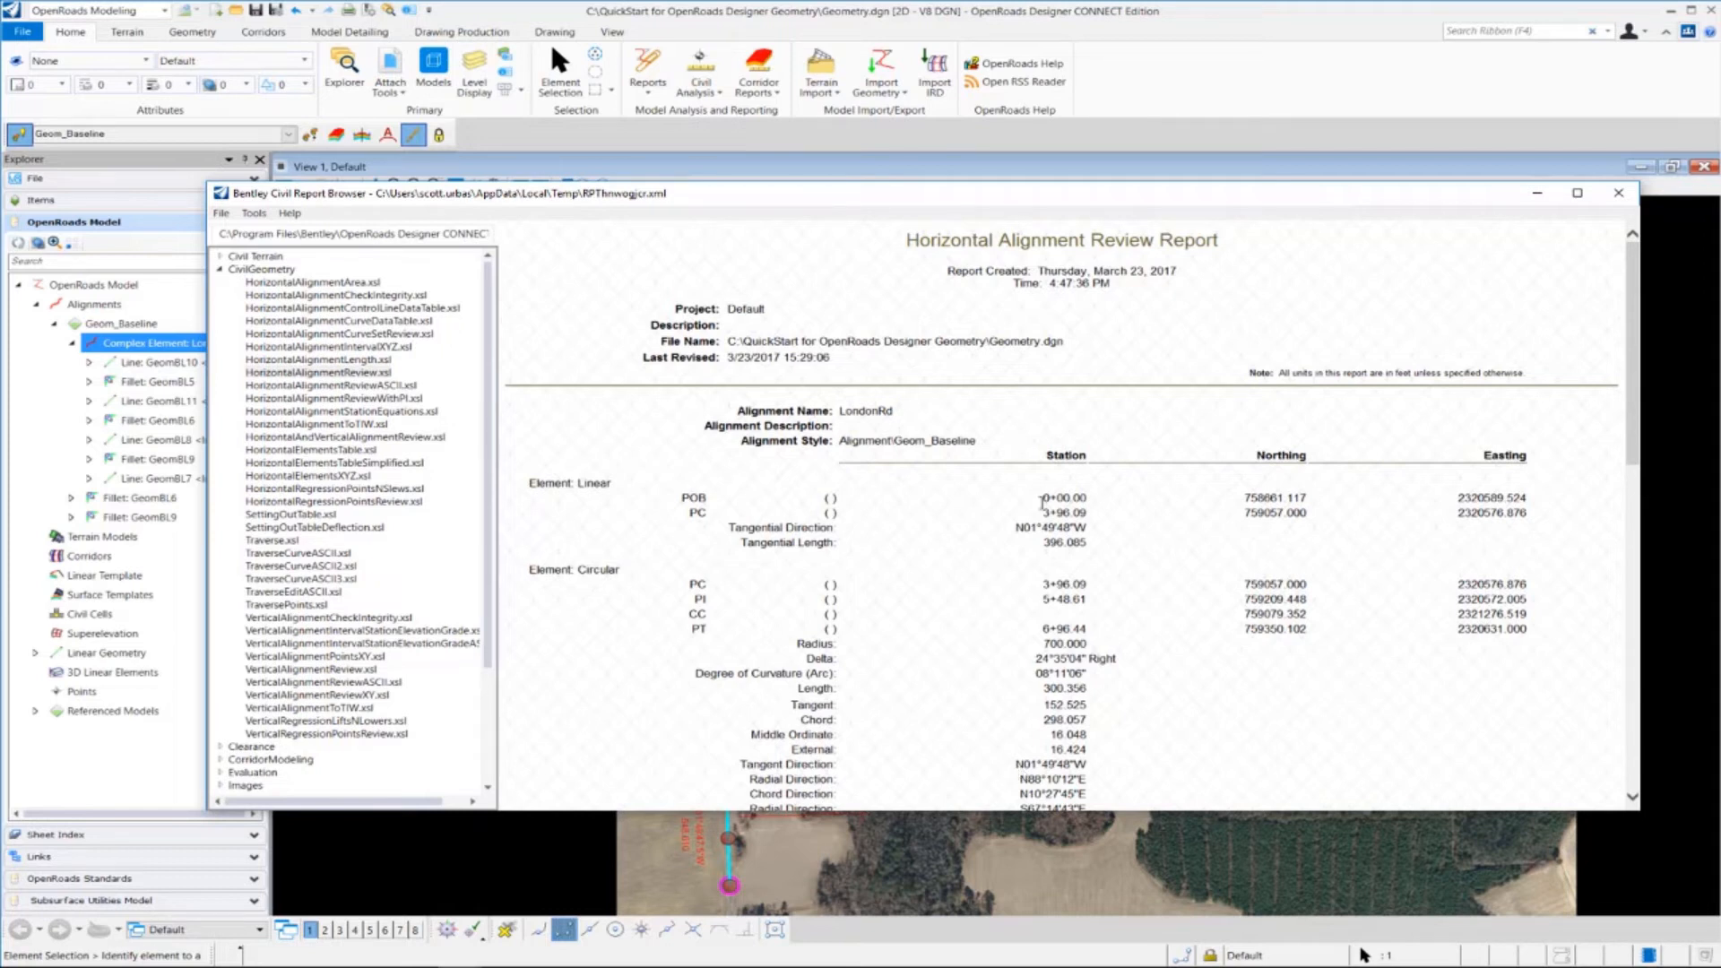
{"action": "left_click", "coordinate": [318, 372]}
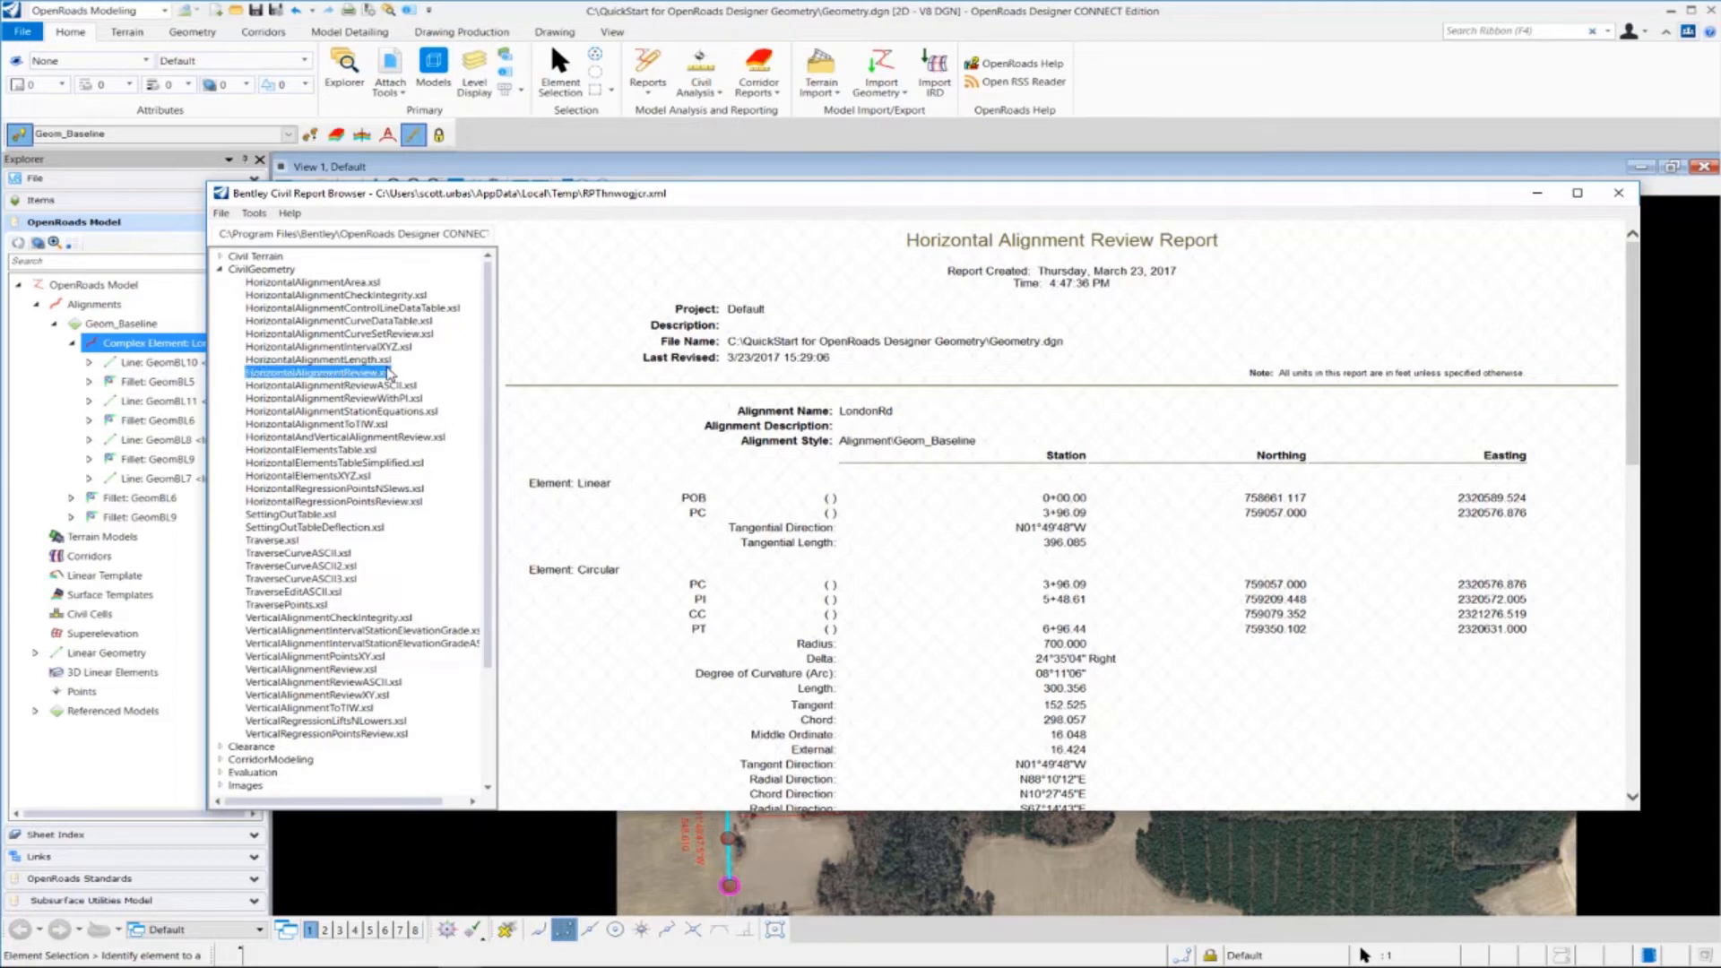
{"action": "mouse_move", "coordinate": [391, 273]}
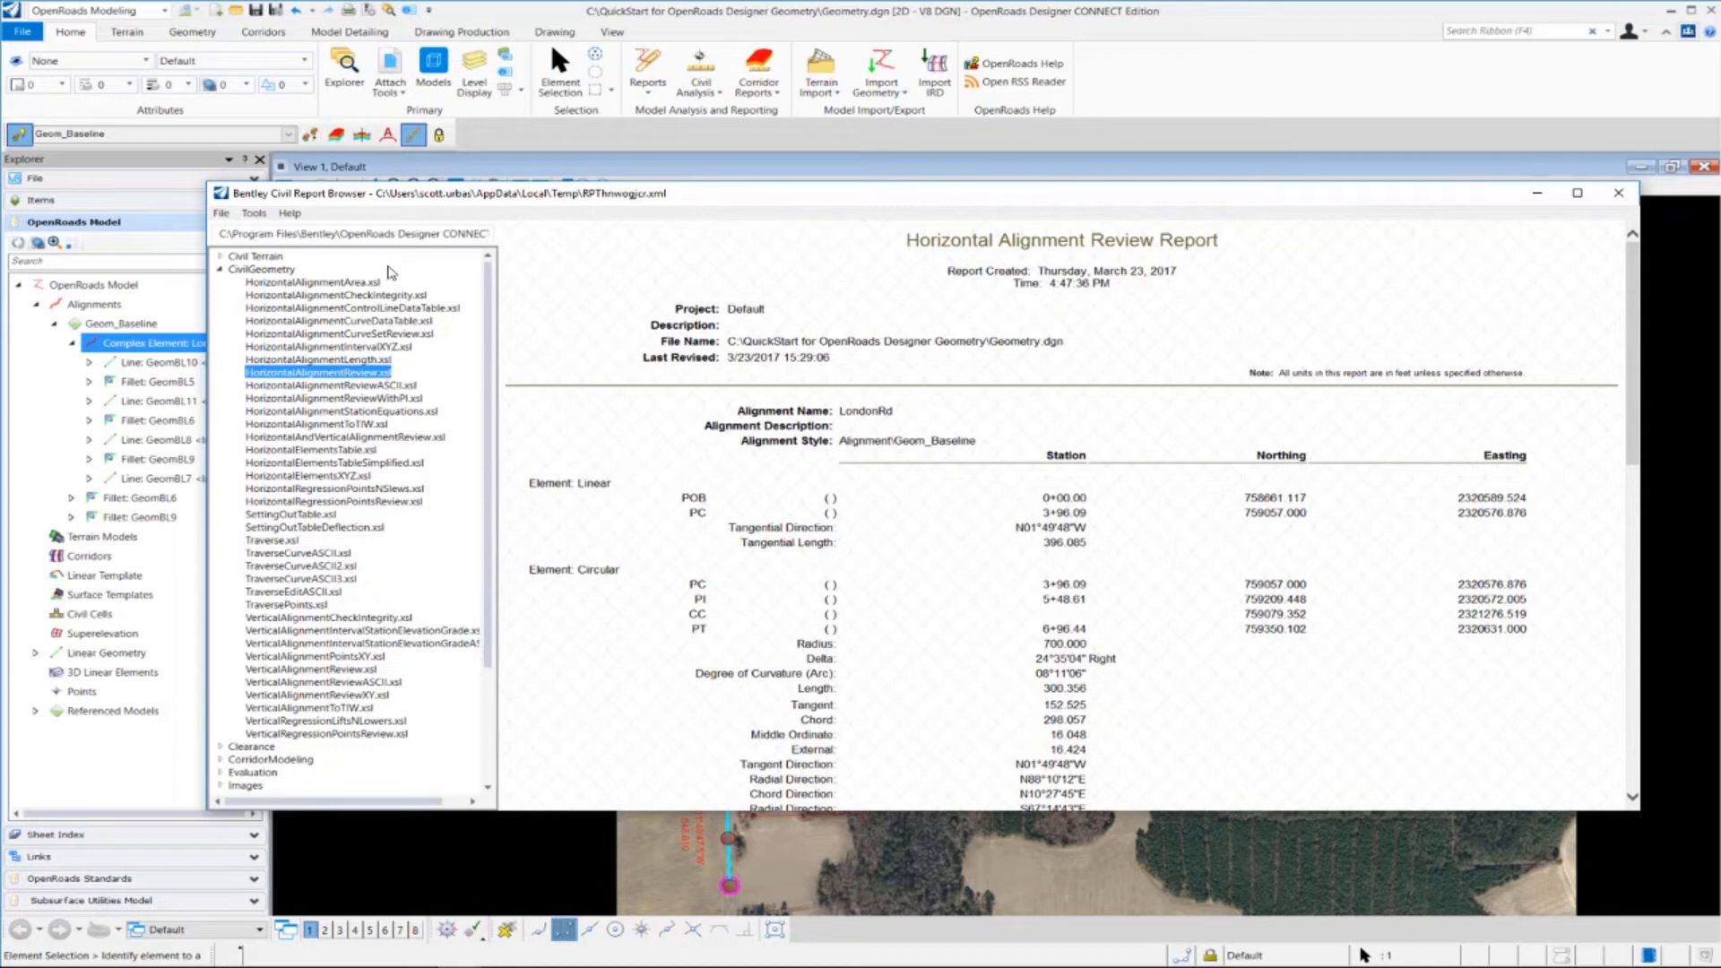
{"action": "mouse_move", "coordinate": [346, 529]}
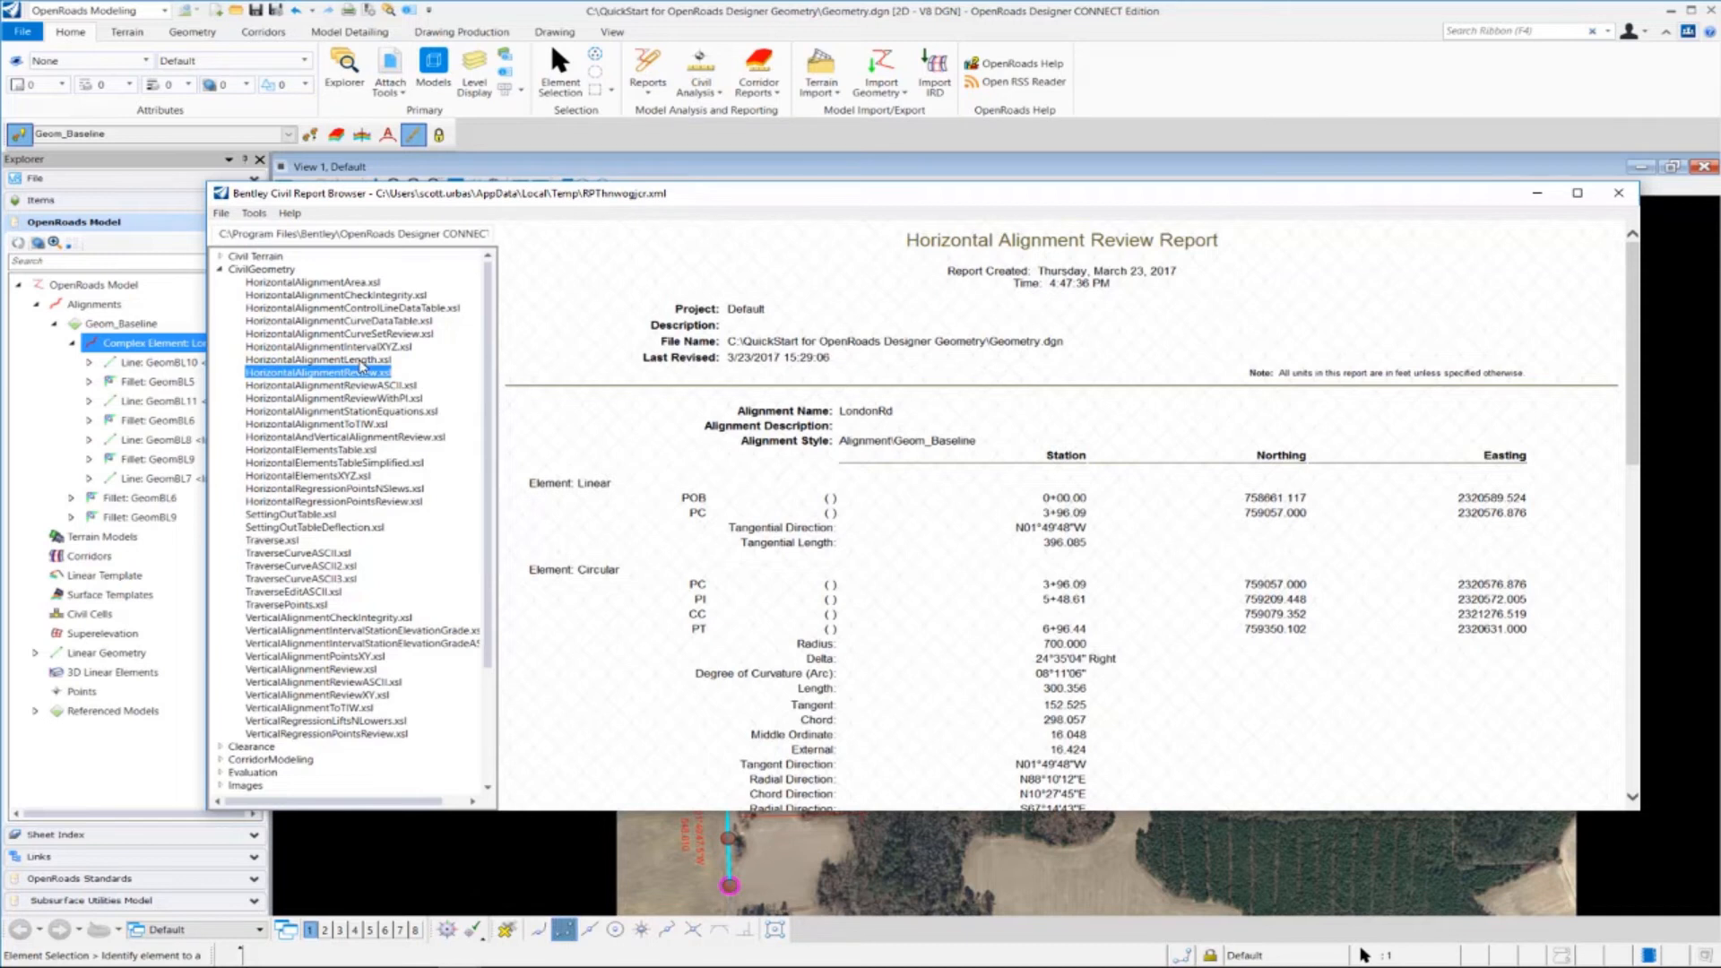
{"action": "mouse_move", "coordinate": [390, 351]}
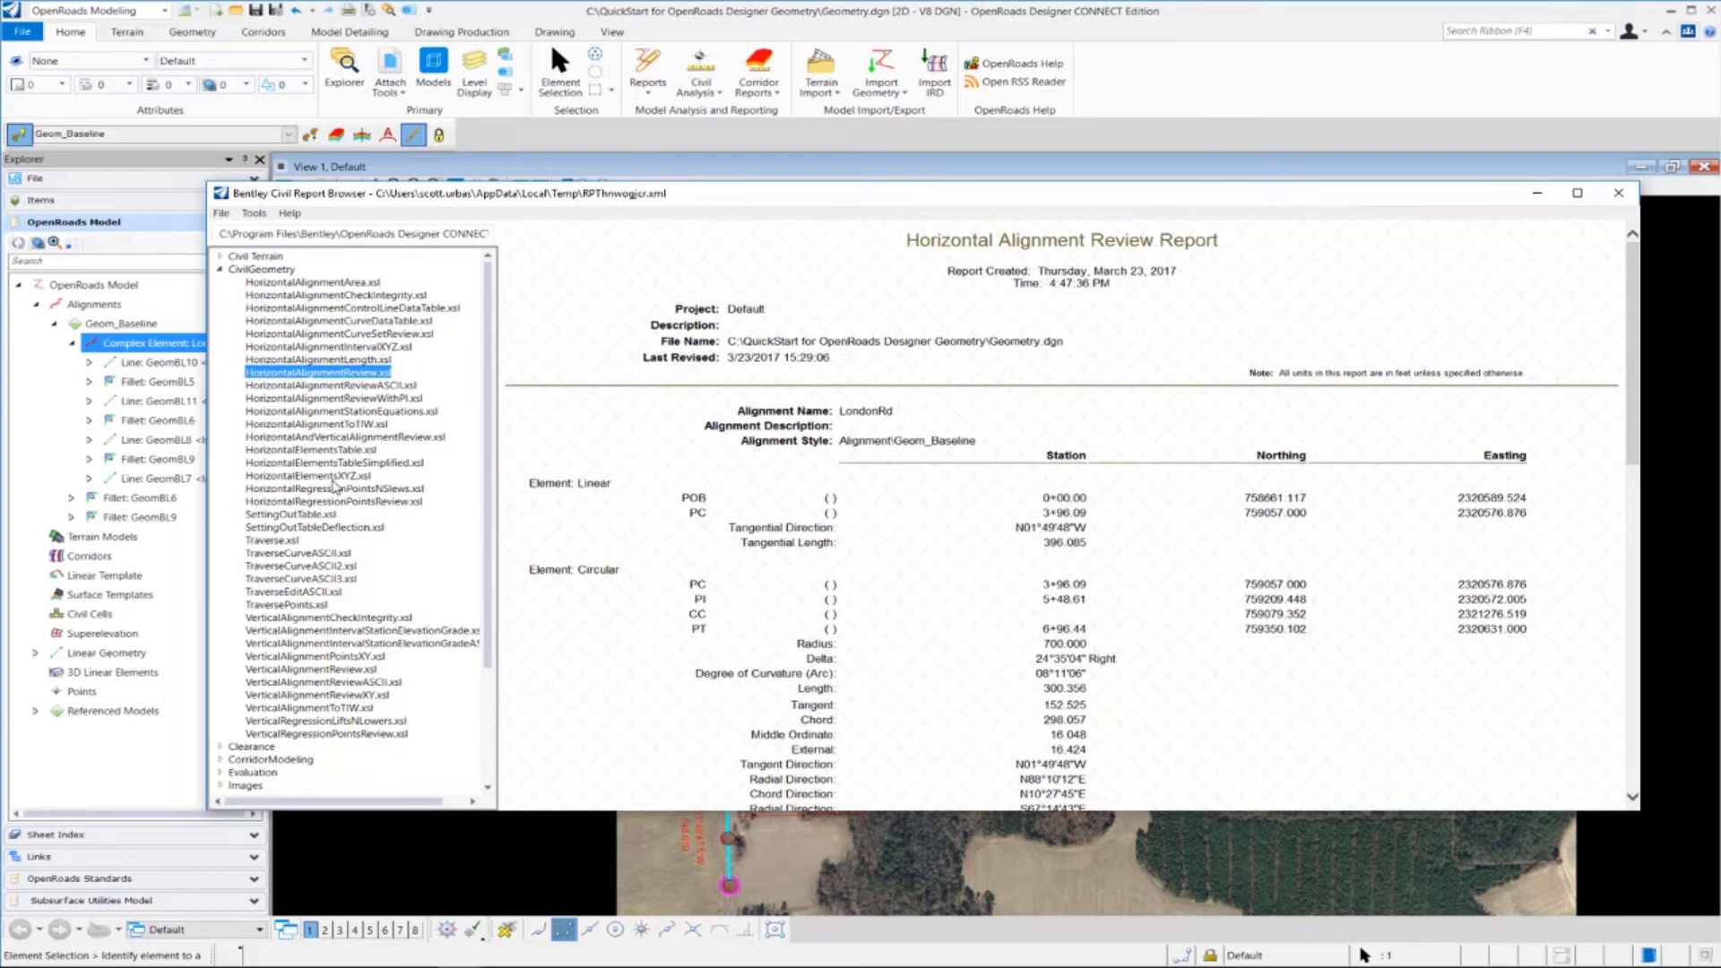
{"action": "mouse_move", "coordinate": [991, 442]}
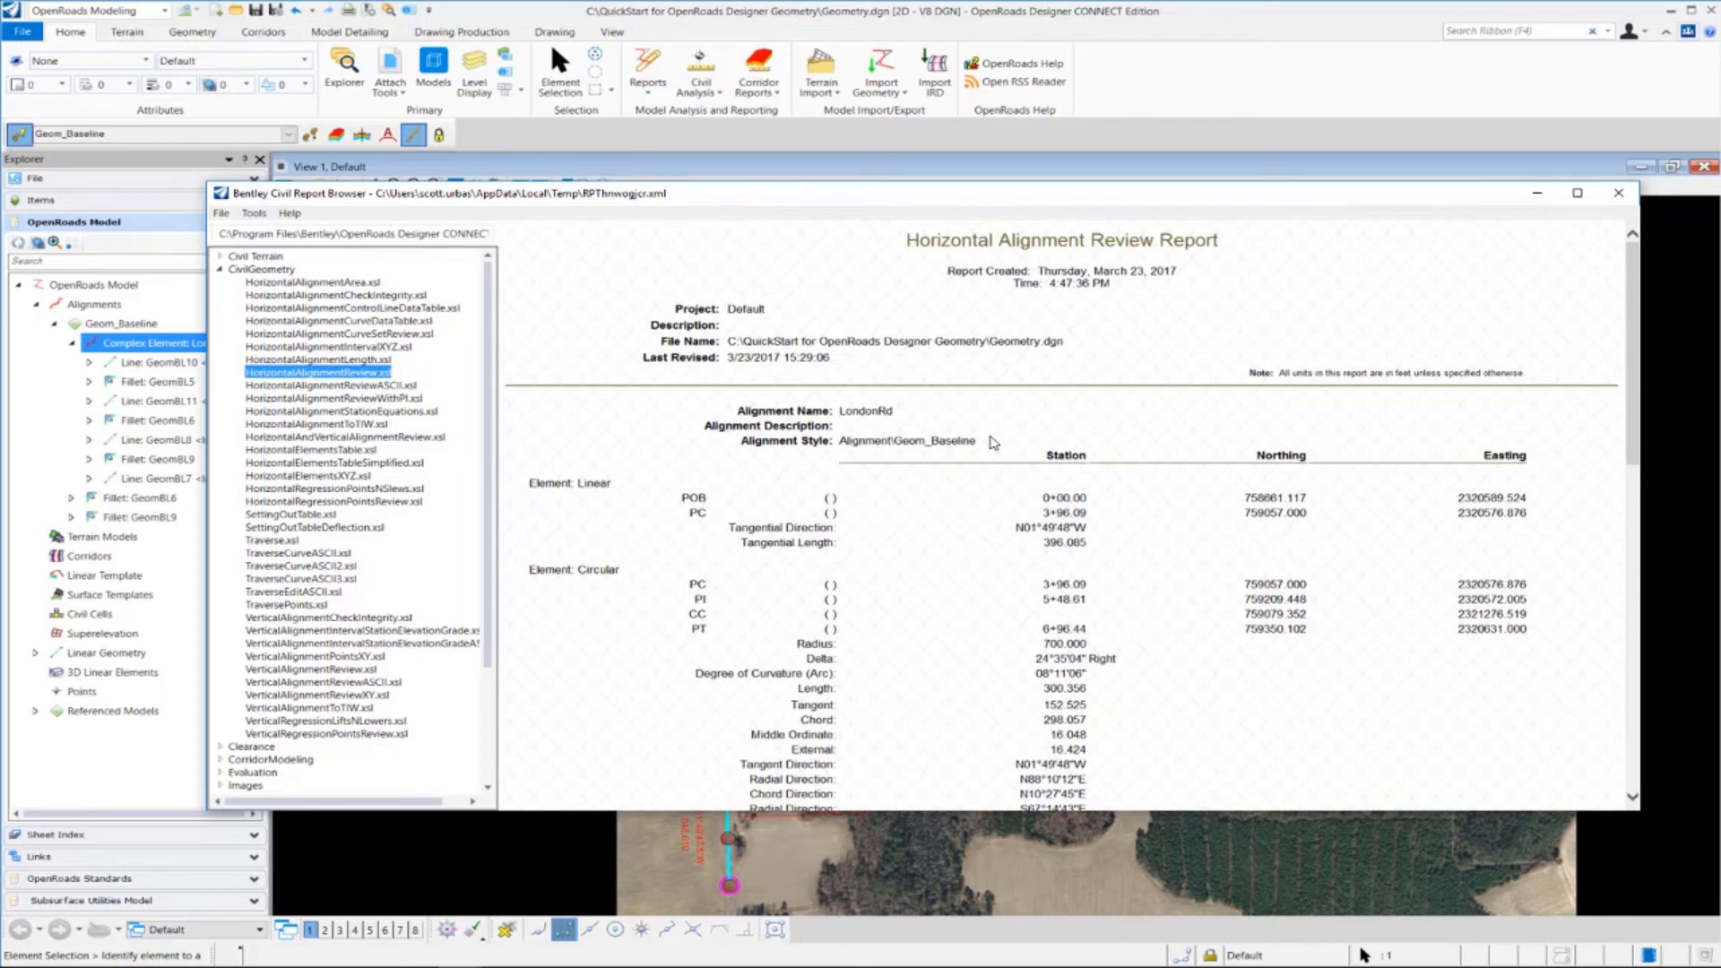
{"action": "mouse_move", "coordinate": [861, 431]}
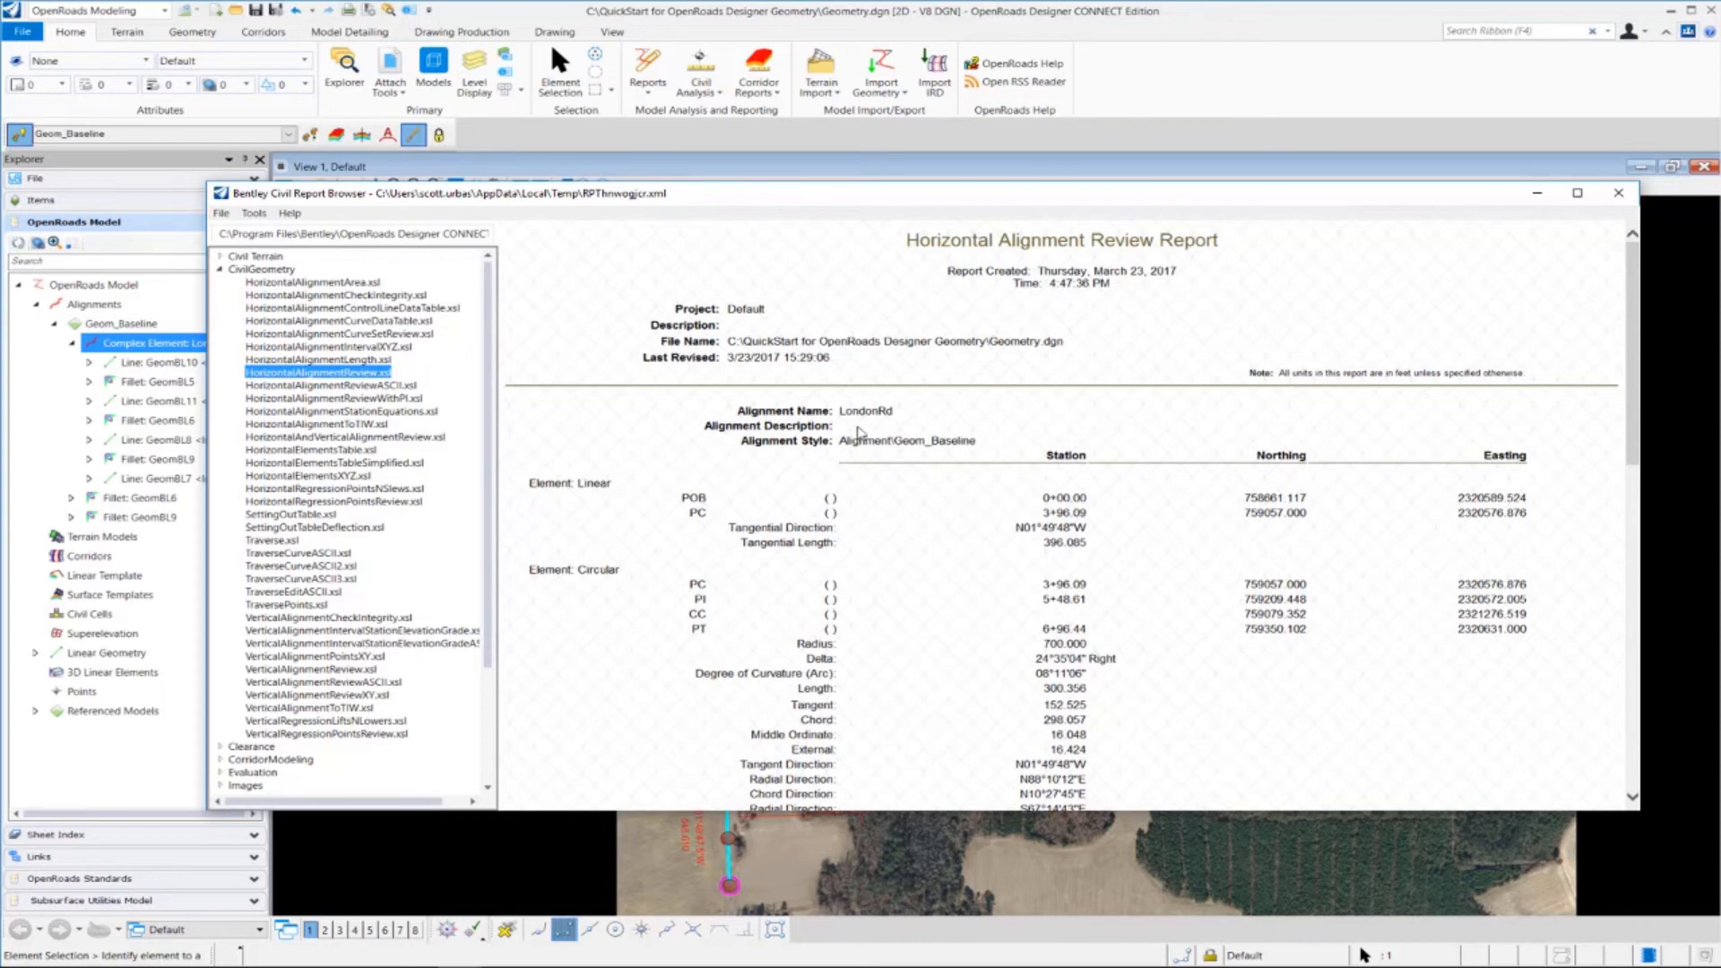
{"action": "mouse_move", "coordinate": [566, 428]}
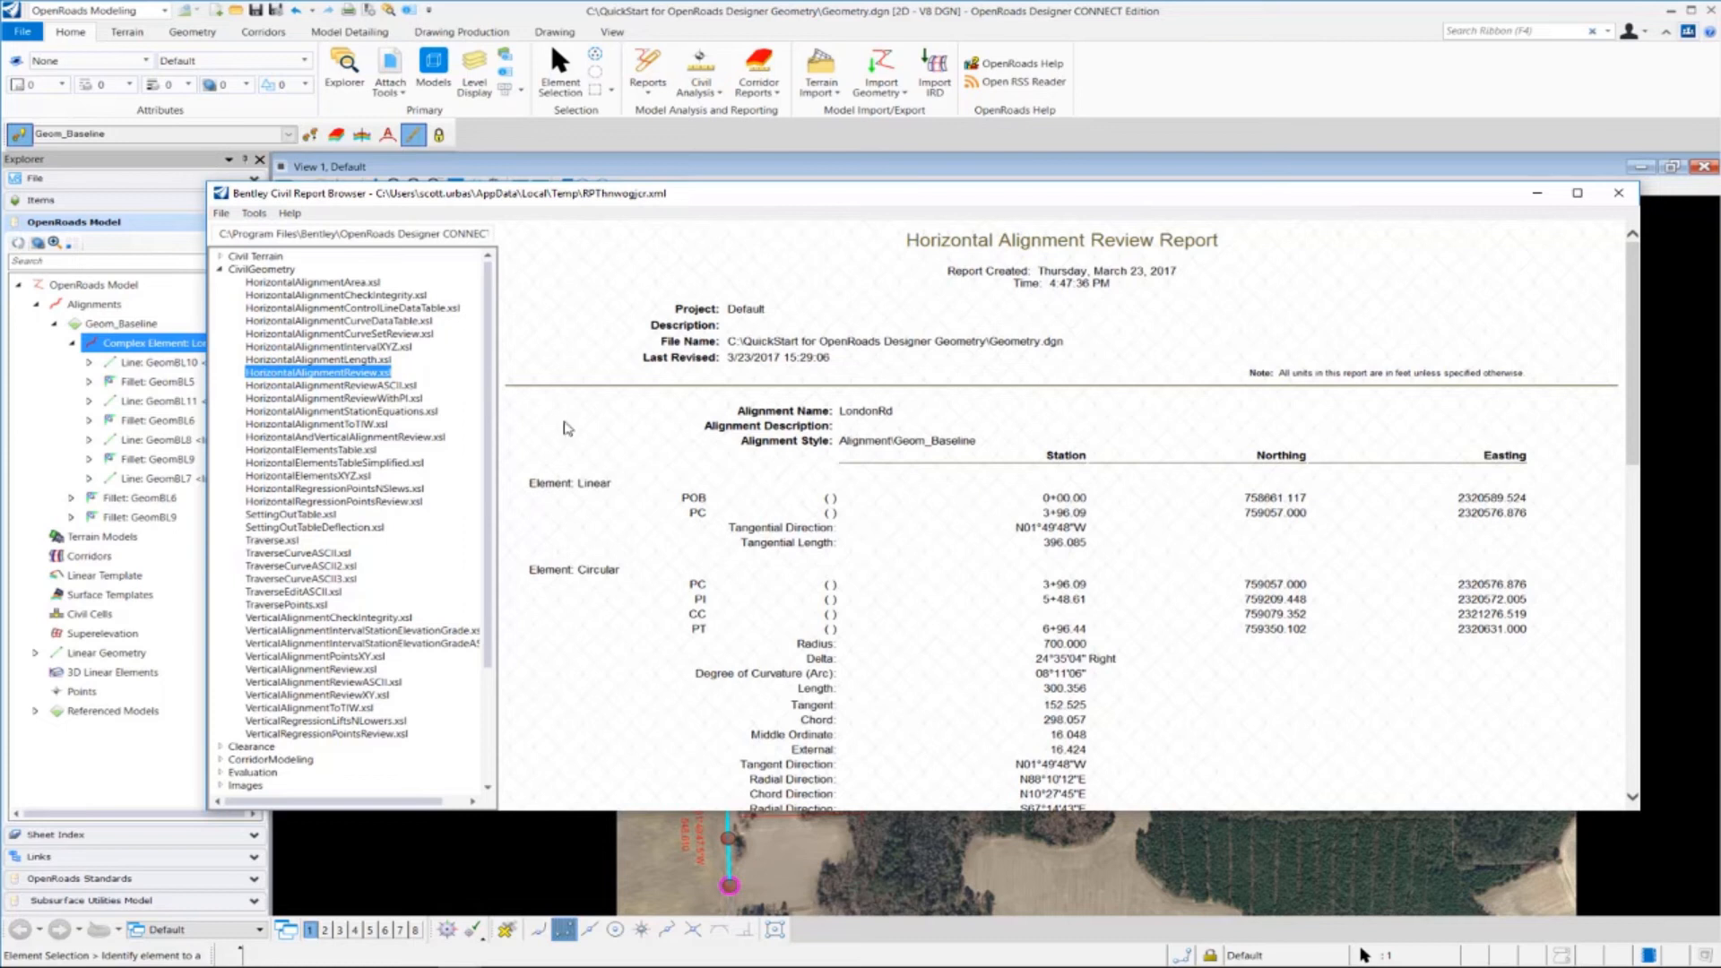
{"action": "mouse_move", "coordinate": [388, 302]}
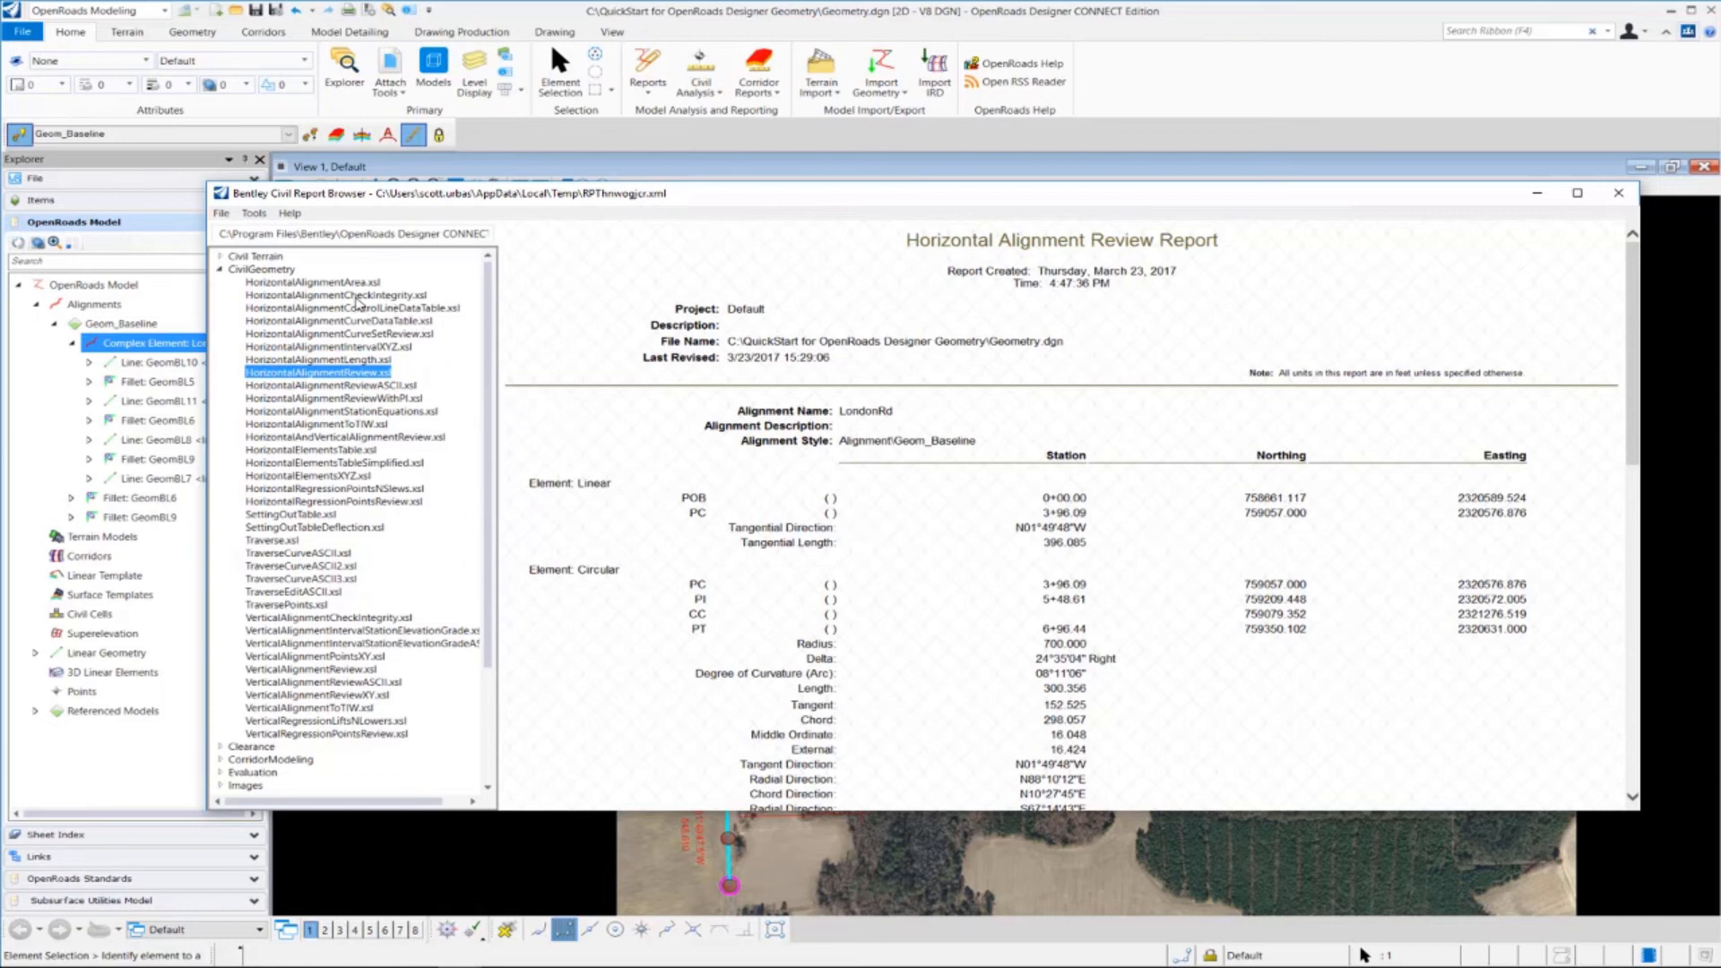
- Preview the integrity report, return to HorizontalAlignmentReview.xsl, then close the Report Browser
{"action": "left_click", "coordinate": [334, 294]}
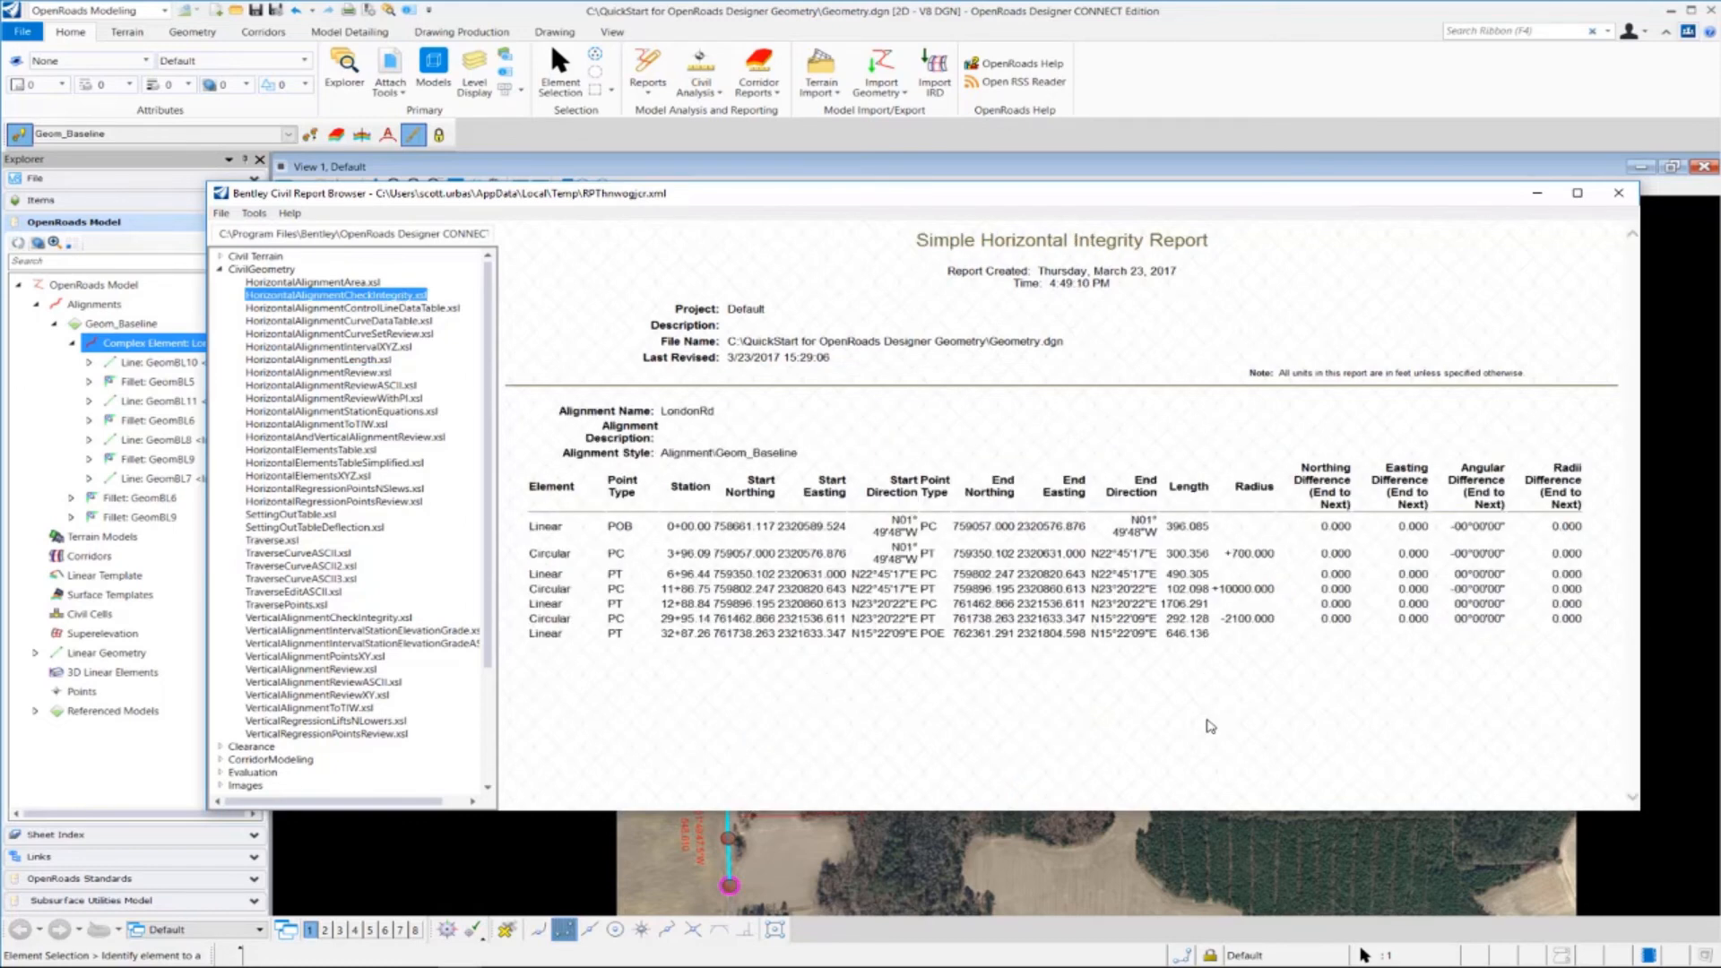
{"action": "mouse_move", "coordinate": [1106, 703]}
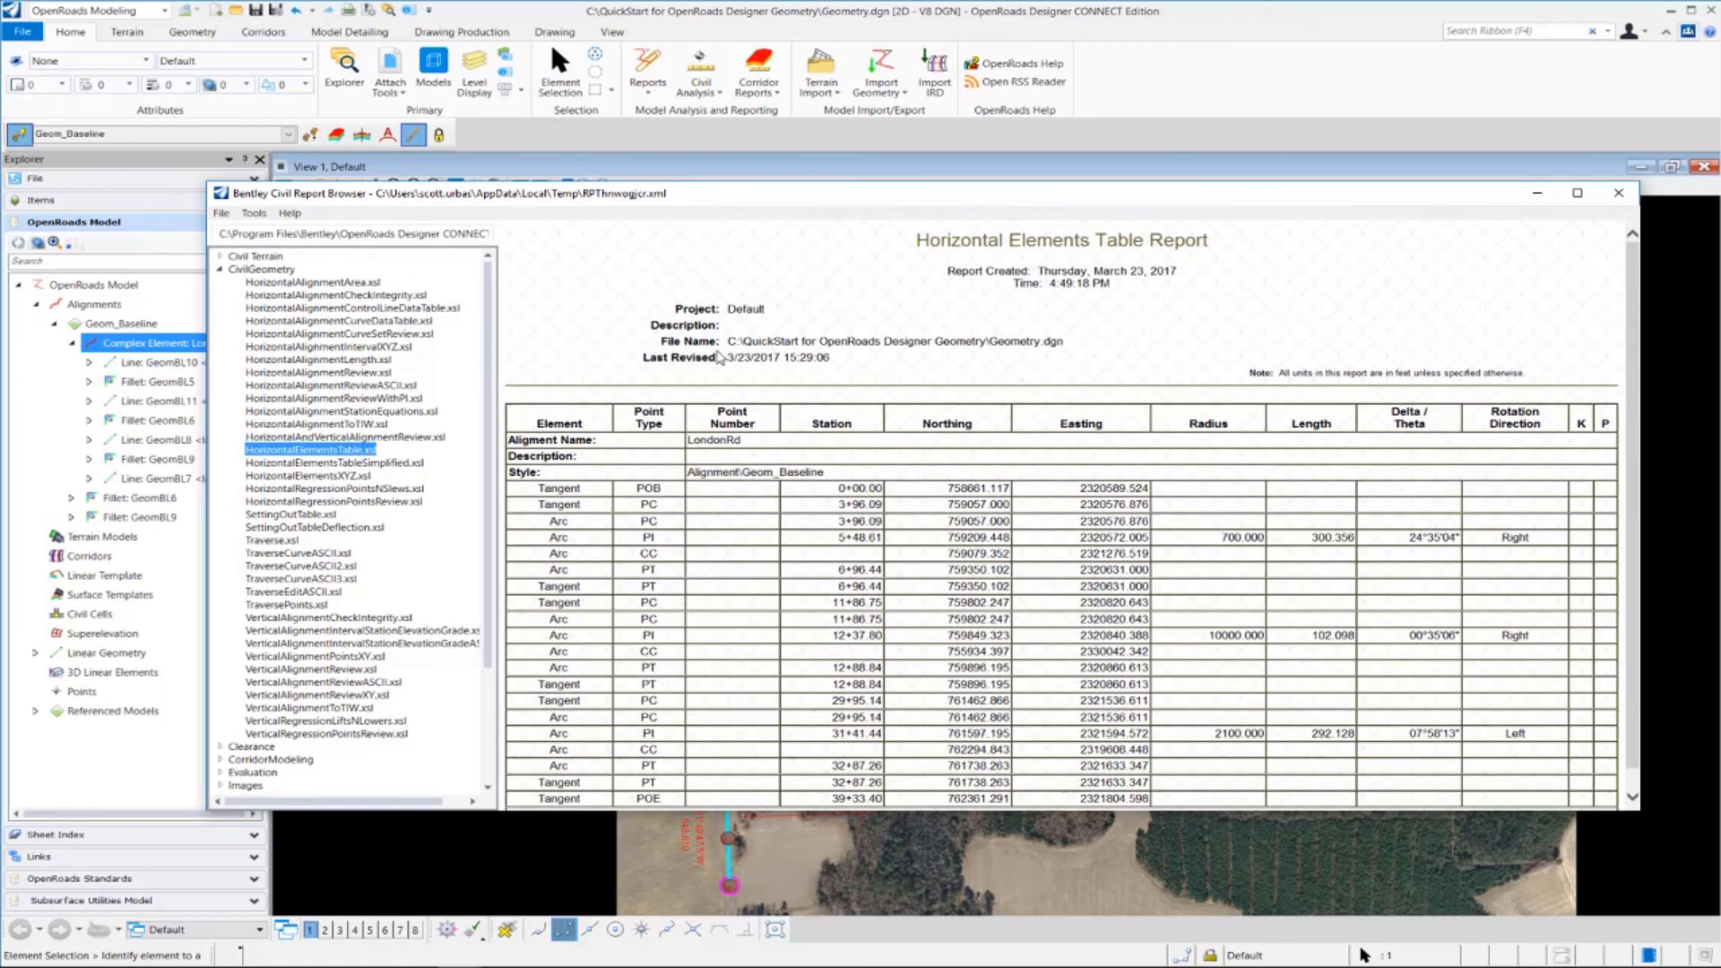
{"action": "mouse_move", "coordinate": [556, 329]}
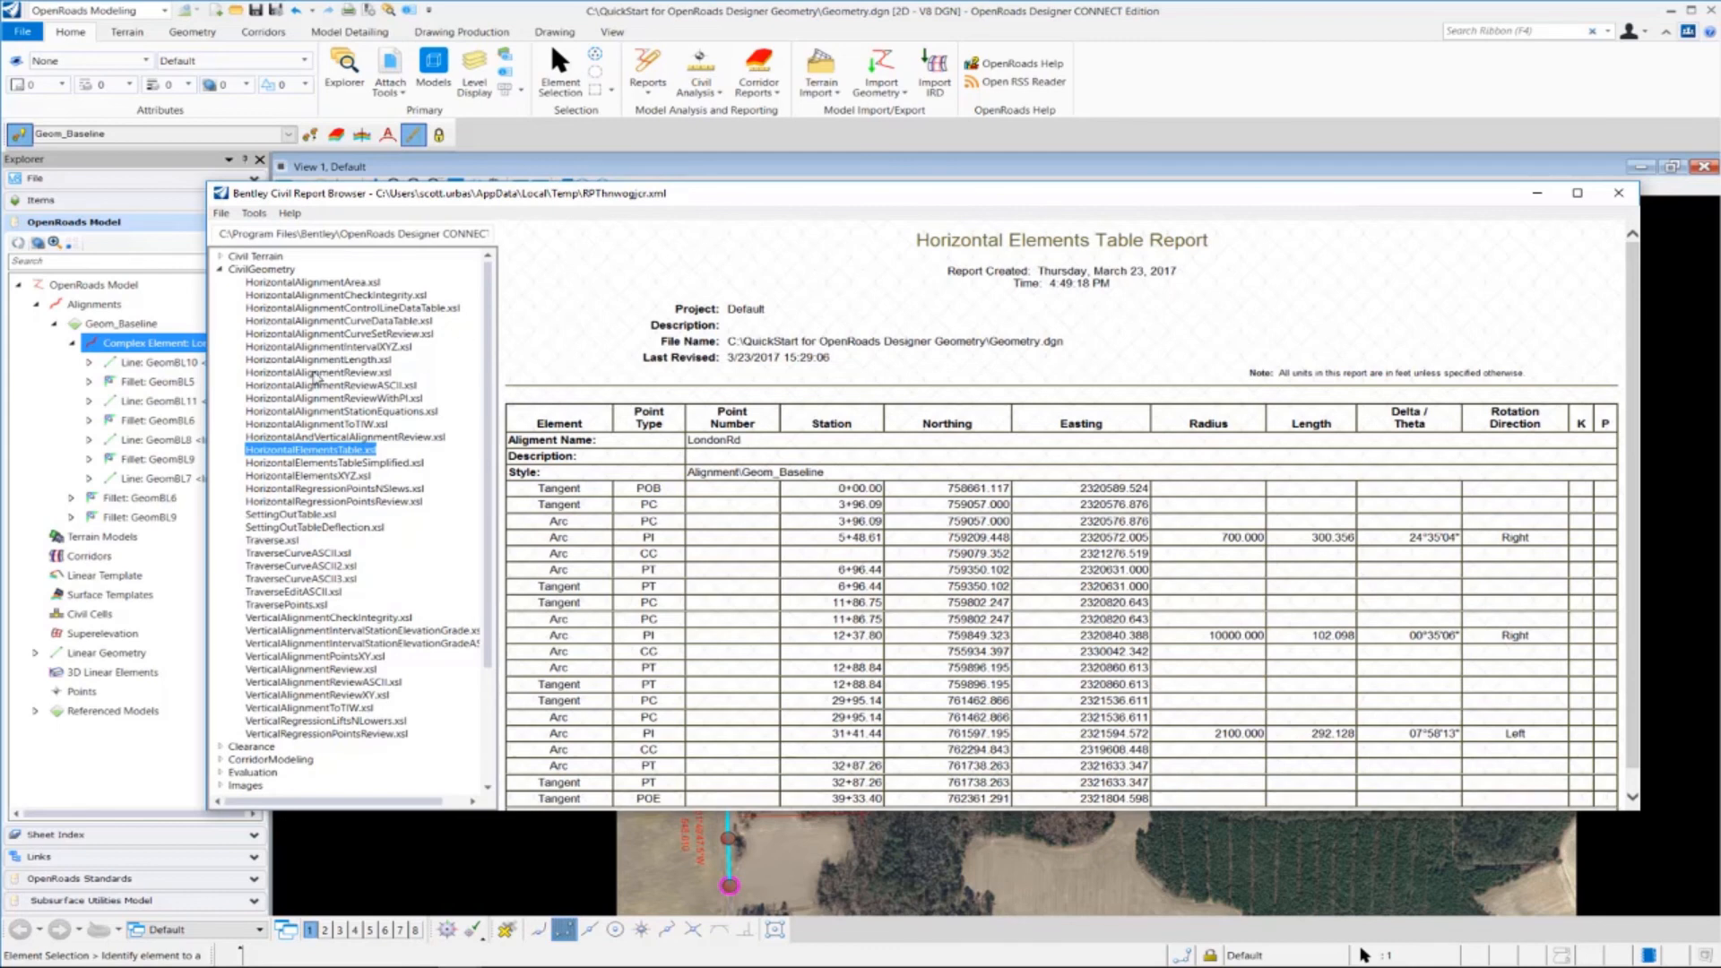
{"action": "left_click", "coordinate": [317, 372]}
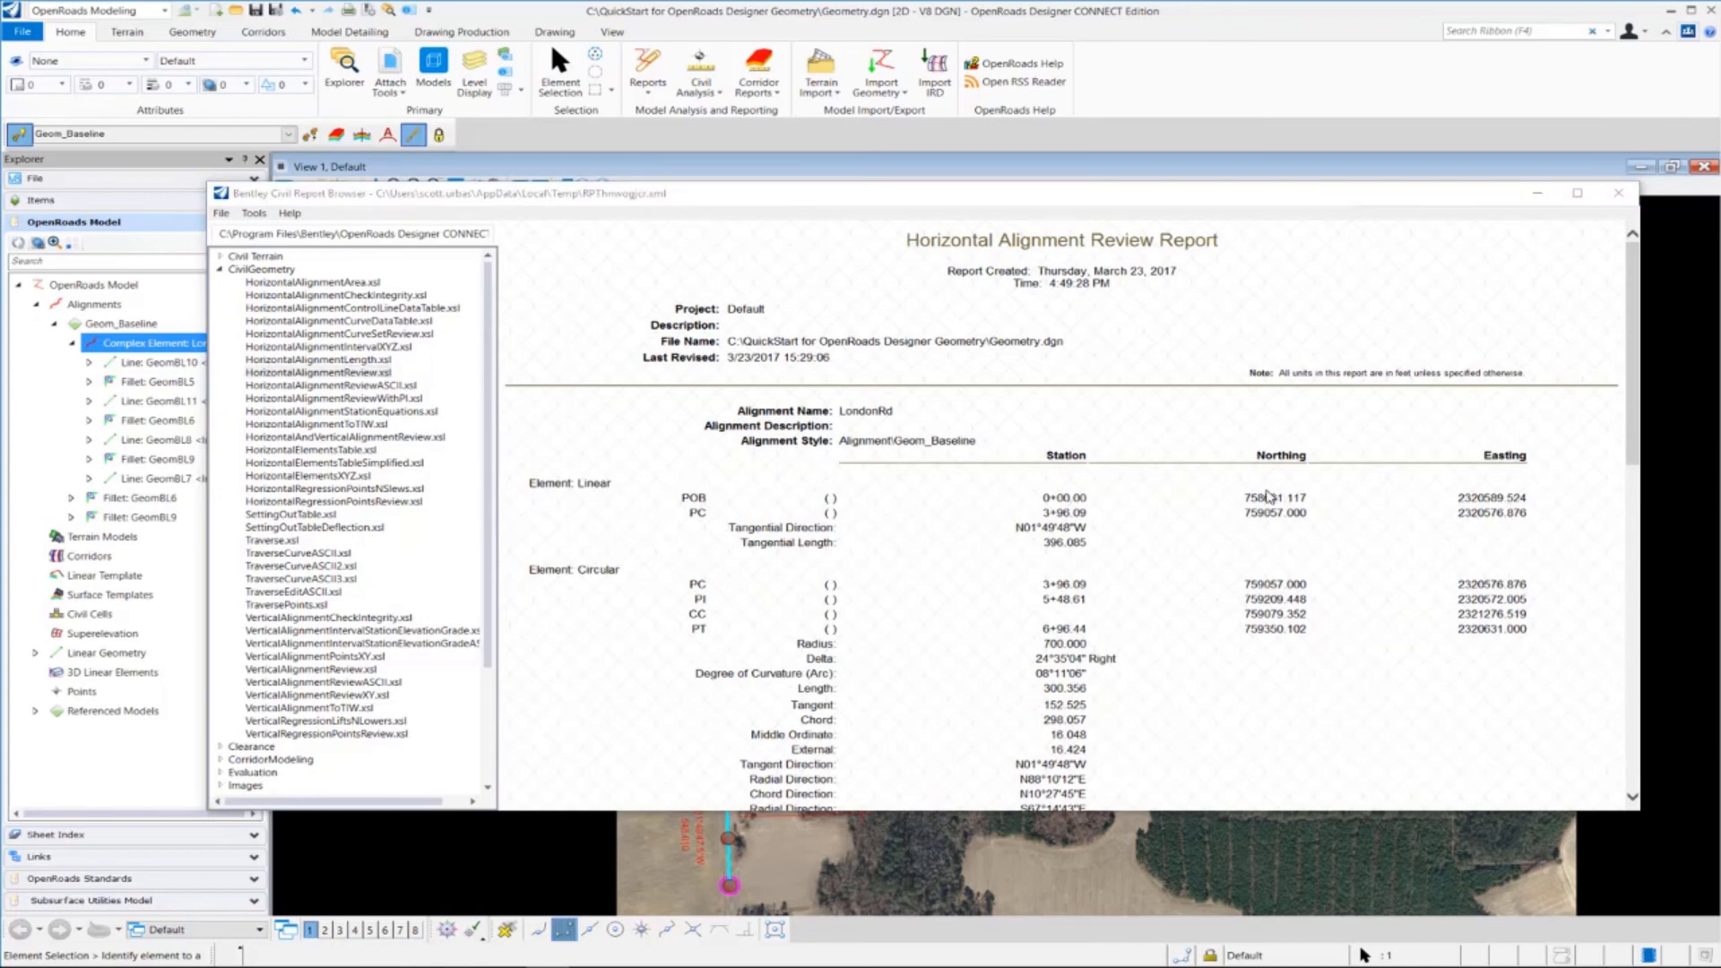
{"action": "mouse_move", "coordinate": [1213, 282]}
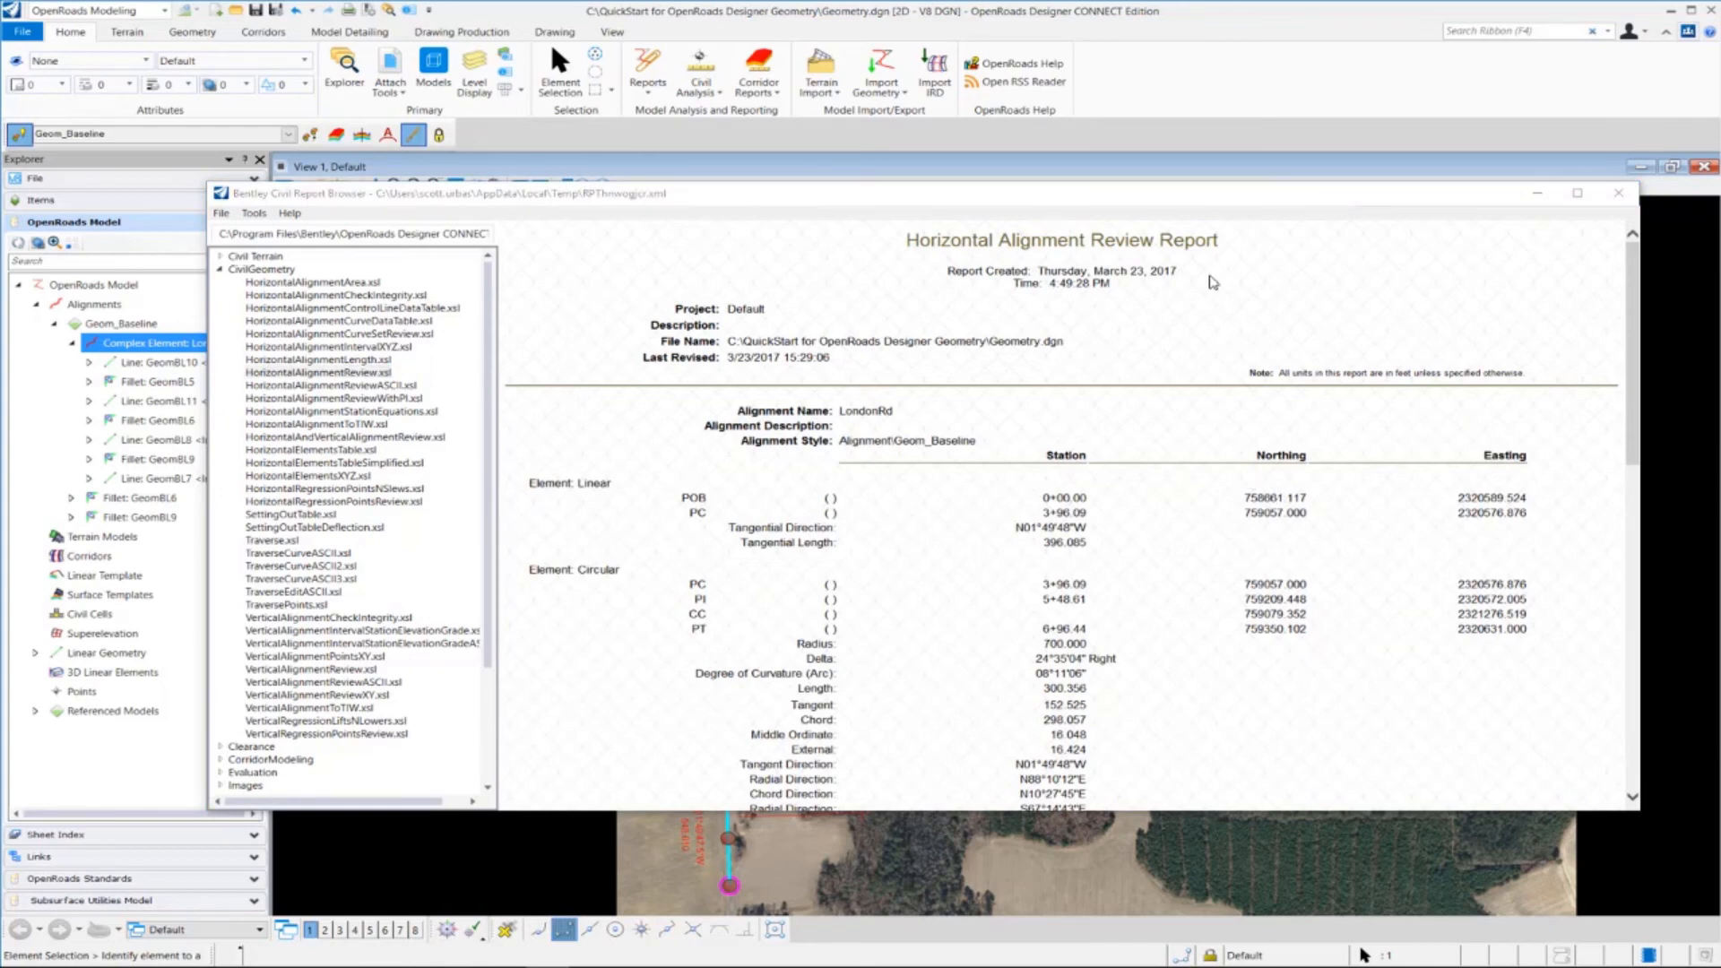
{"action": "left_click", "coordinate": [1618, 191]}
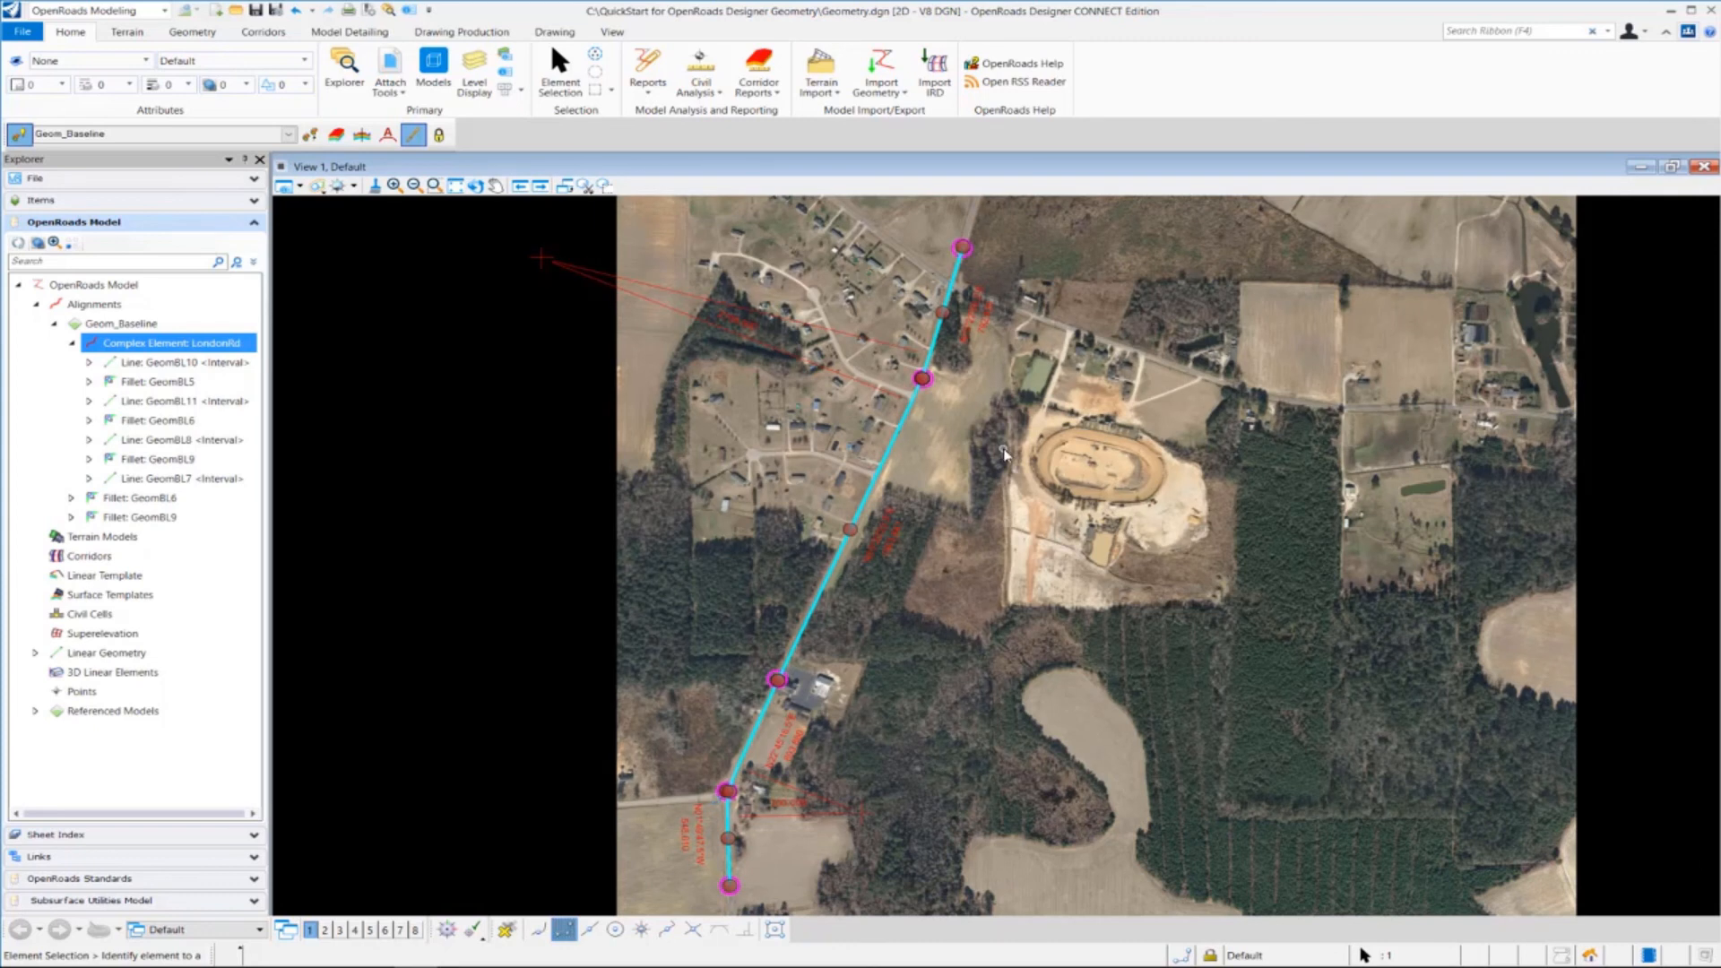
{"action": "left_click", "coordinate": [823, 568]}
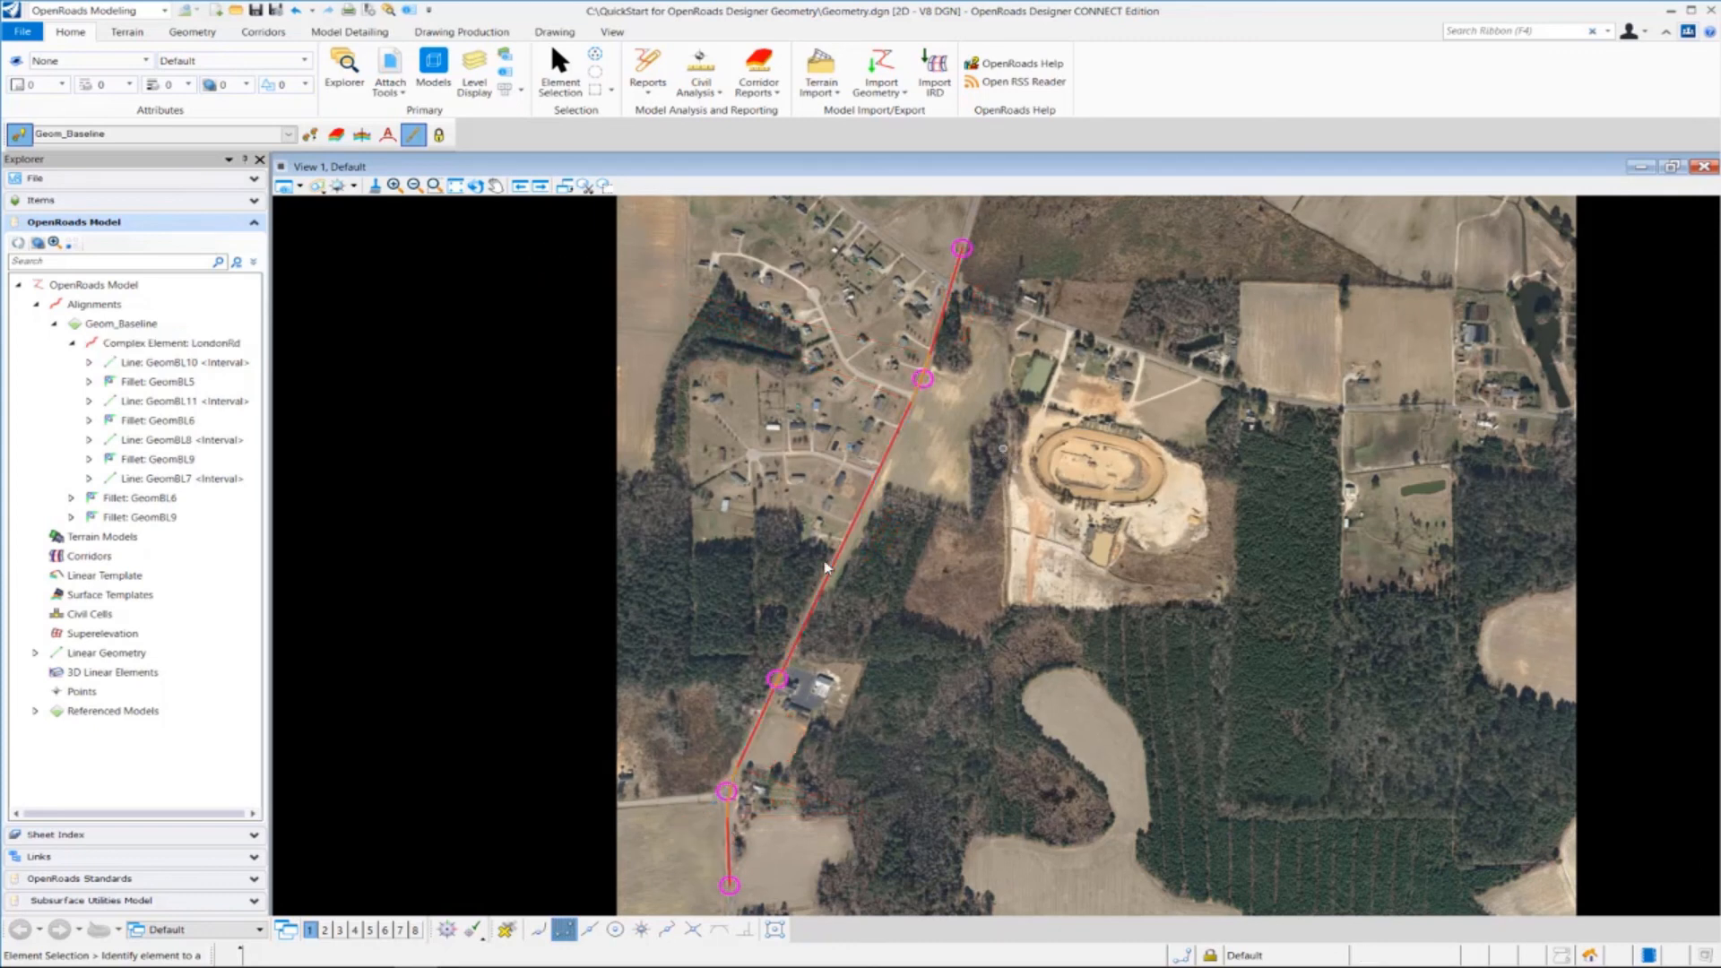